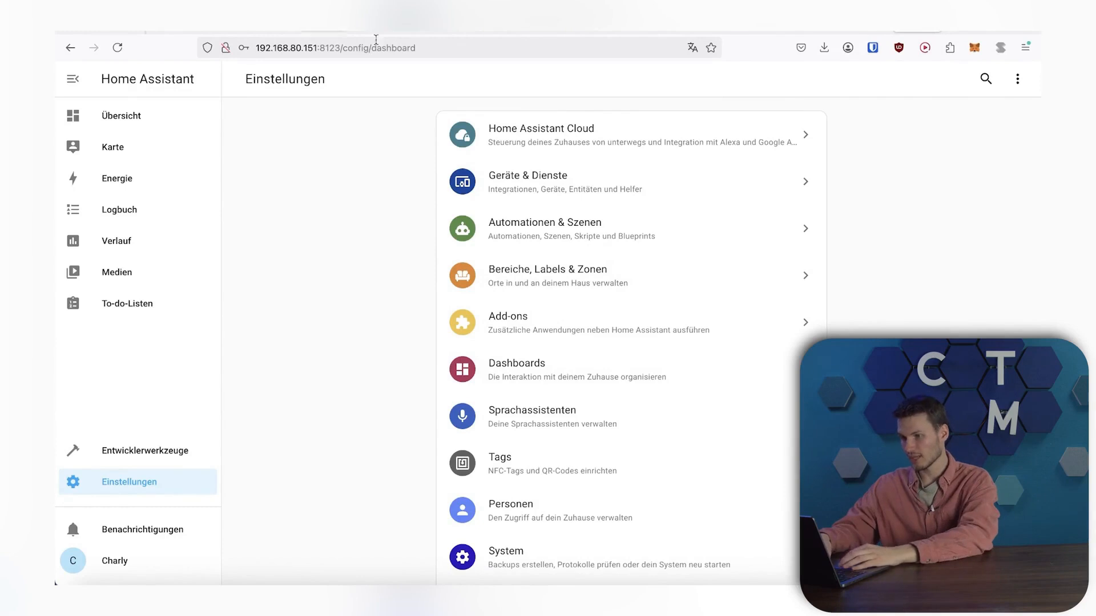
mouse_move(478, 322)
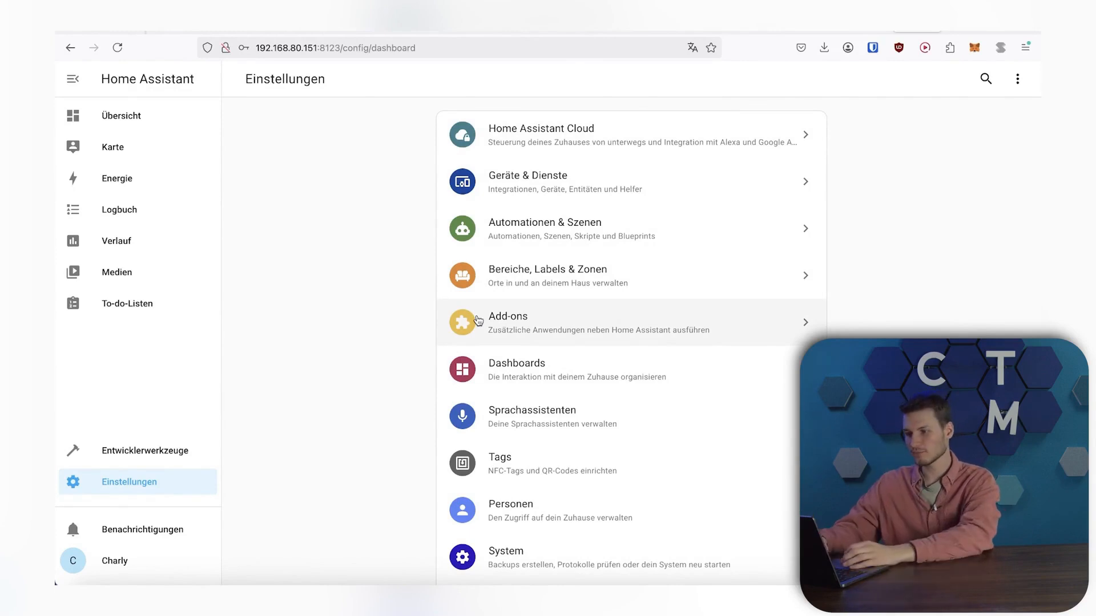
- Find the File editor add-on via search 'fil' and enable Watchdog and Show in sidebar
left_click(507, 316)
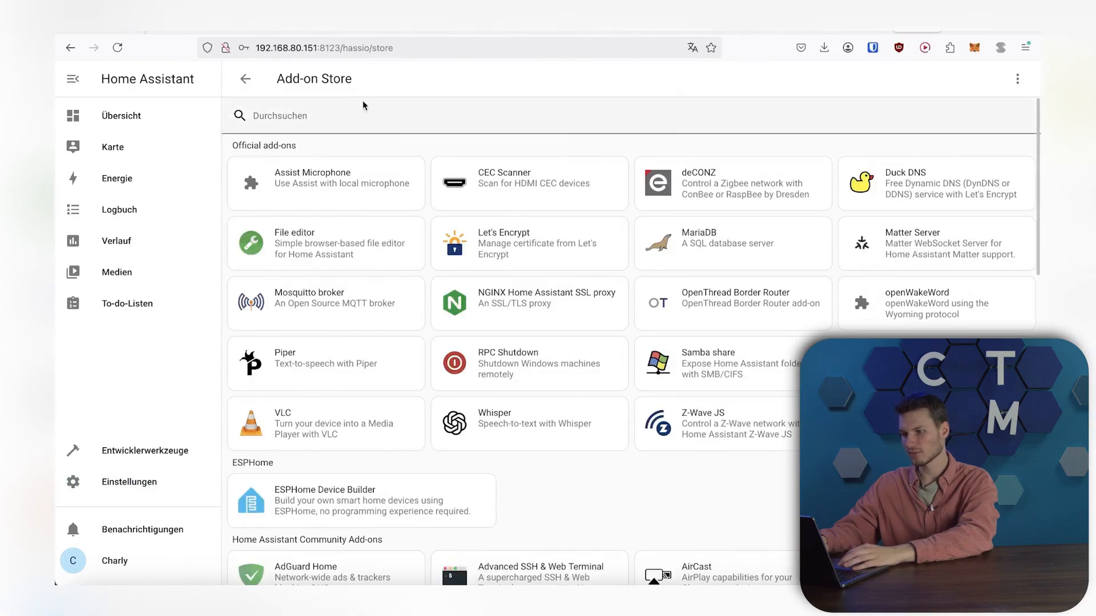
type("fil")
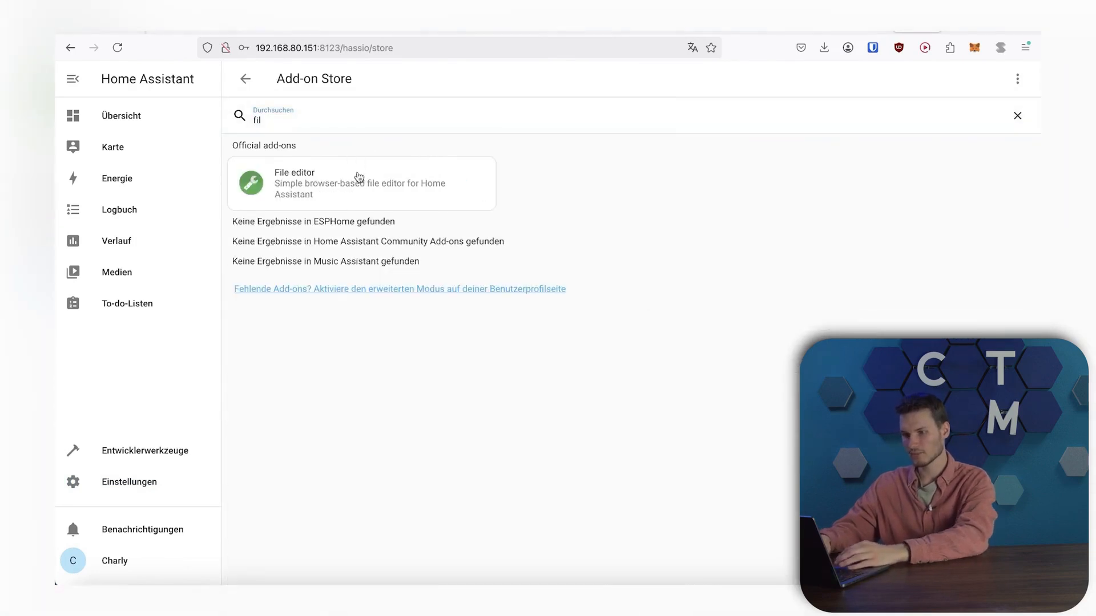
left_click(359, 183)
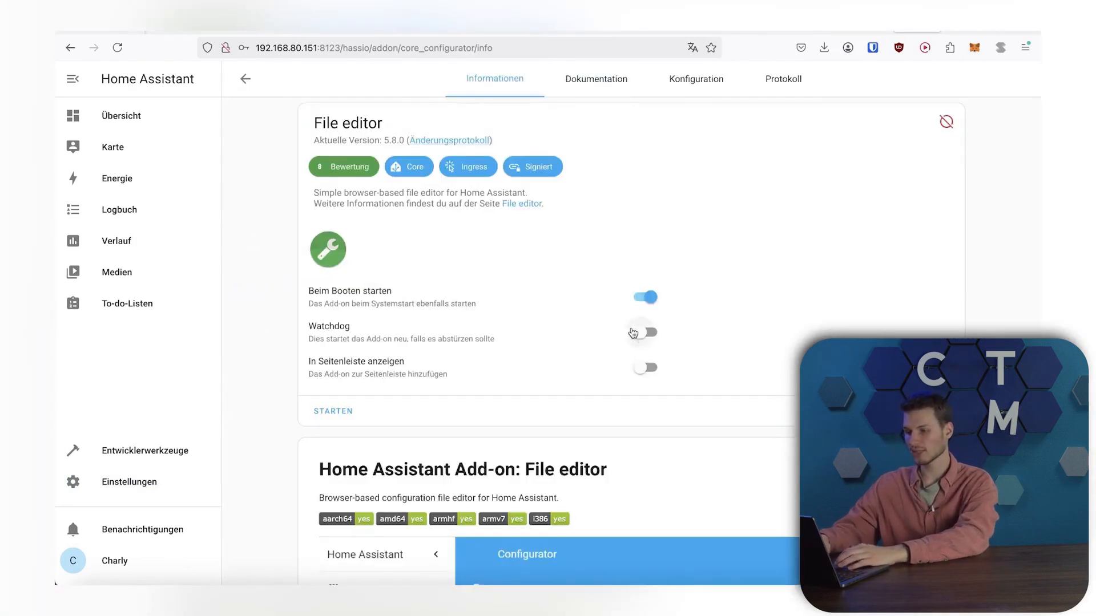
left_click(642, 332)
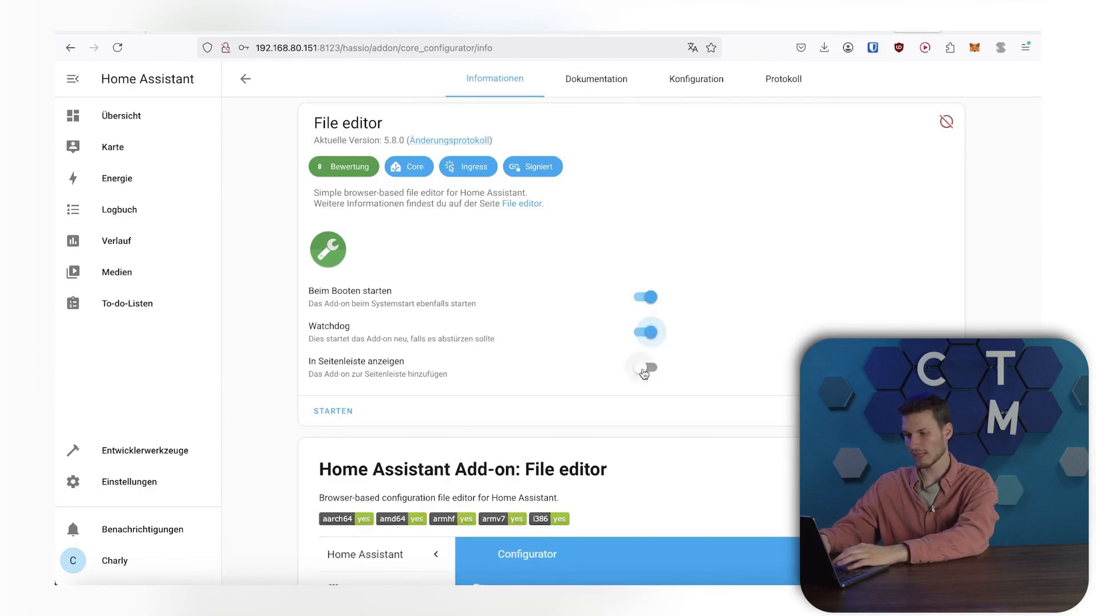
left_click(642, 367)
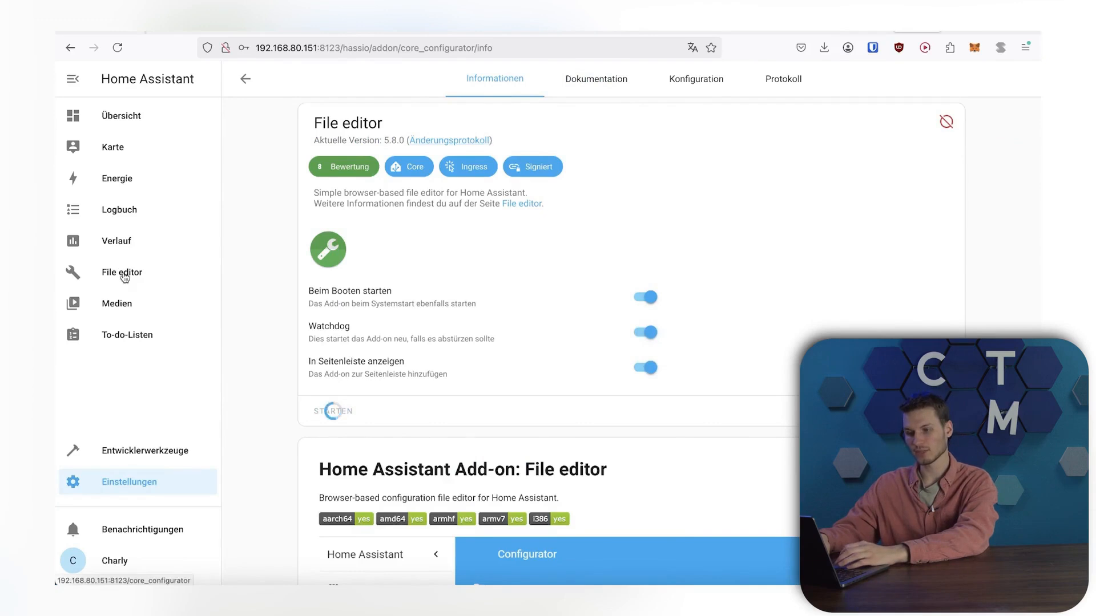
- Edit configuration.yaml in File editor and insert the proxmoxve: block
left_click(122, 272)
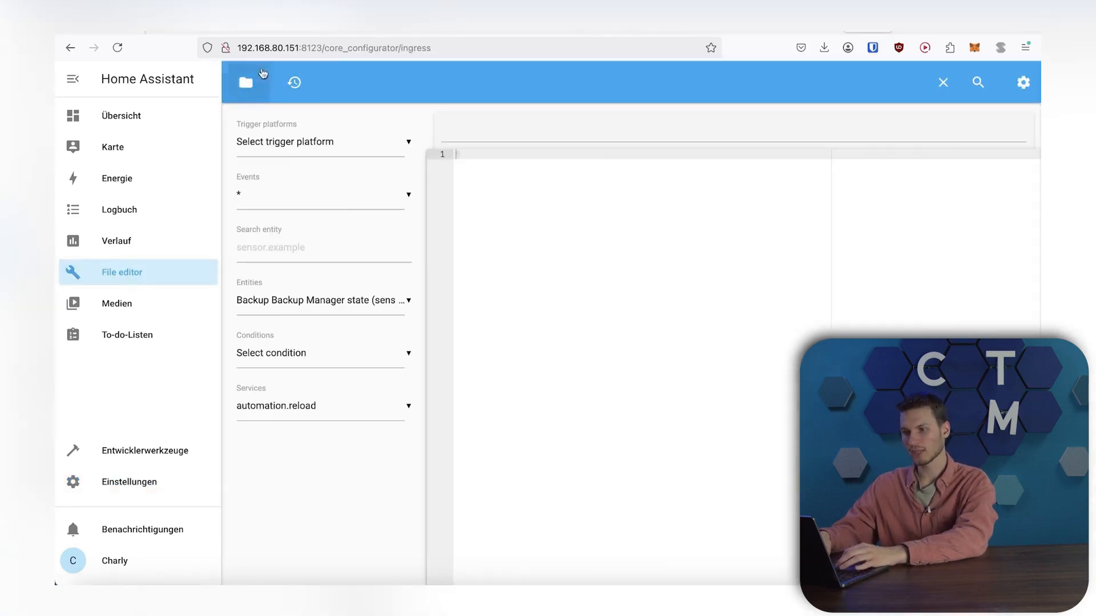
left_click(245, 82)
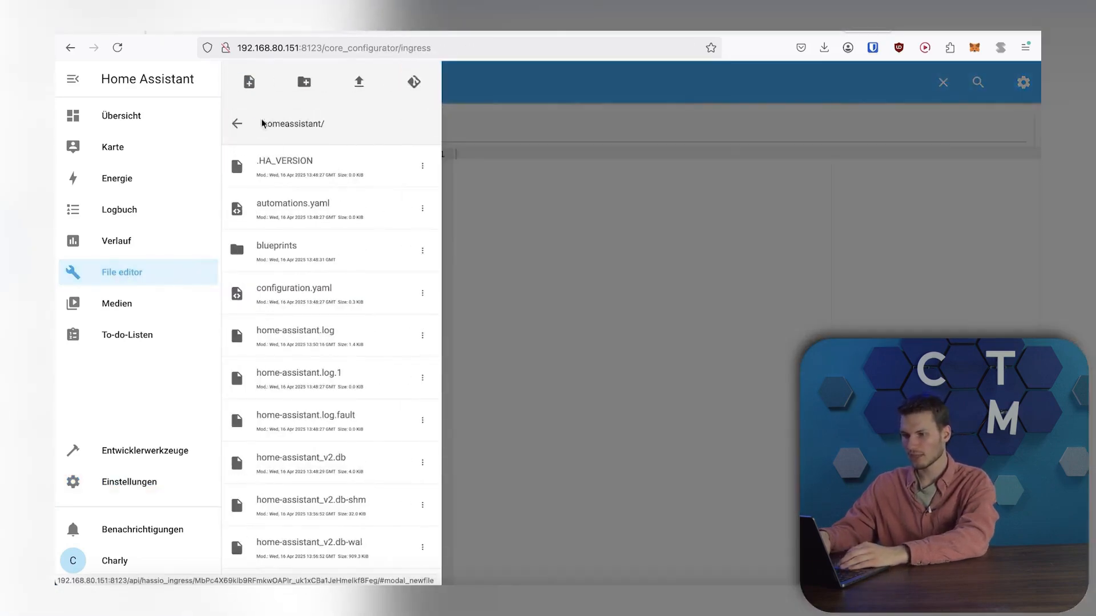
left_click(294, 288)
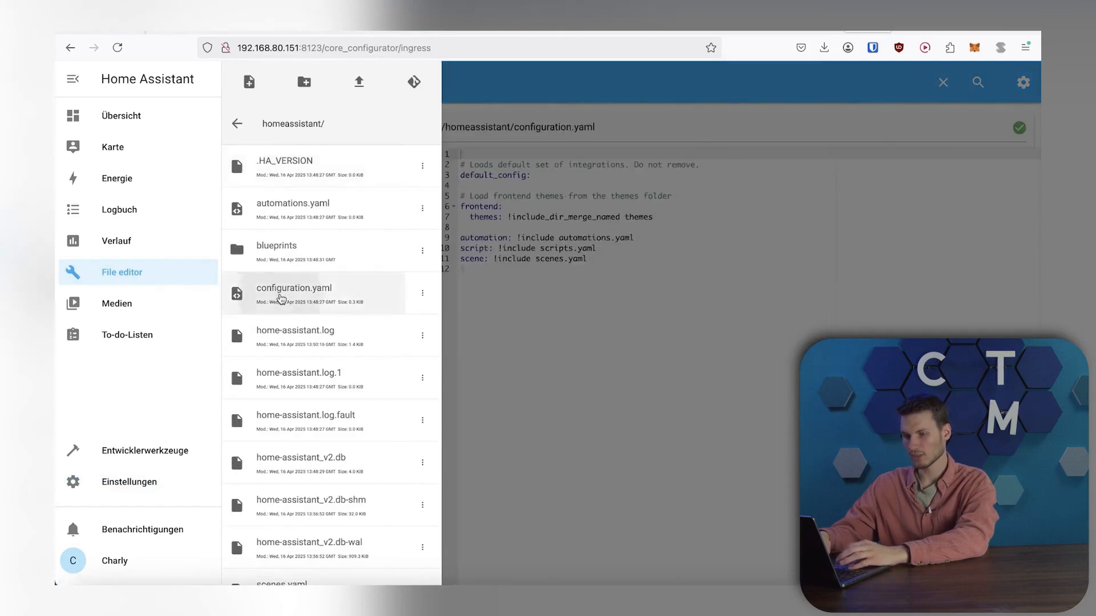
type("proxmoxve:")
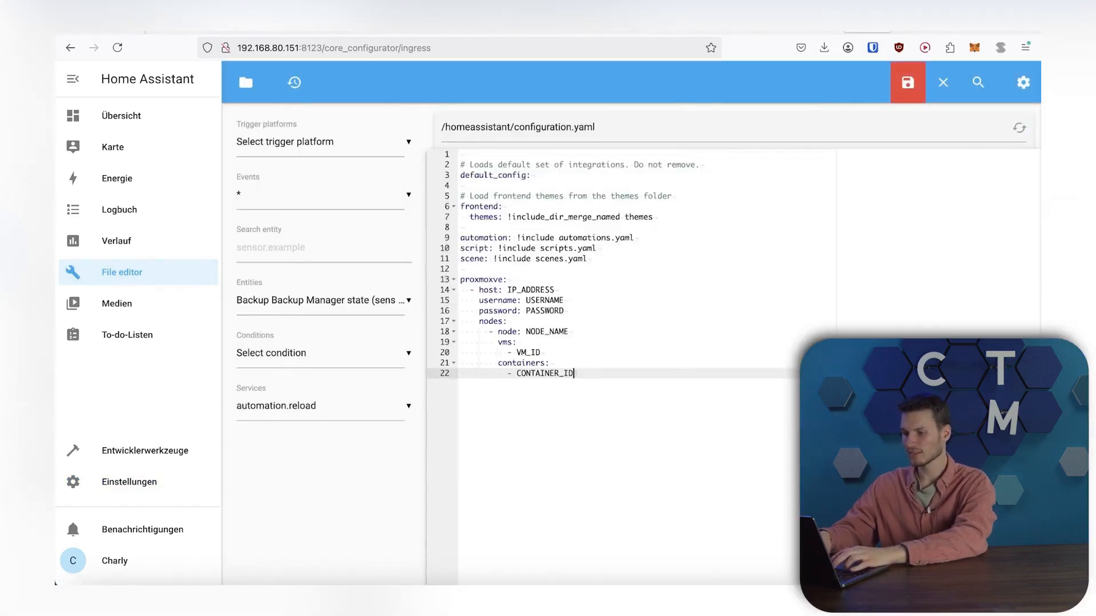
- Replace the block's placeholders, setting host 192.168.80.249 and the login credentials
left_click(906, 82)
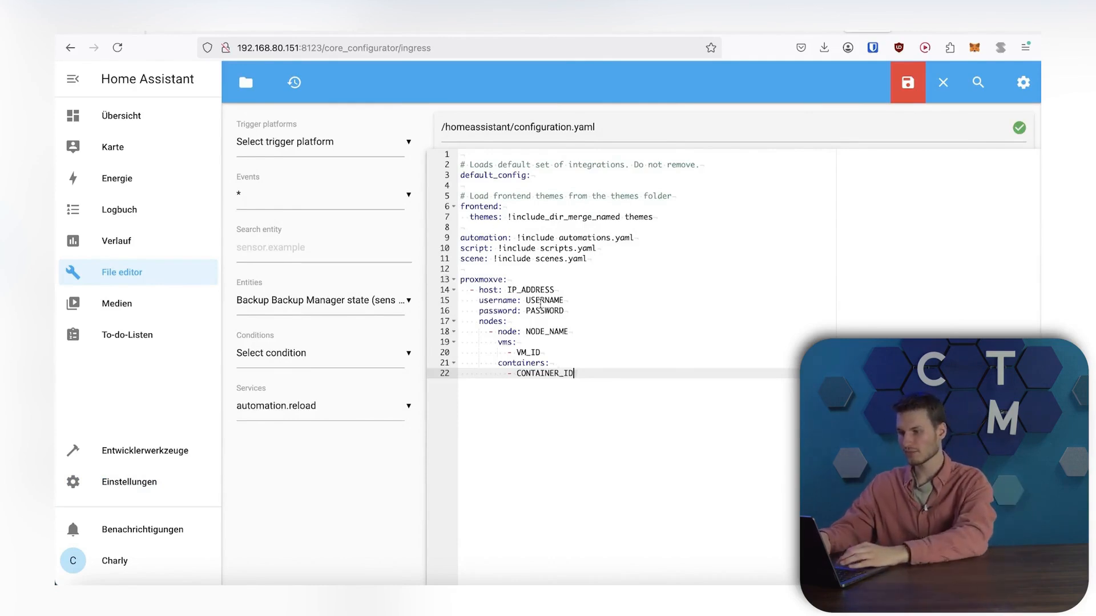
left_click_drag(468, 280, 573, 373)
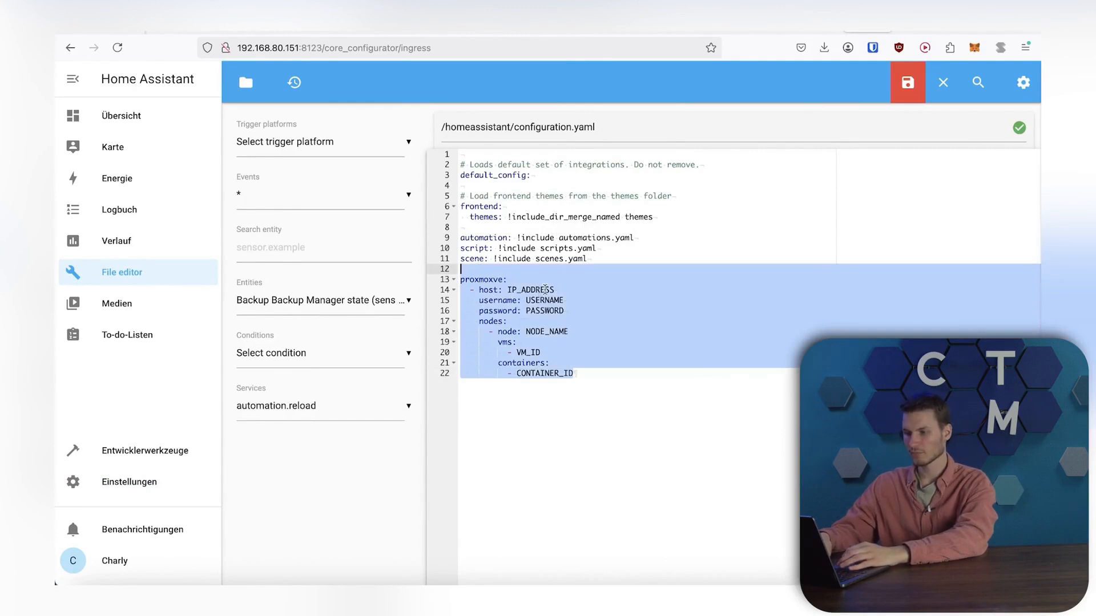
left_click(552, 289)
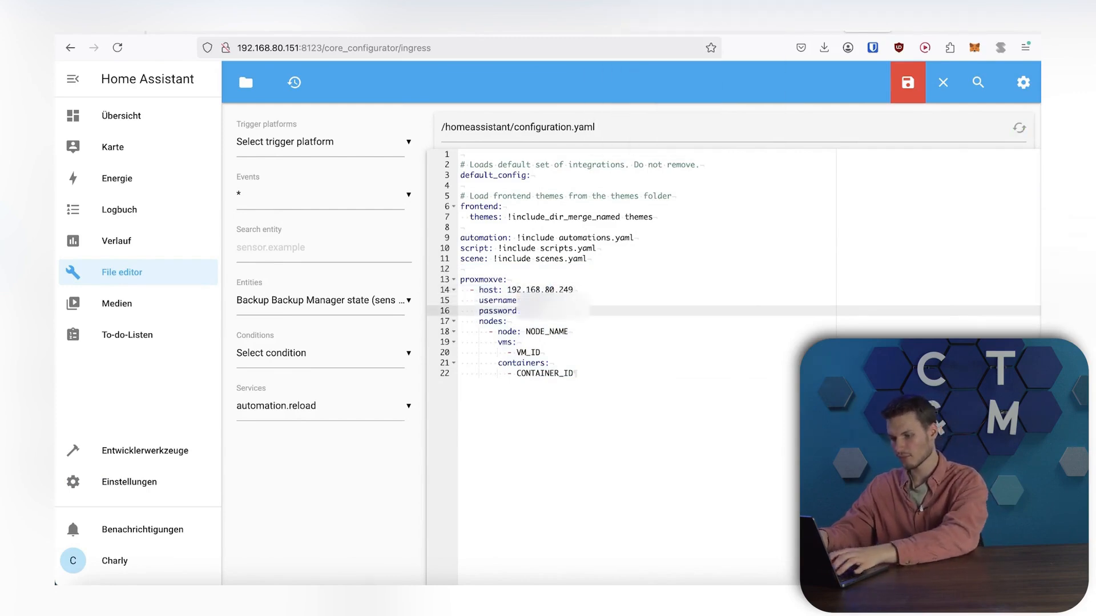
left_click(907, 83)
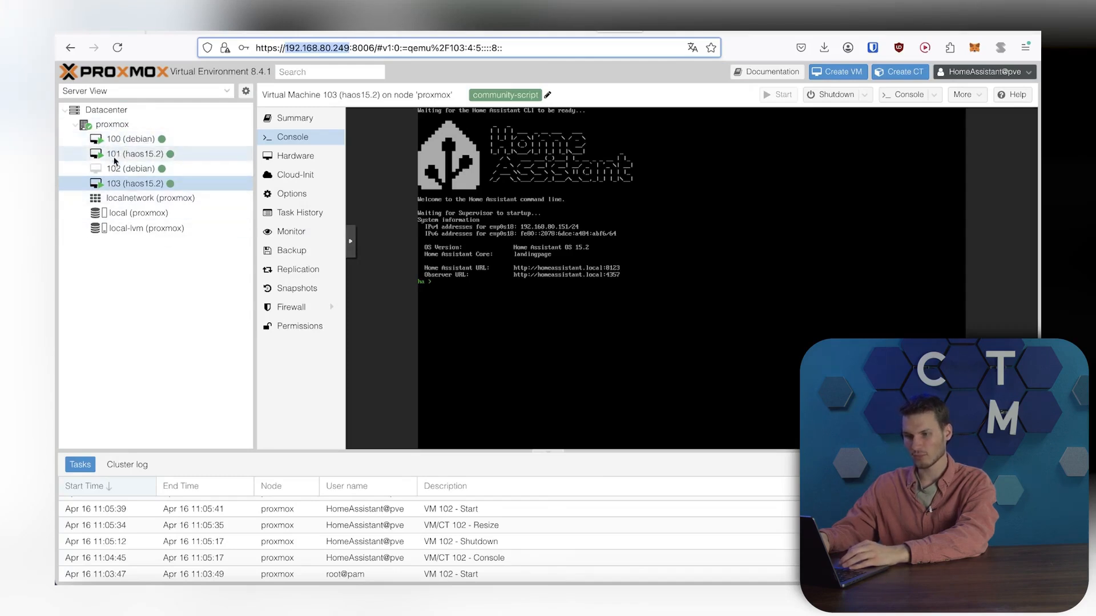
- Select VM 100 (debian) in the Proxmox Server View to read its ID and node
left_click(129, 138)
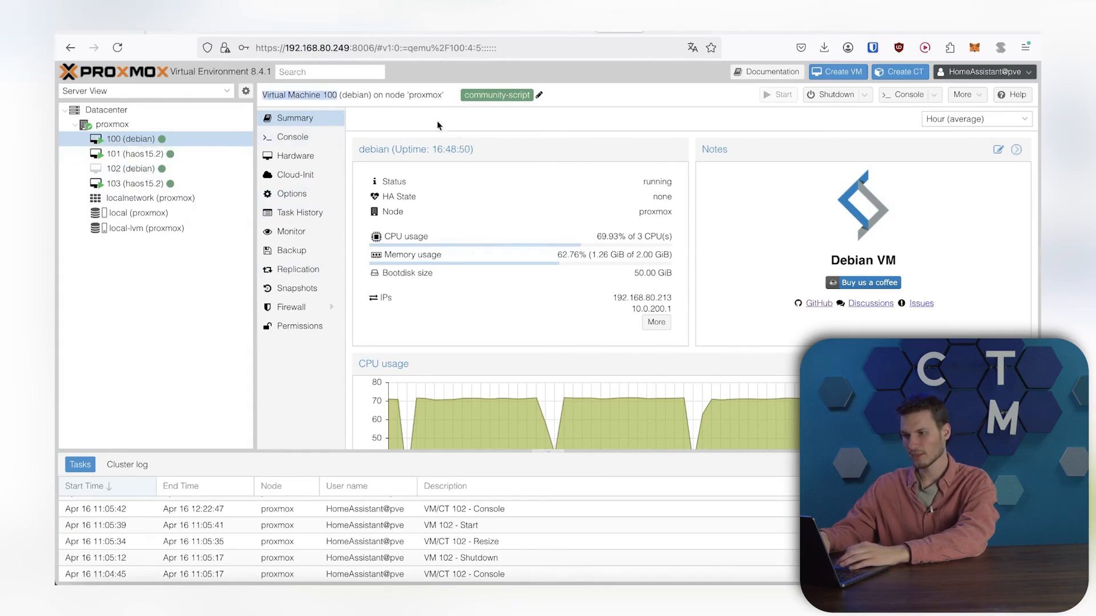
mouse_move(741, 67)
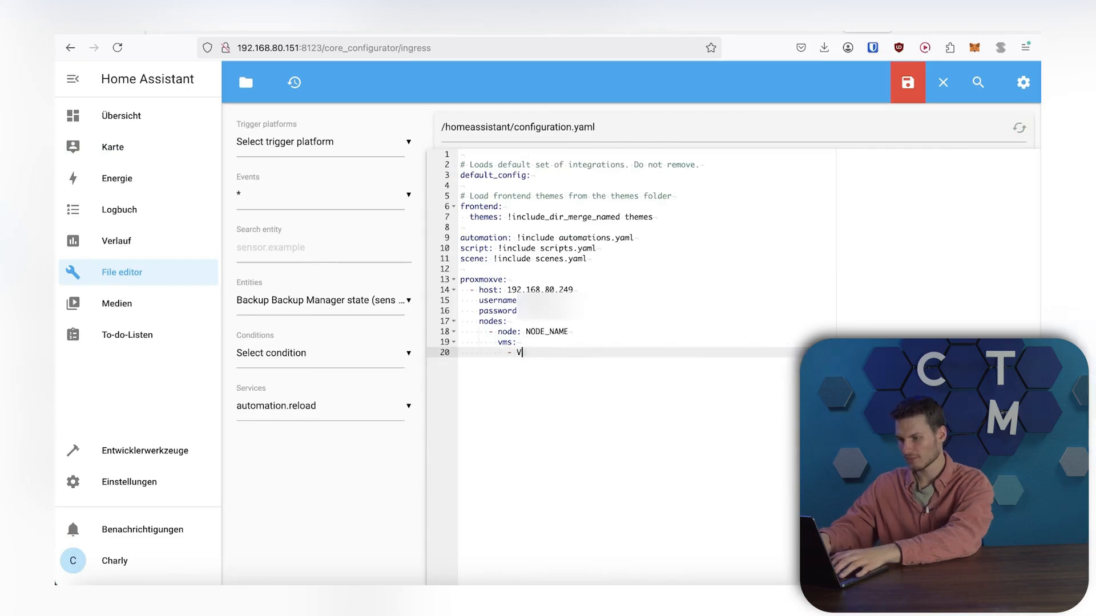
- Set vms to 100, node to proxmox, add 'verify_ssl: false' and save configuration.yaml
type("100")
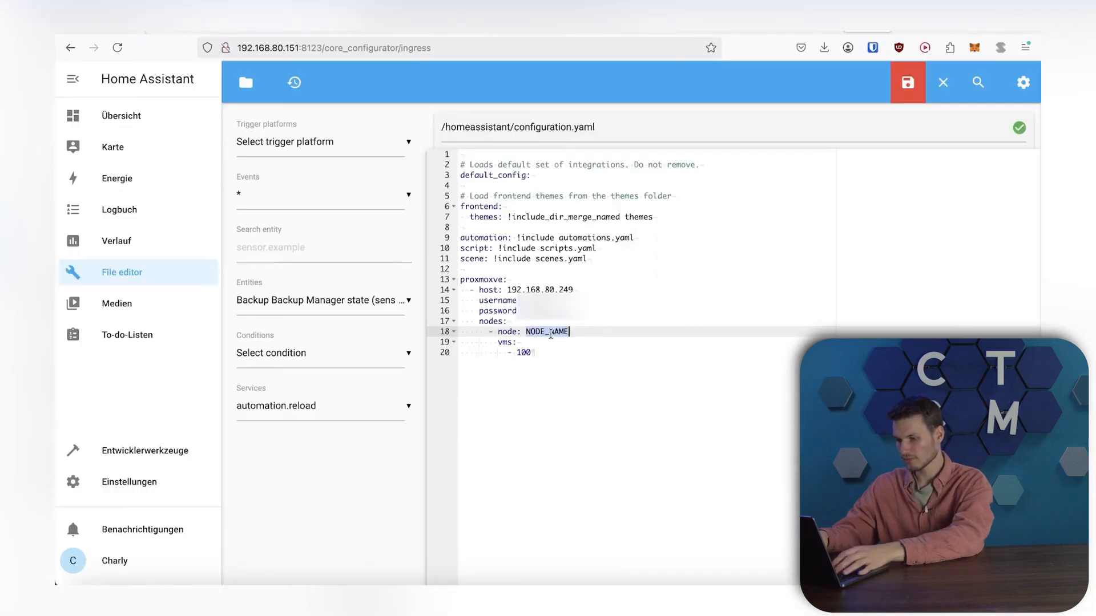
type("proxmox")
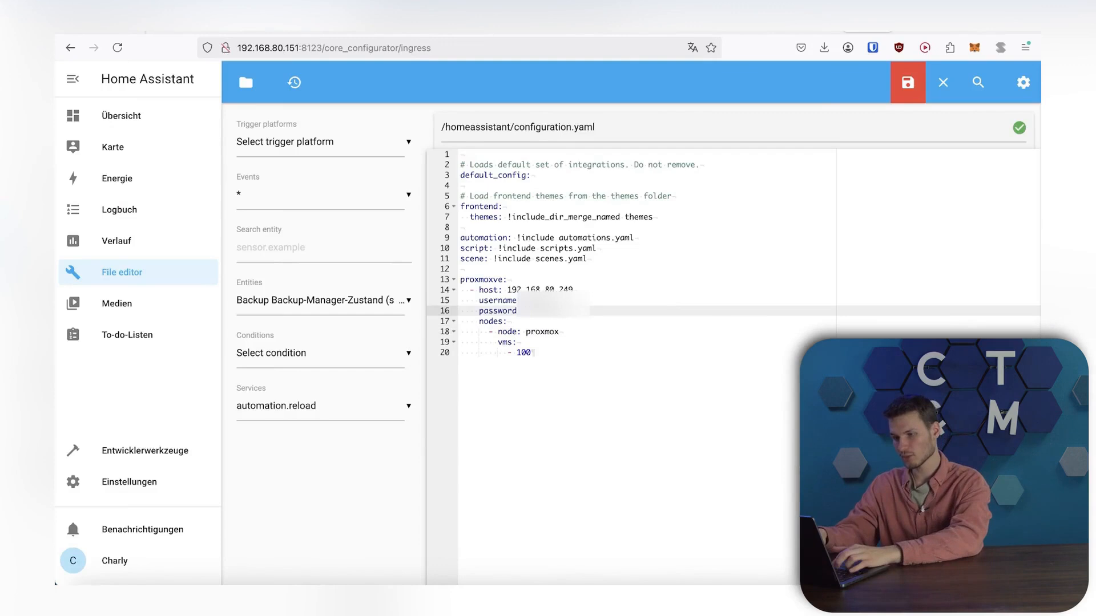
type("verify_ssl")
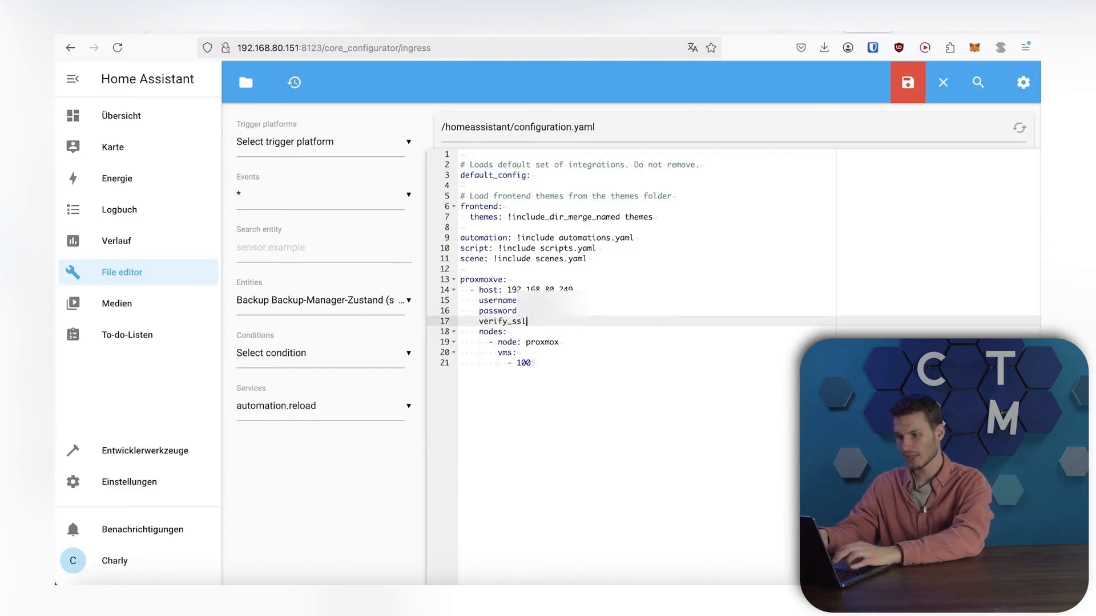
type(":")
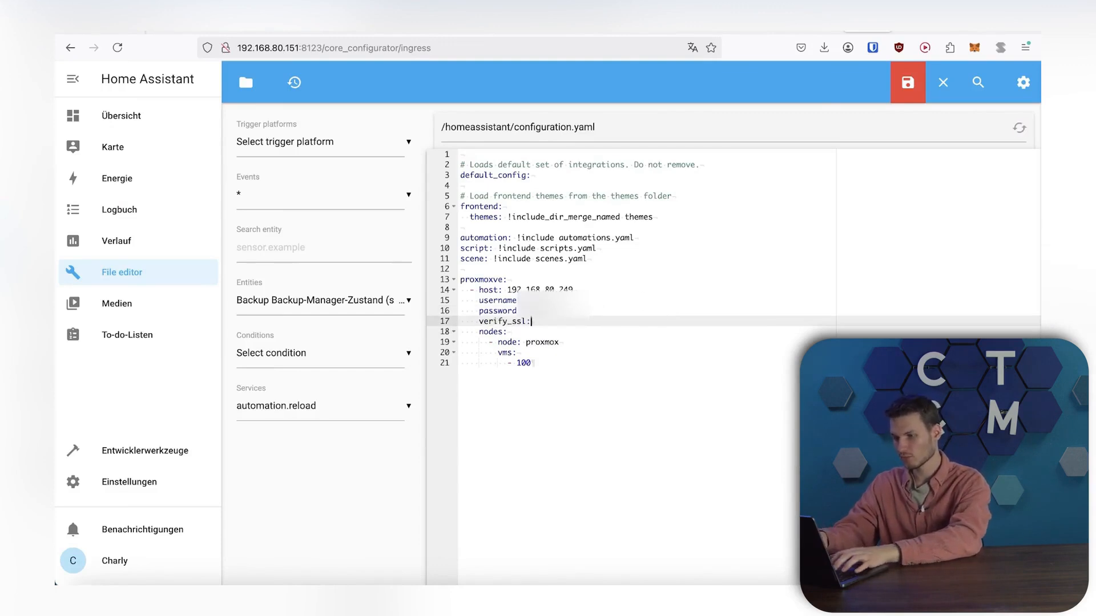
type("false")
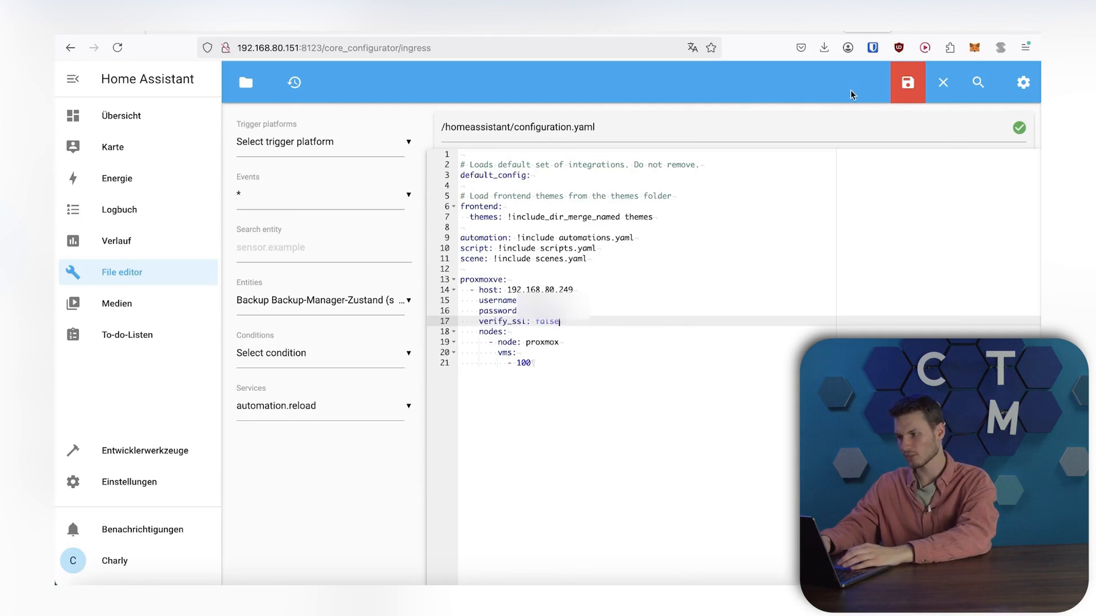
left_click(906, 82)
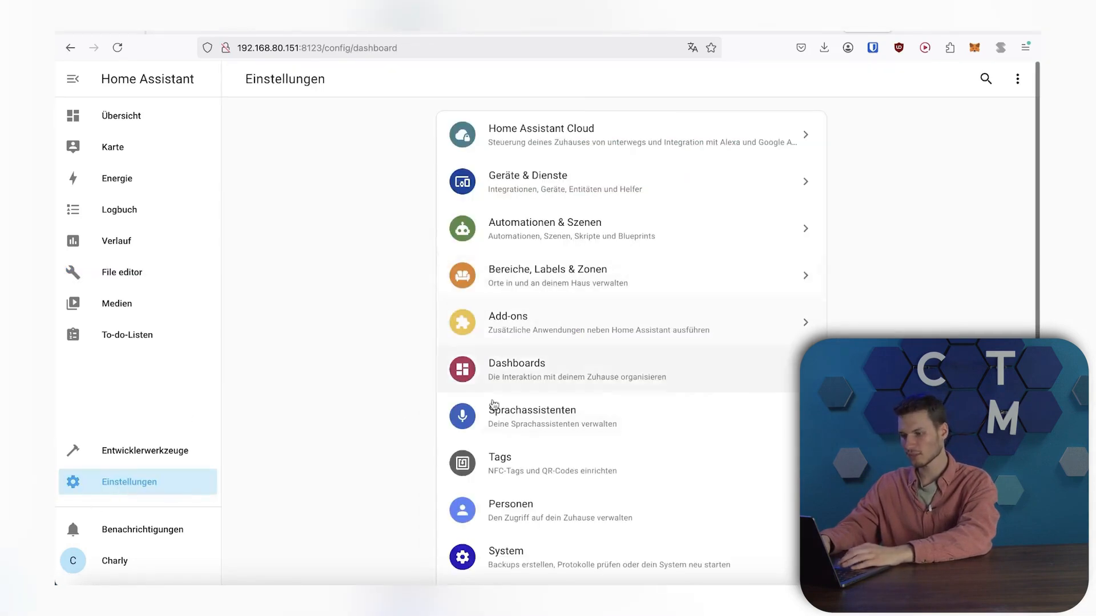
- Restart Home Assistant from Settings > System so the Proxmox VE integration loads
left_click(506, 557)
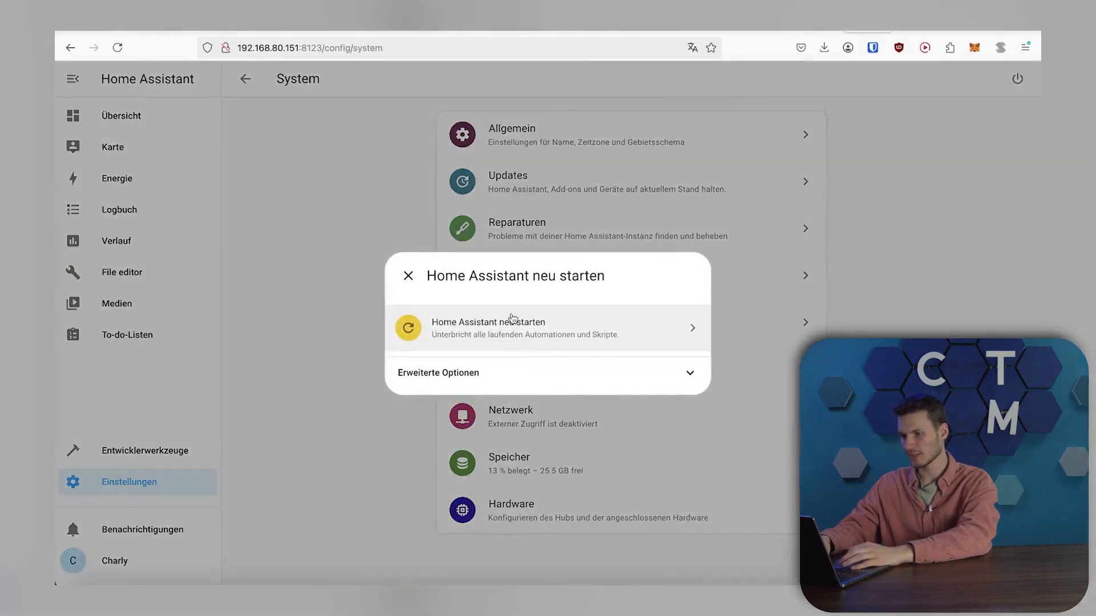
left_click(408, 276)
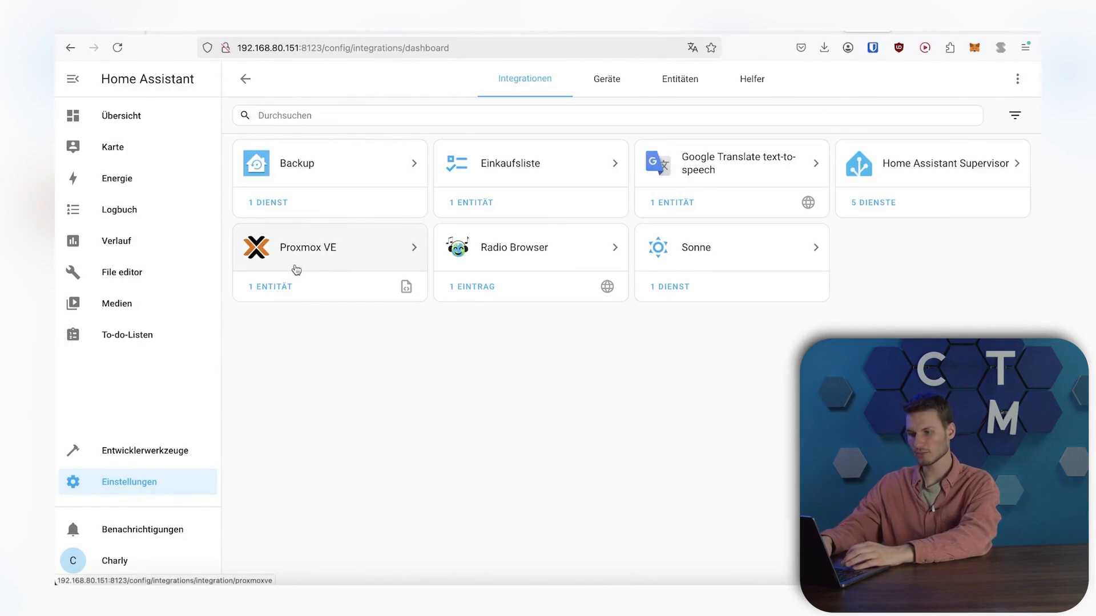
- View the Proxmox VE integration's proxmox_debian entity and its settings
left_click(307, 247)
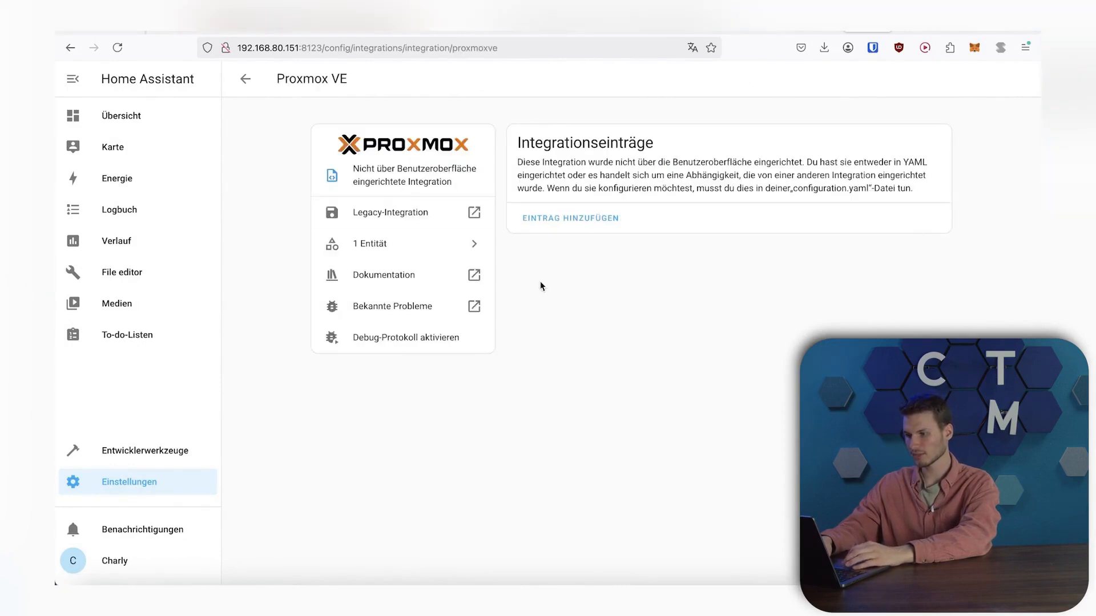
left_click(368, 243)
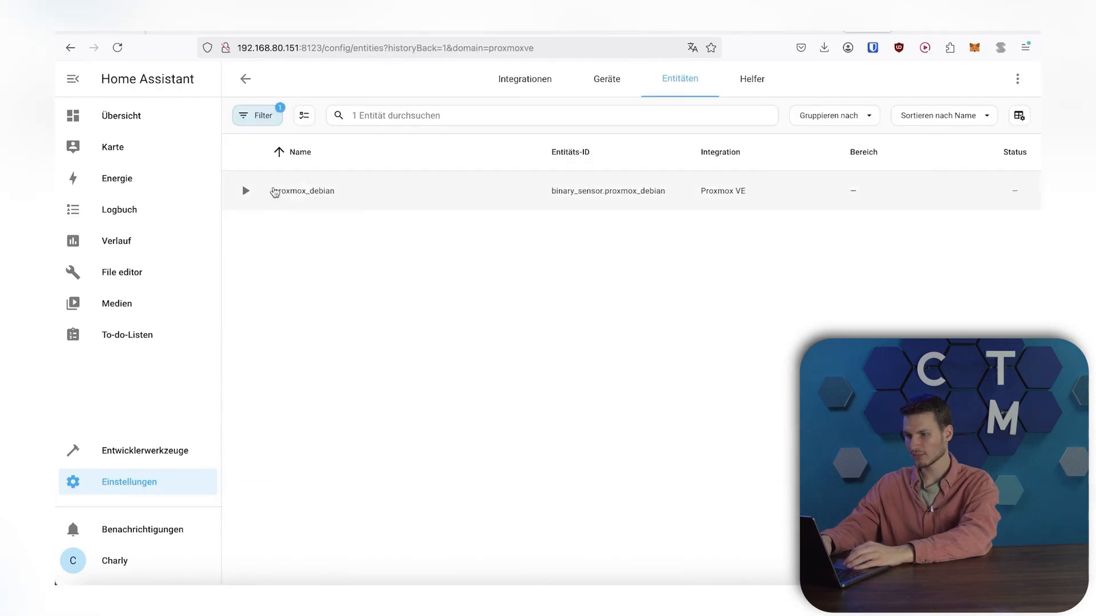
mouse_move(502, 213)
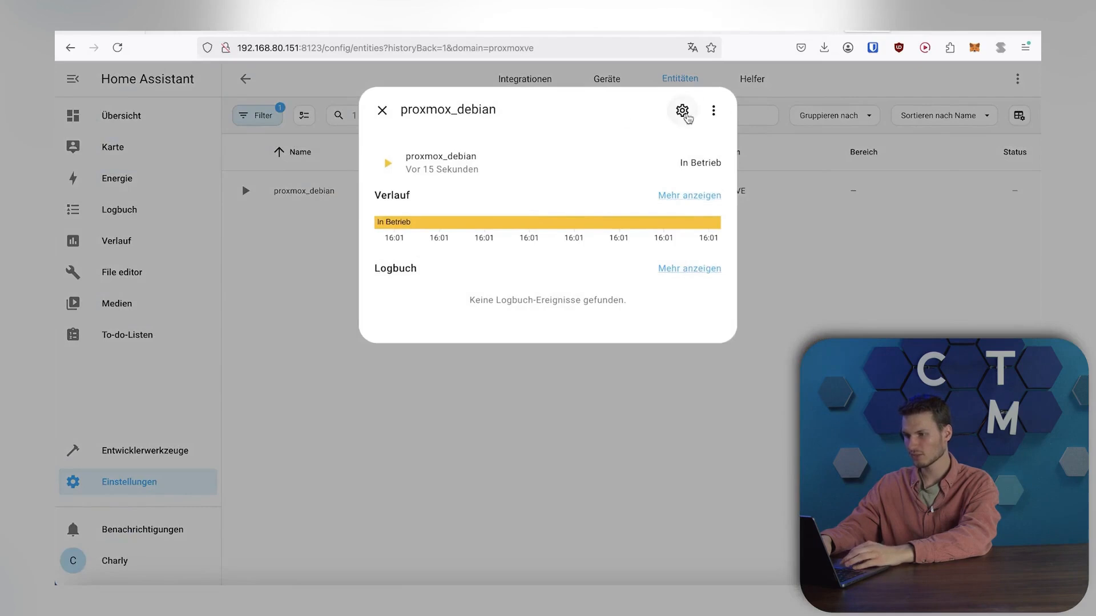
left_click(683, 111)
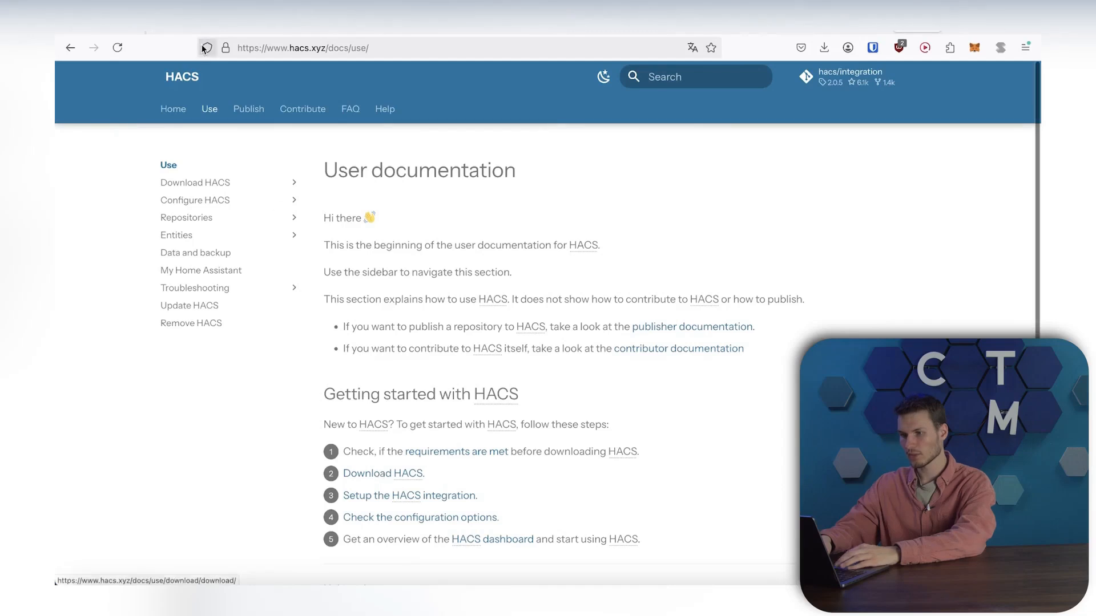
- Follow the HACS download guide's My Home Assistant link and confirm the instance URL
scroll("down", 3)
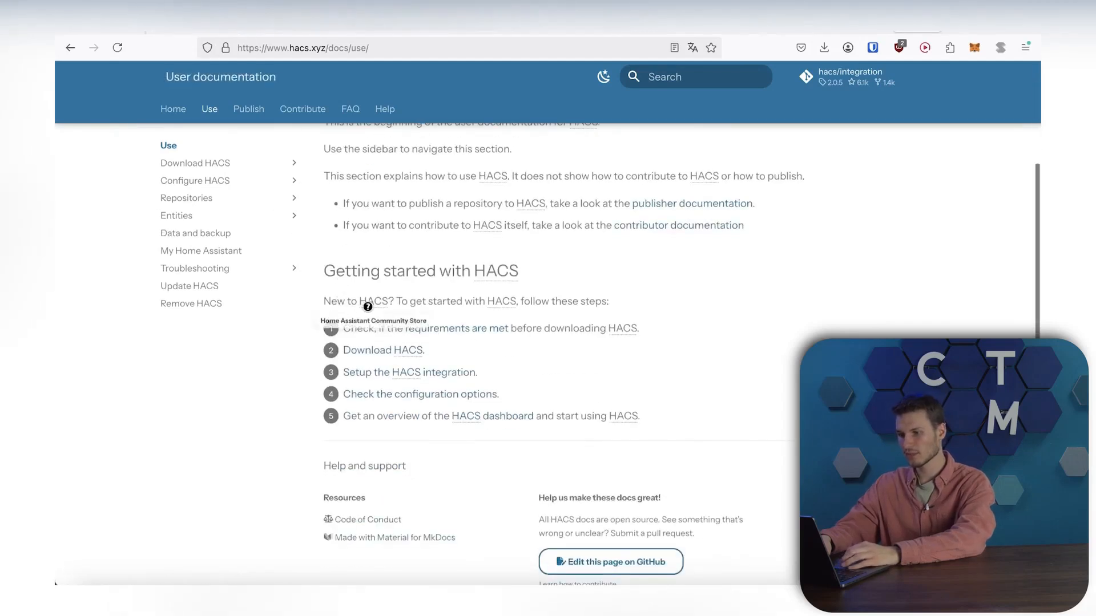
left_click(384, 350)
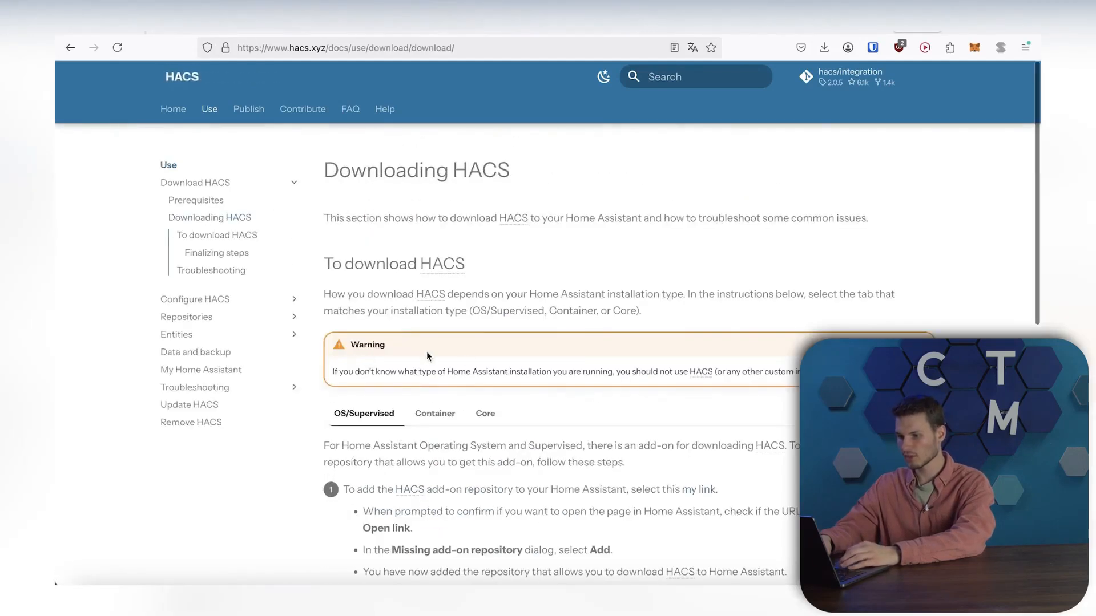
scroll("down", 3)
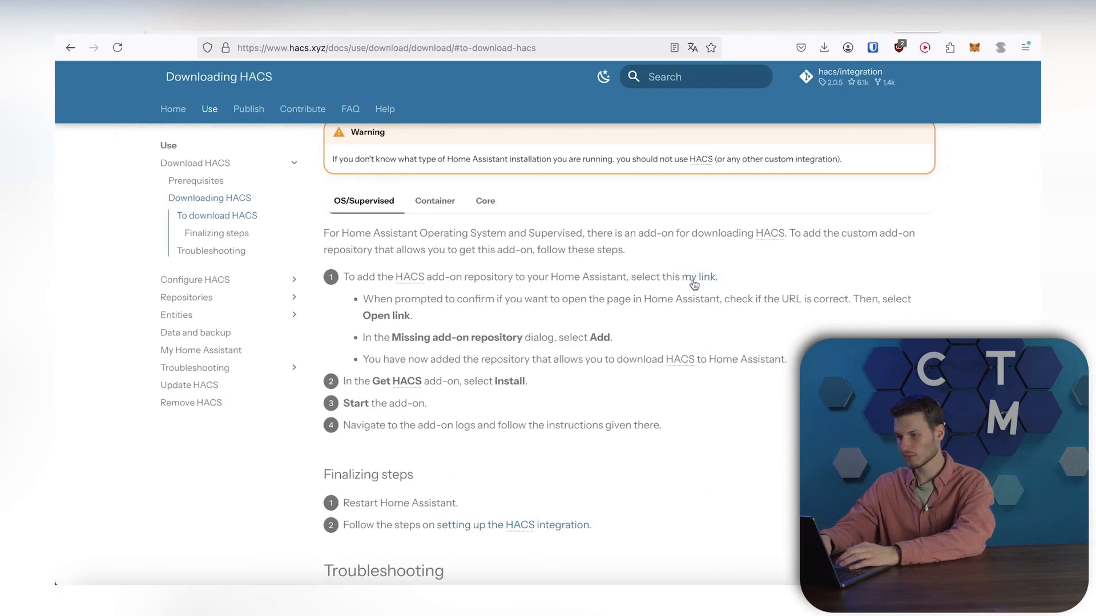
left_click(694, 276)
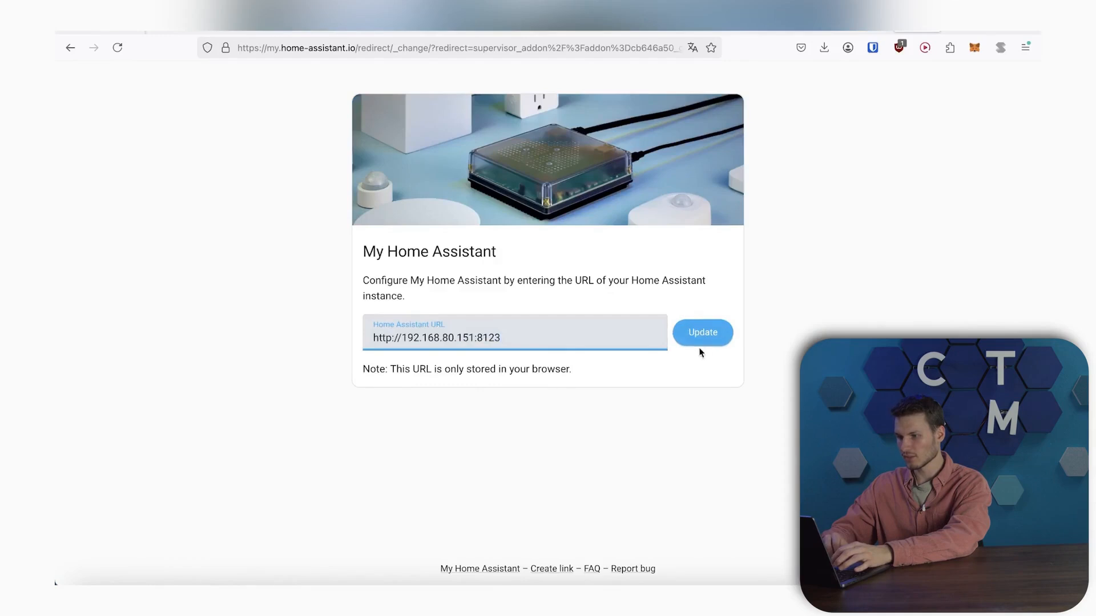
left_click(702, 333)
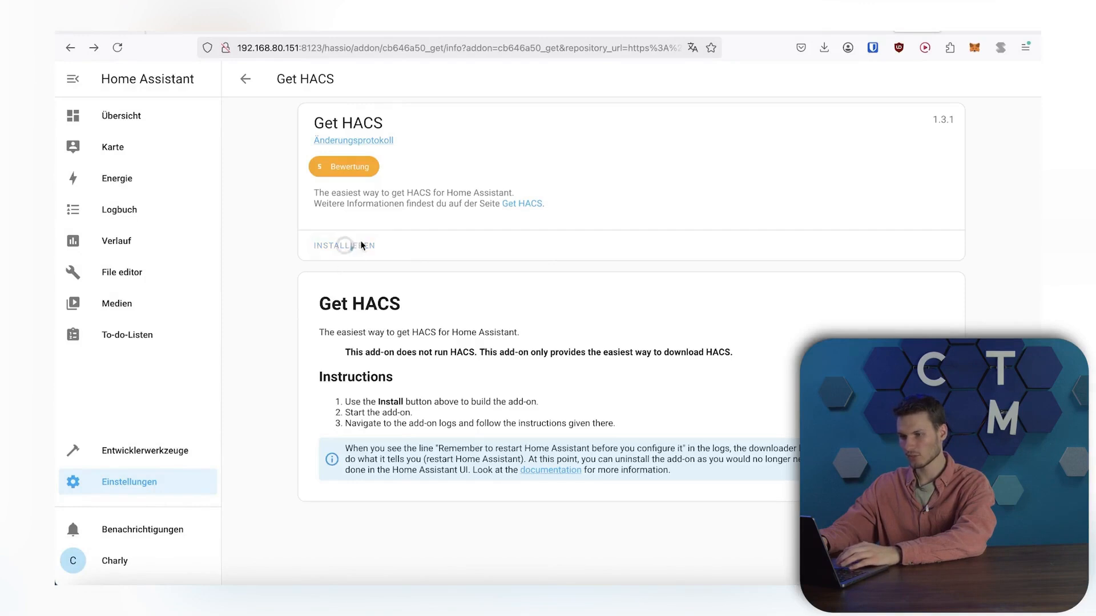
- Install and run the Get HACS add-on, then restart Home Assistant
left_click(344, 245)
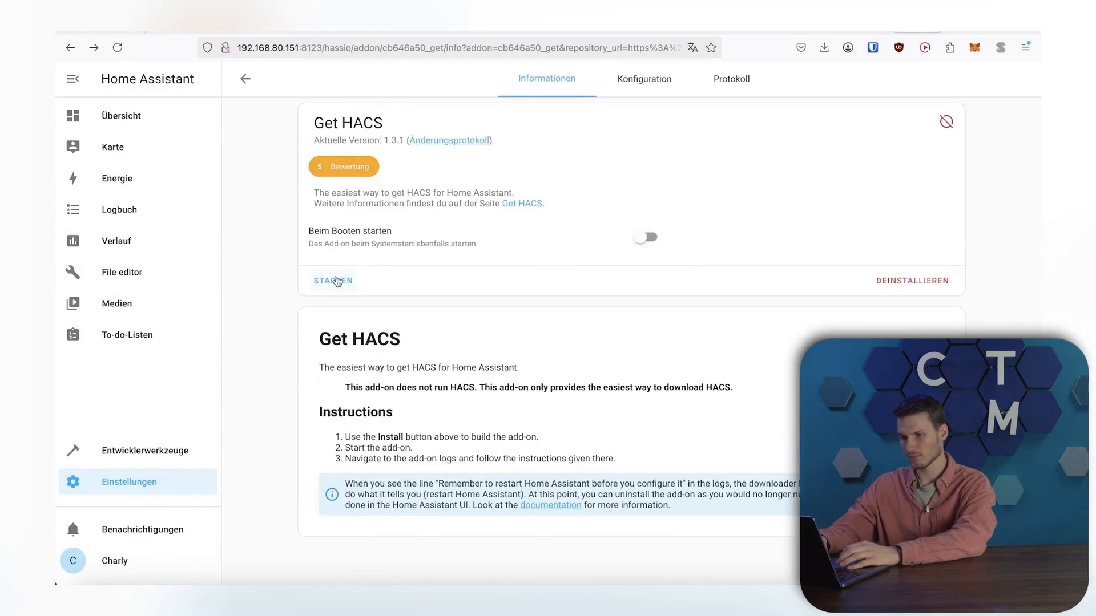
left_click(730, 78)
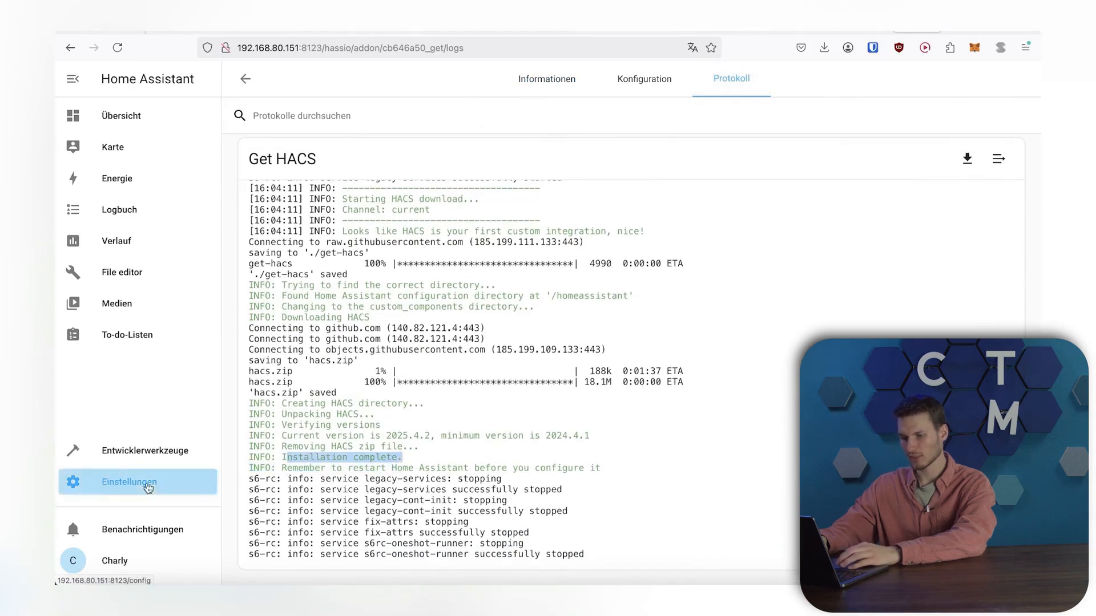
left_click(129, 481)
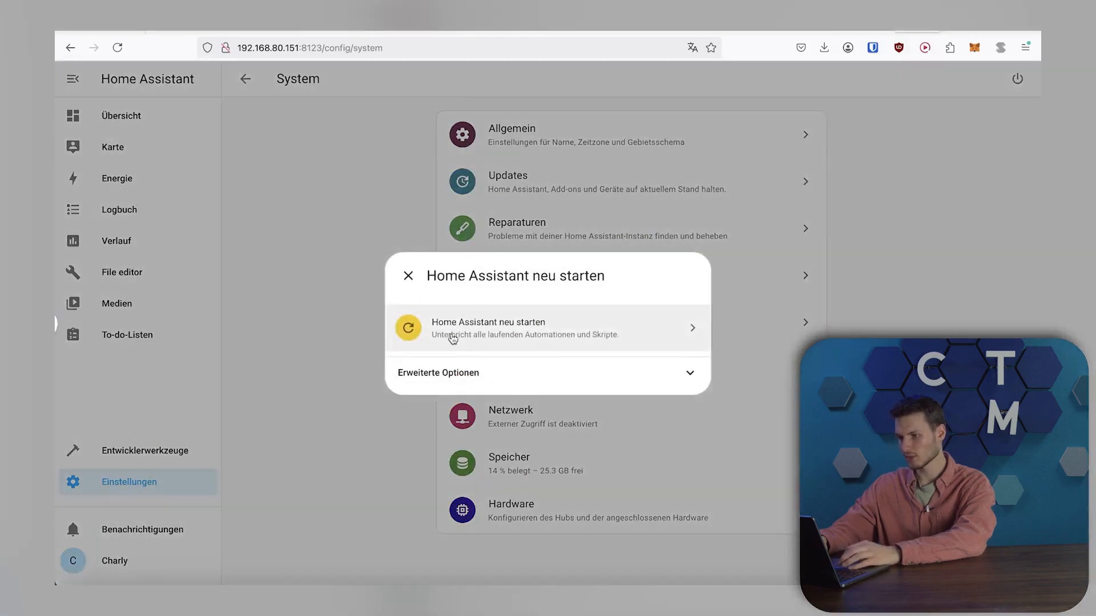
left_click(408, 275)
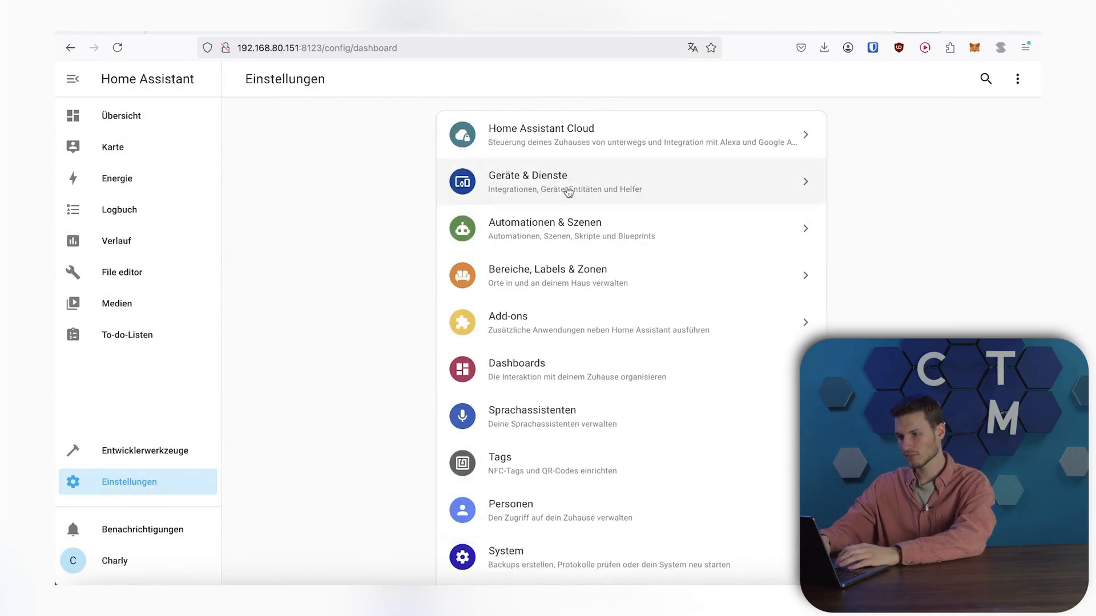
- Add the HACS integration from Devices & Services, acknowledge its requirements and finish setup
left_click(547, 180)
type("hacs")
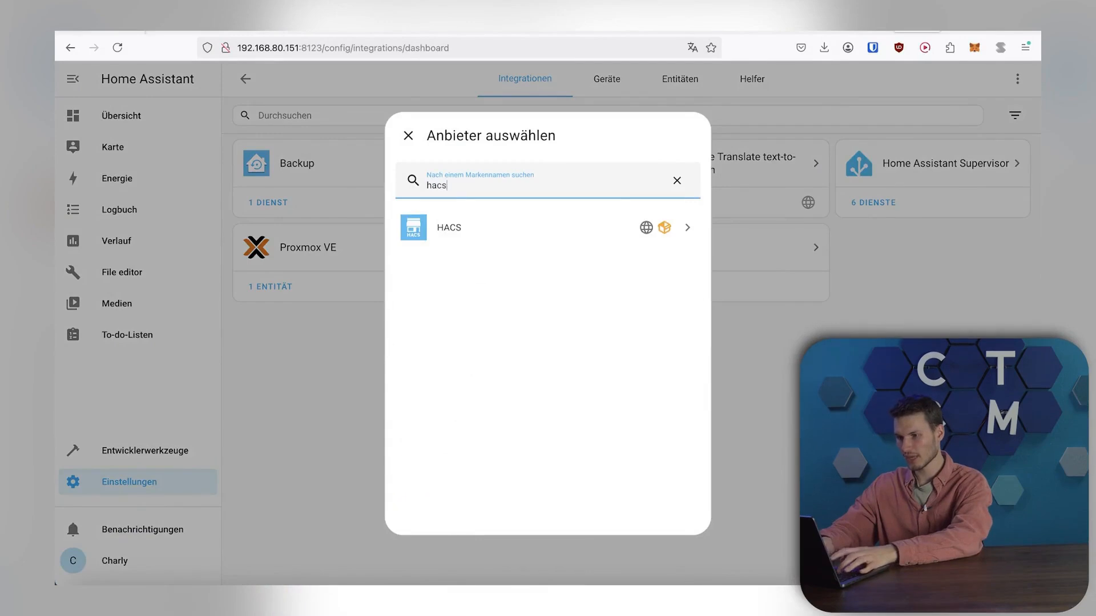
left_click(447, 227)
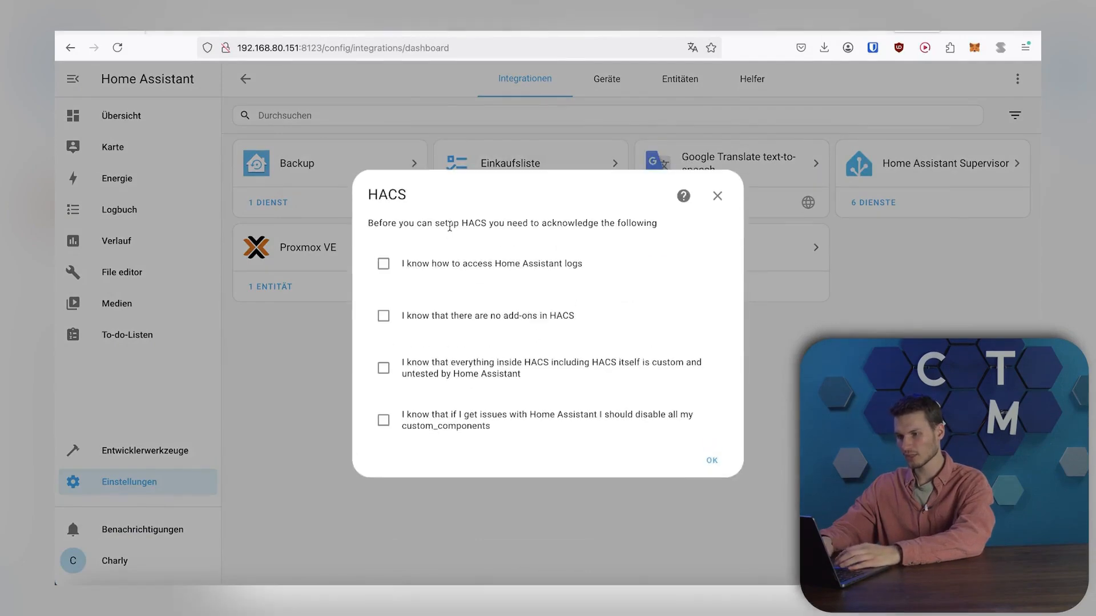
left_click(384, 368)
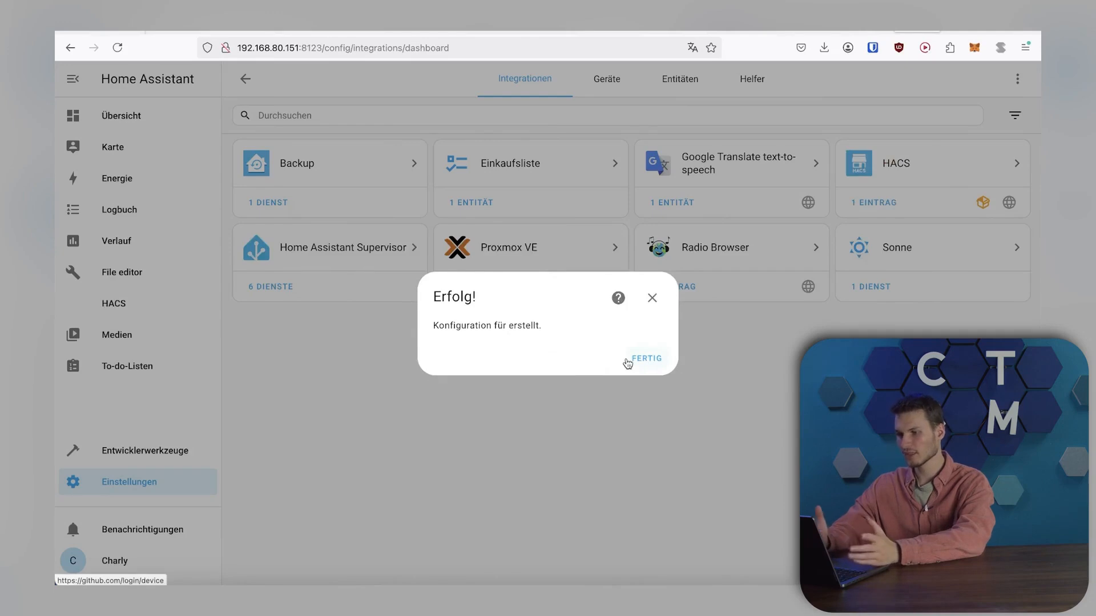
left_click(645, 358)
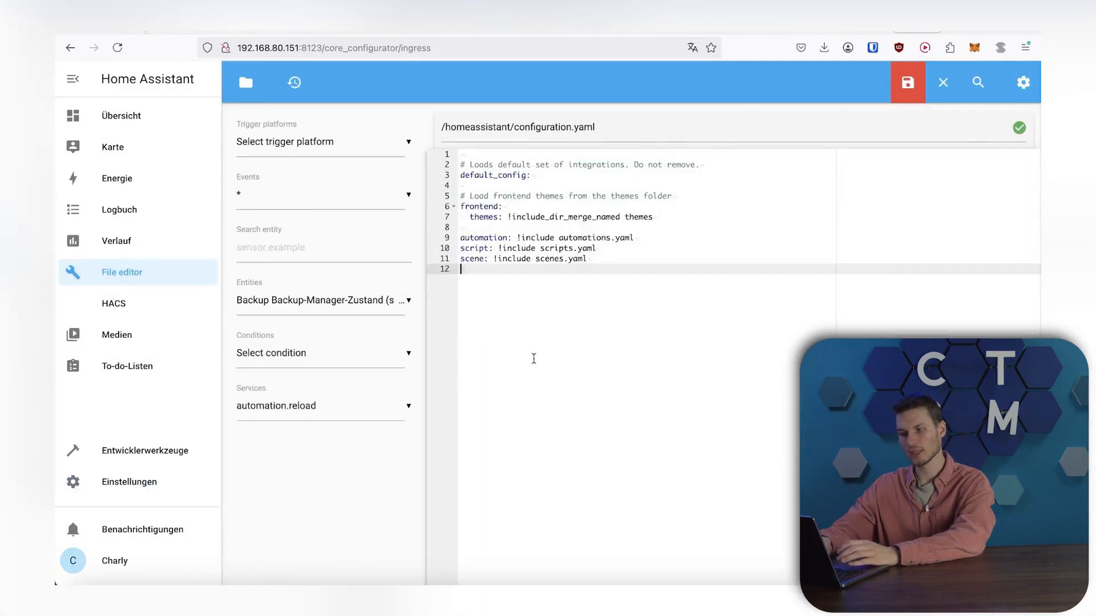
- Uninstall the no-longer-needed Get HACS add-on from Settings > Add-ons
left_click(907, 82)
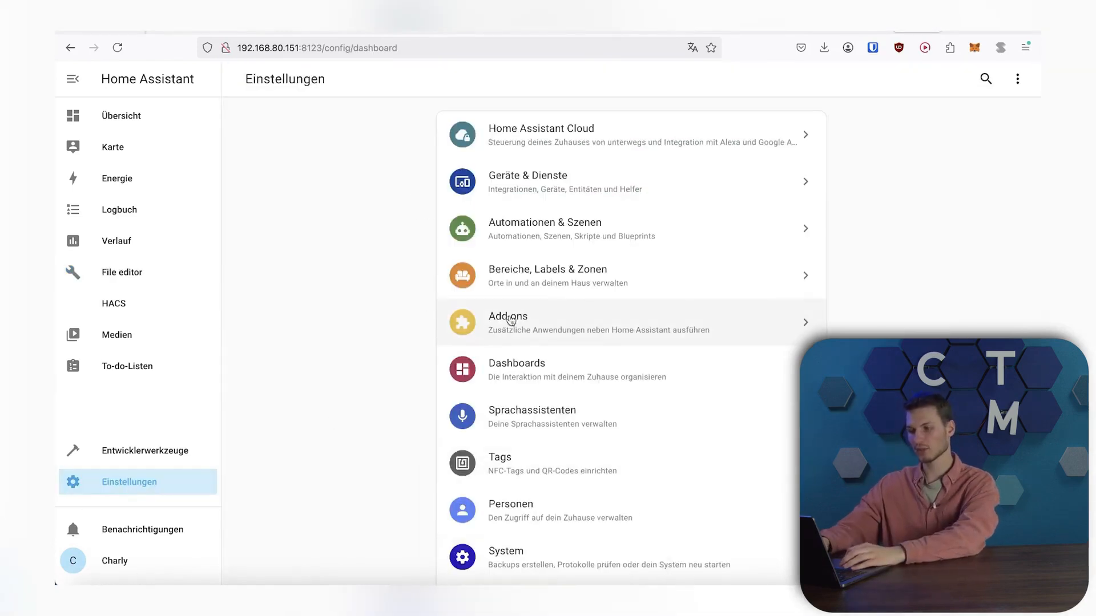
left_click(507, 322)
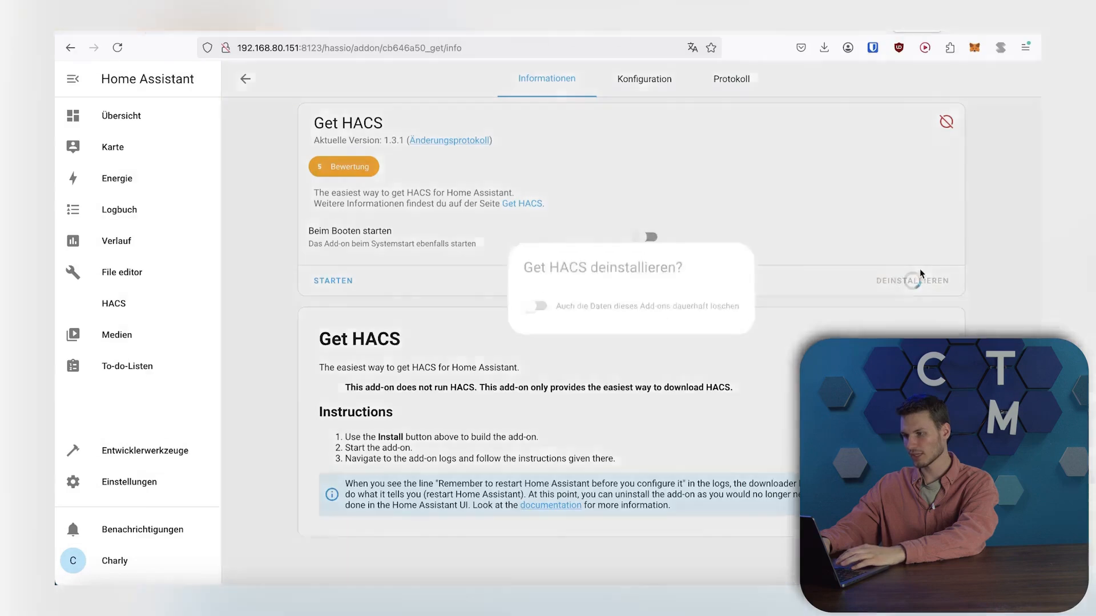
left_click(911, 280)
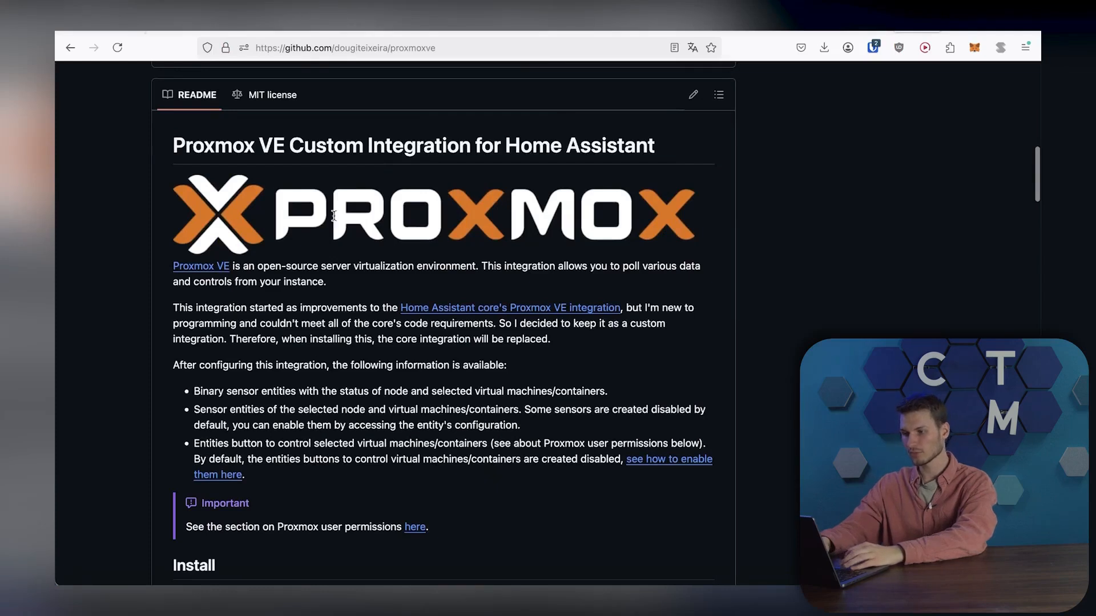
- From the README's Installation via HACS section, send the proxmoxve repository to Home Assistant's HACS
scroll("down", 3)
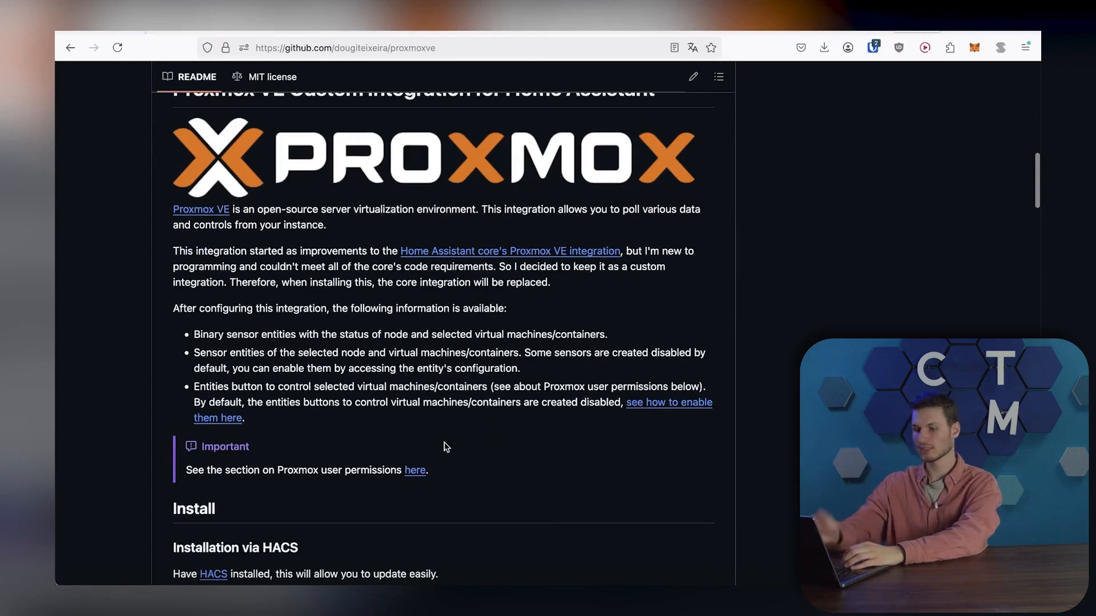
scroll("down", 3)
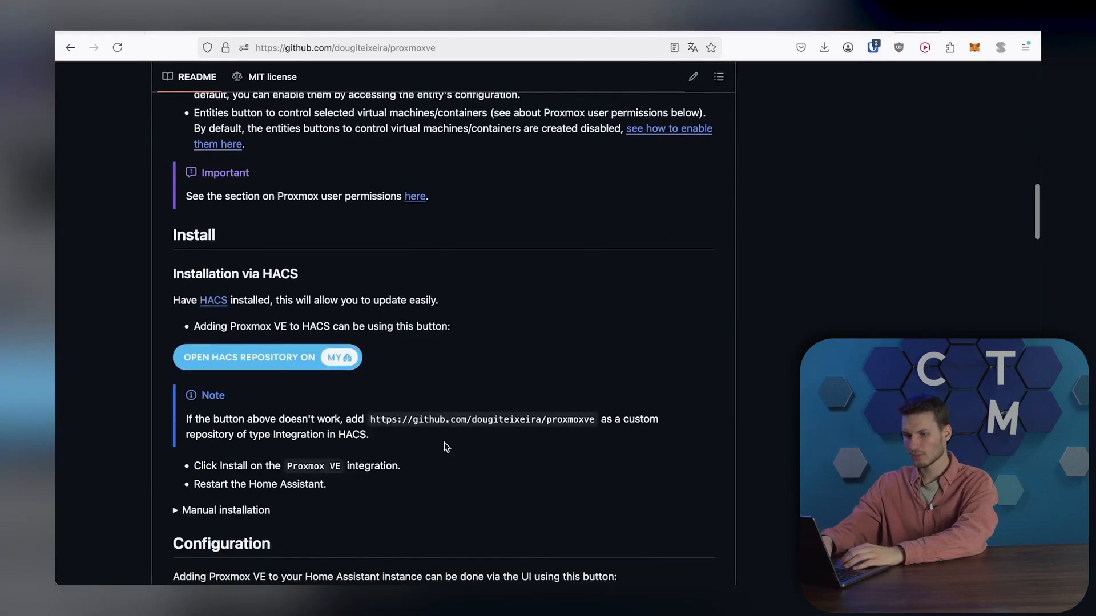
left_click(247, 358)
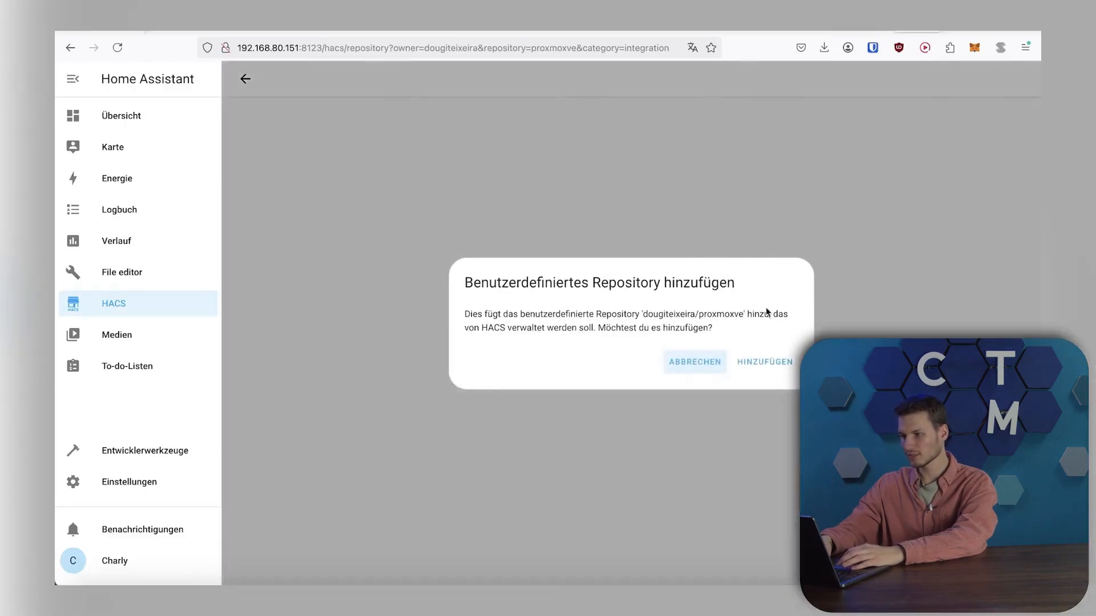
- Add the dougiteixeira/proxmoxve custom repository to HACS and download Proxmox VE 3.5.2
left_click(764, 361)
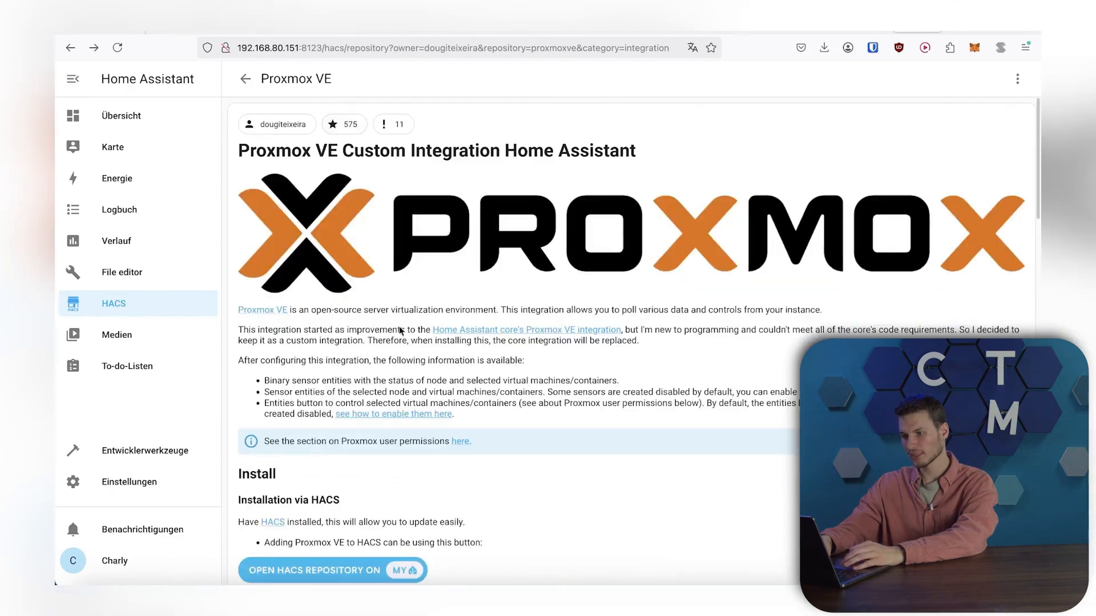
scroll("down", 3)
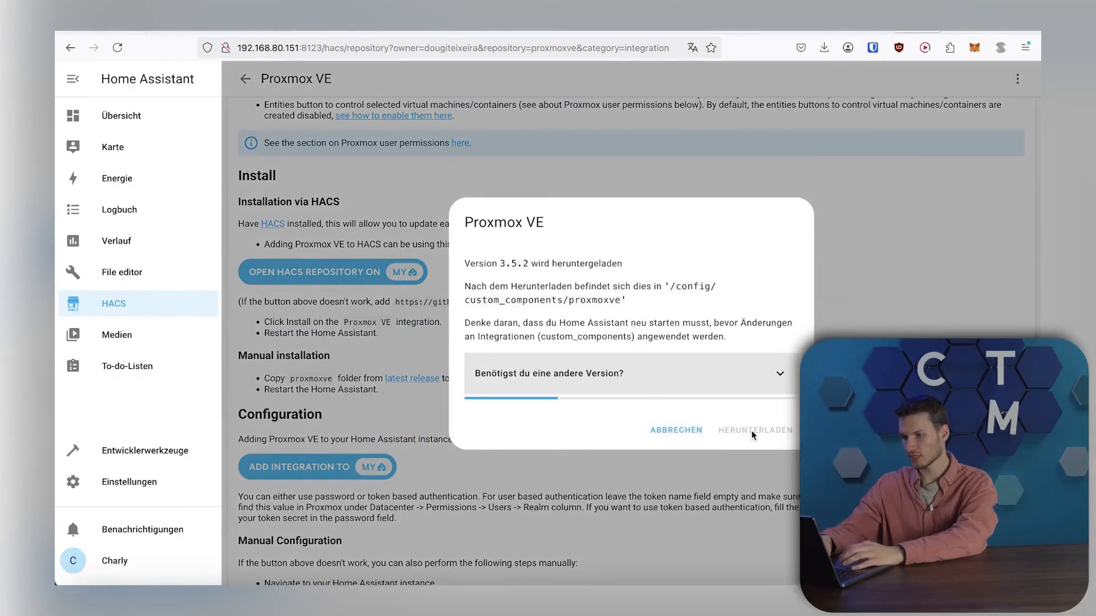
left_click(755, 430)
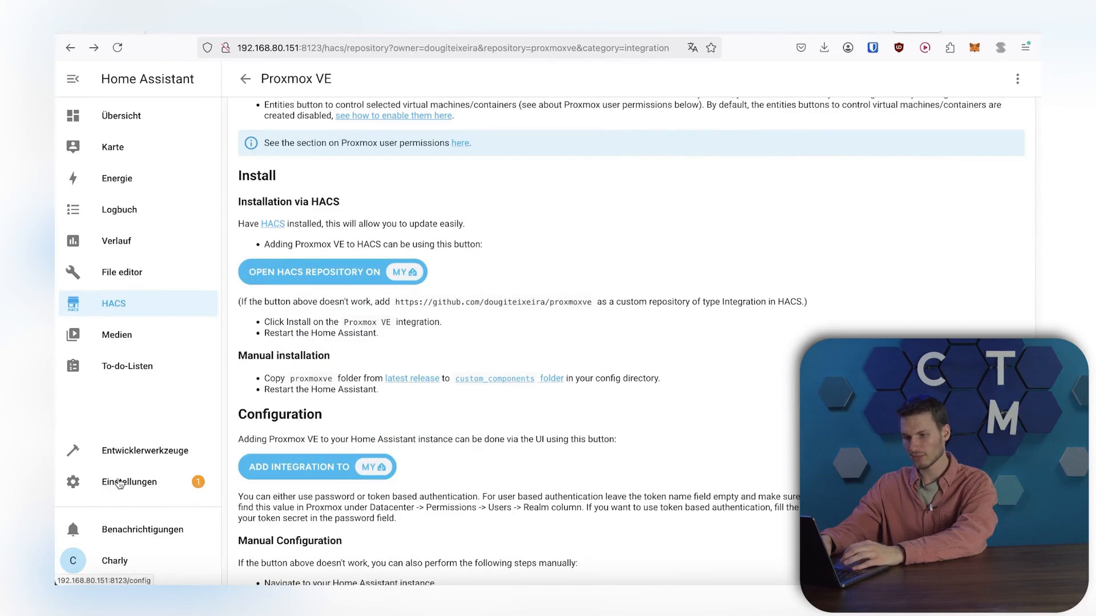
- Restart Home Assistant from the Settings restart-required repair to load Proxmox VE
left_click(128, 481)
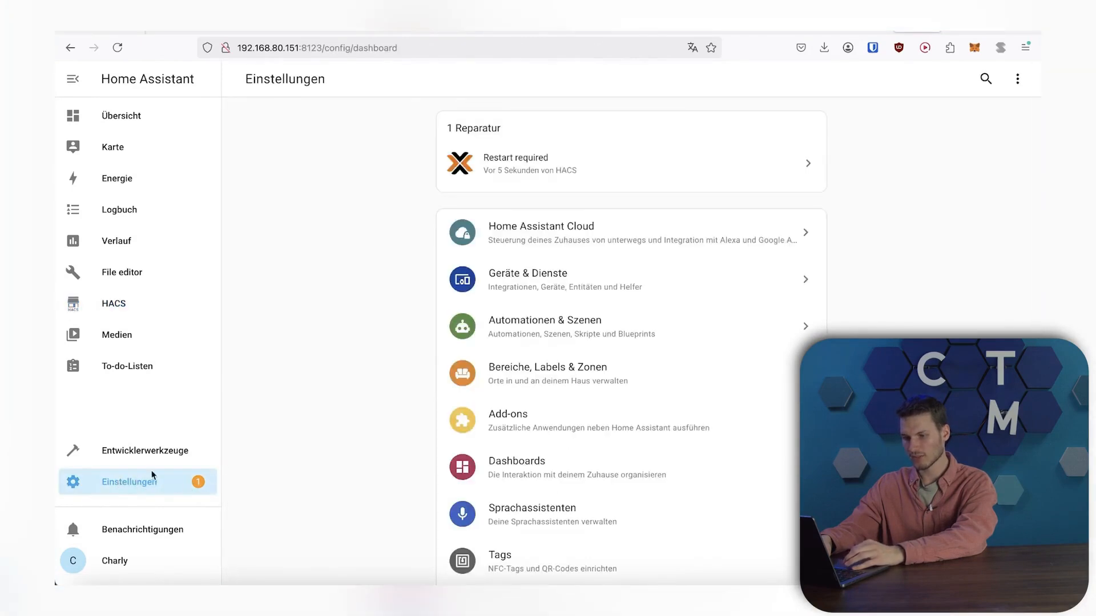
left_click(515, 161)
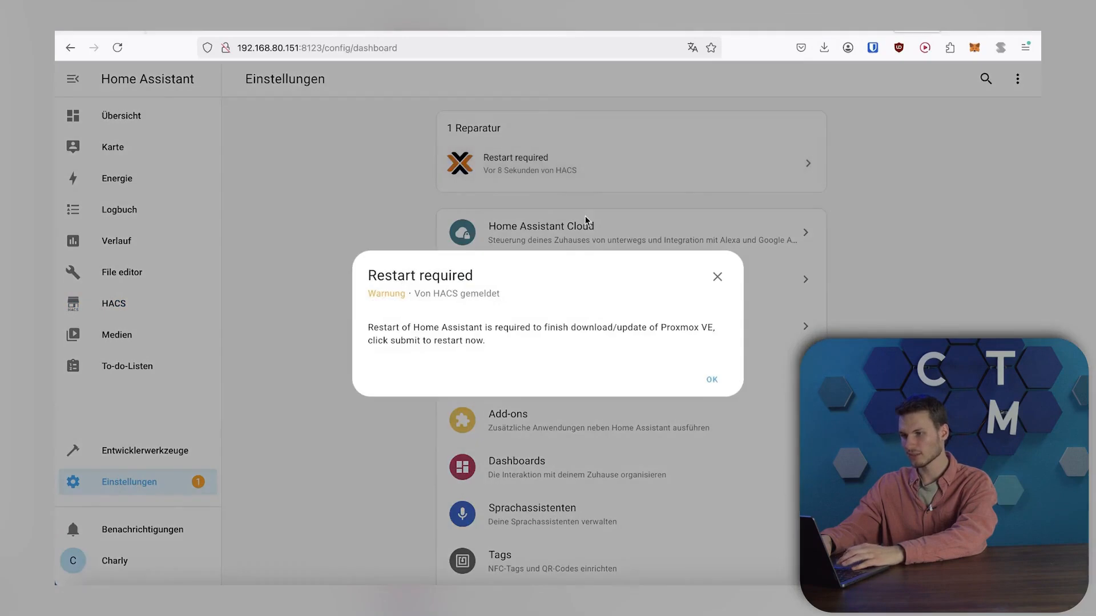
left_click(711, 379)
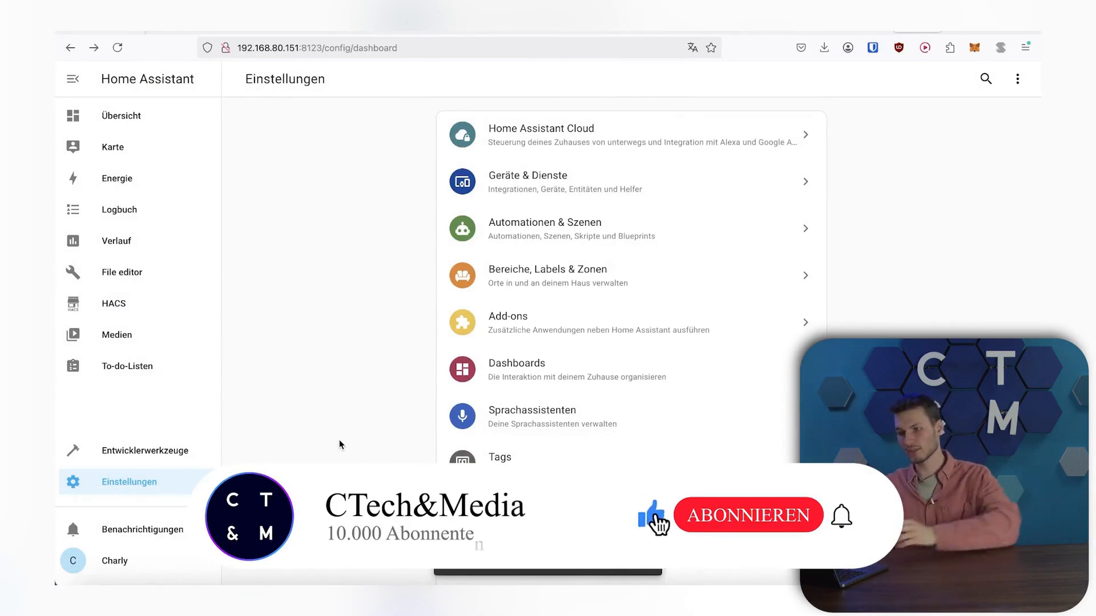
- In Devices & Services, add a new integration, search 'prox' and select Proxmox VE
left_click(746, 516)
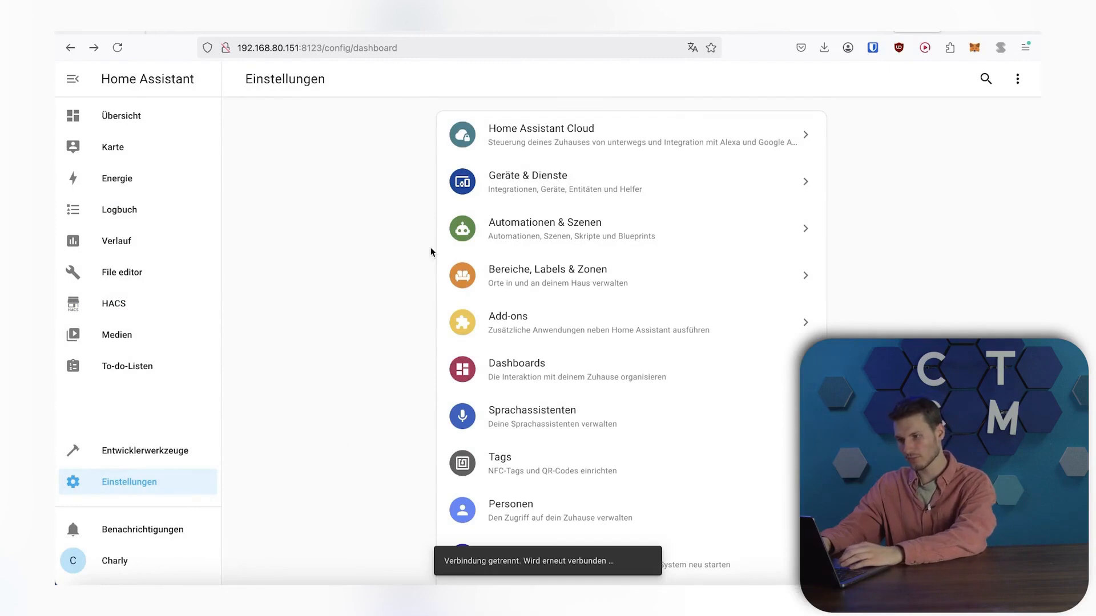
left_click(547, 181)
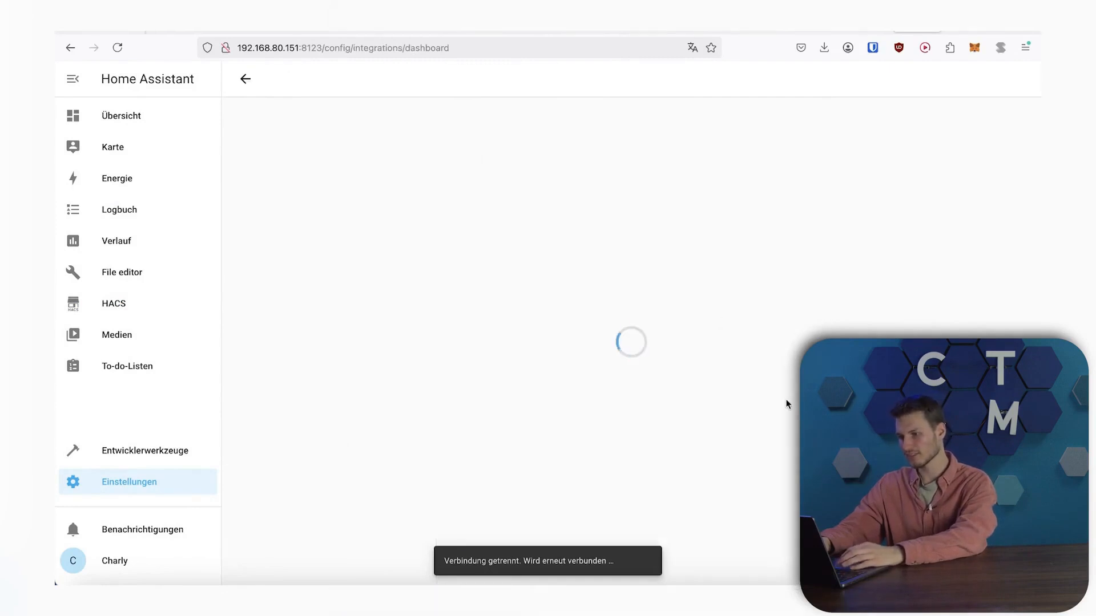
left_click(949, 559)
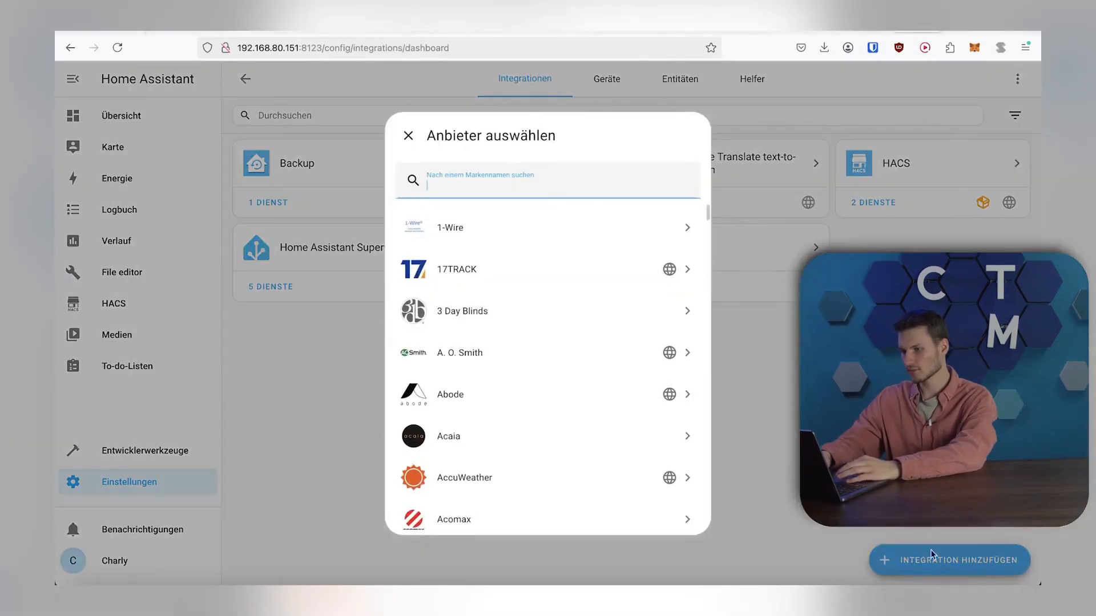
type("p")
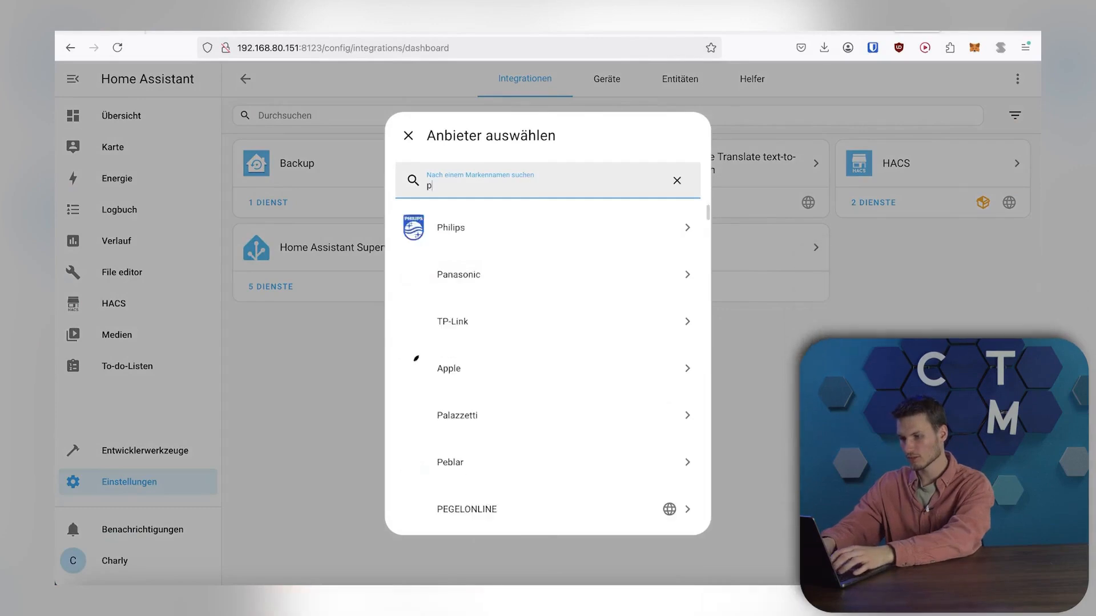
type("rox")
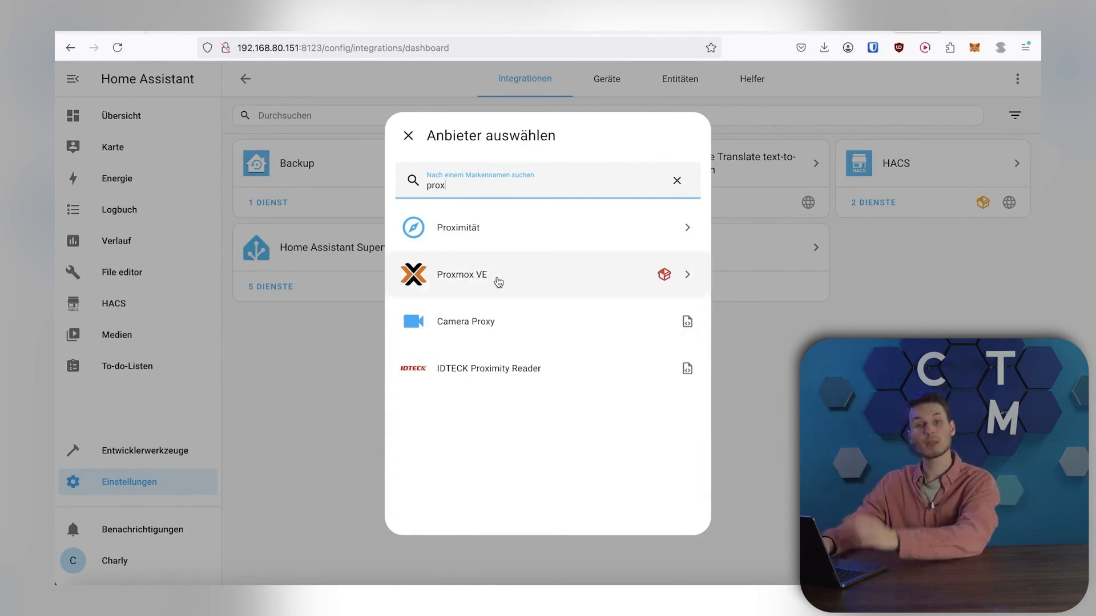
mouse_move(403, 254)
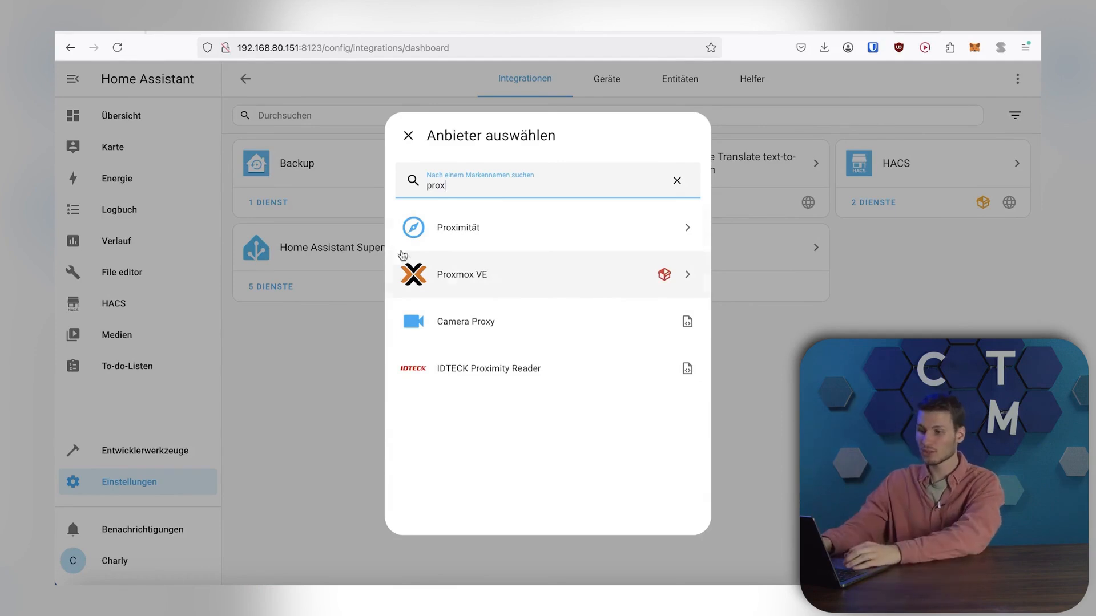
left_click(461, 274)
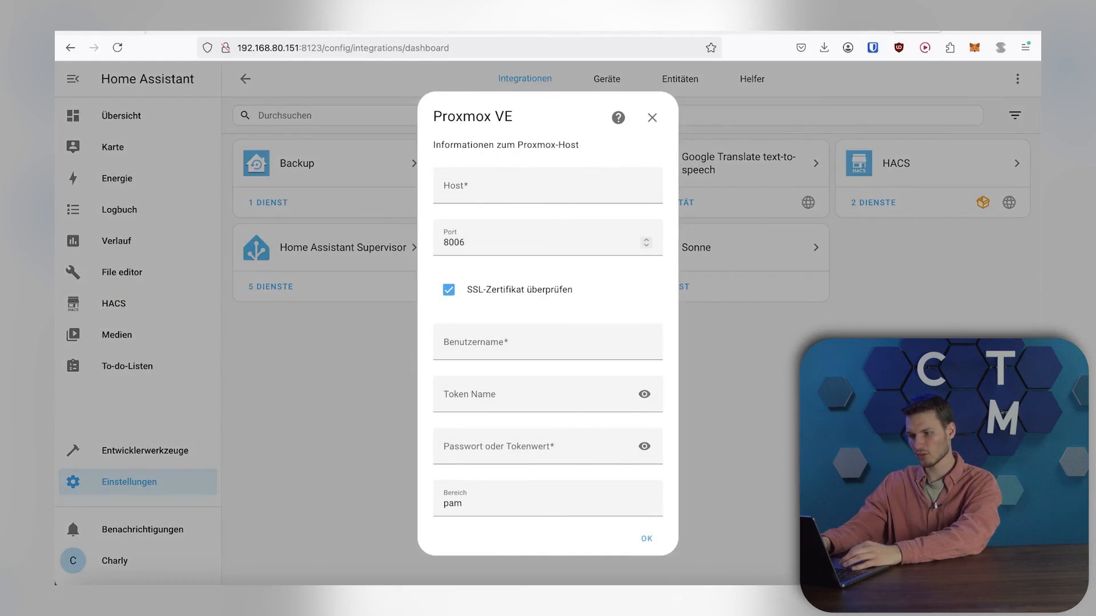
- Enter host 192.168.80.249, switch off SSL certificate verification and enter username root
left_click(547, 184)
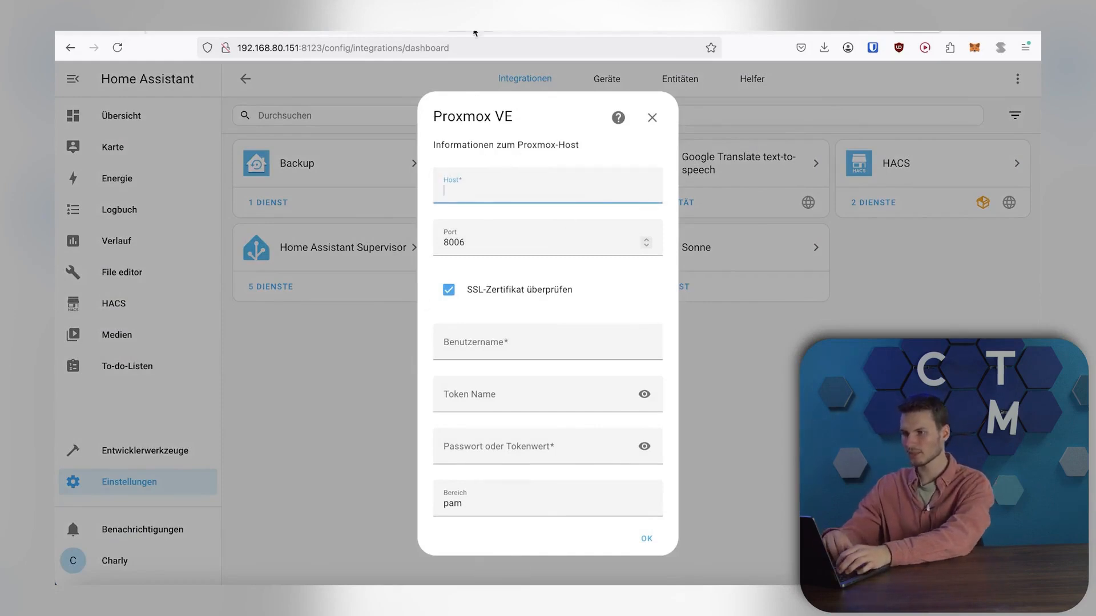
type("192.168.80.249")
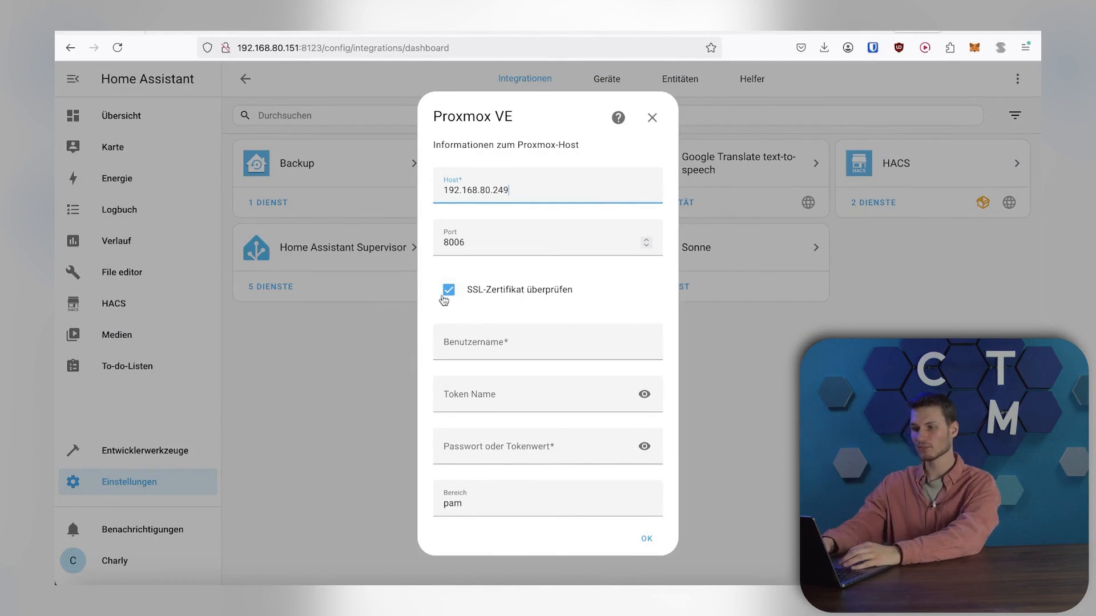
left_click(447, 289)
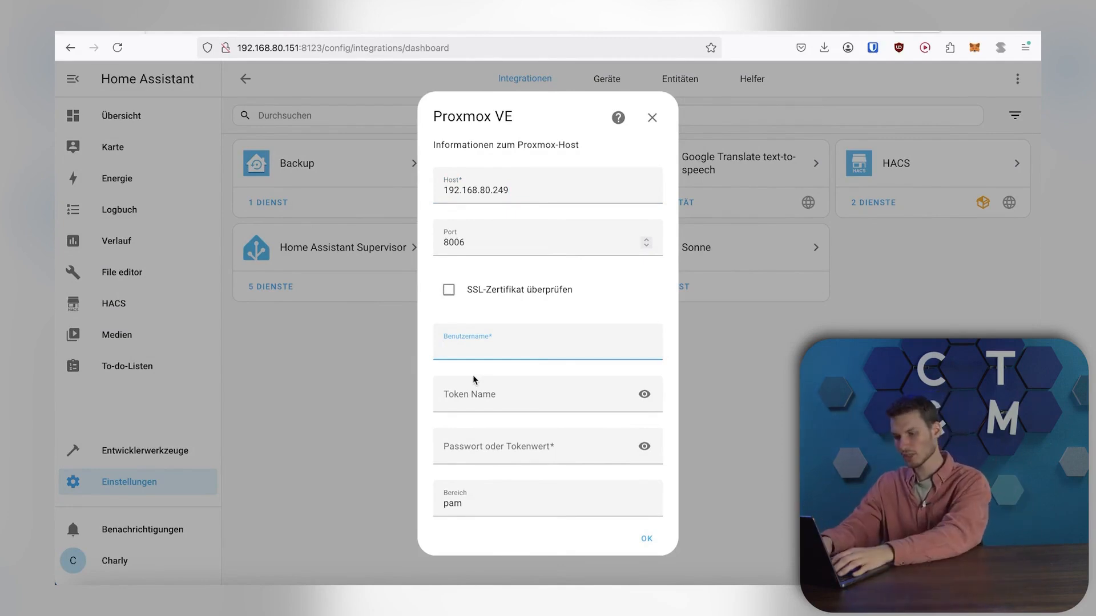
type("root")
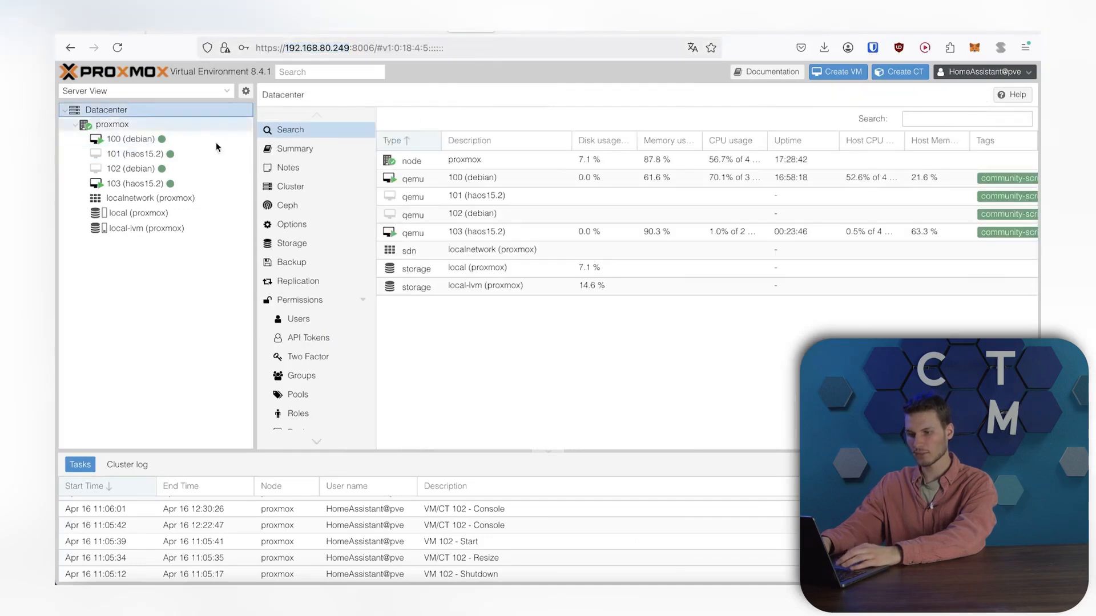
- Review the HomeAssistant pve user in Users, then show the datacenter's Roles list
left_click(296, 318)
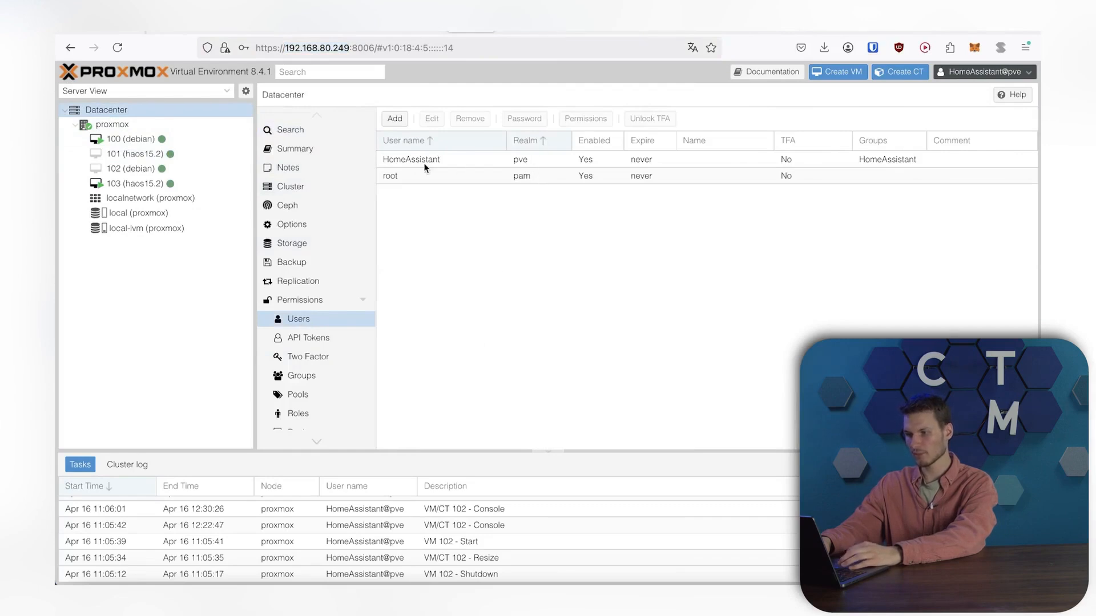
left_click(411, 158)
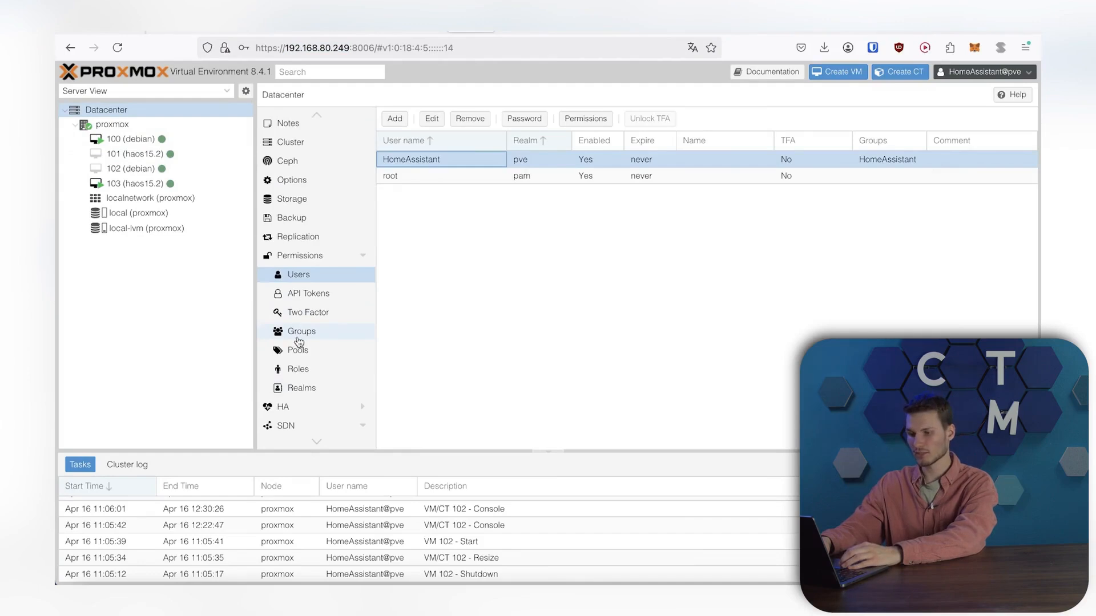
left_click(298, 369)
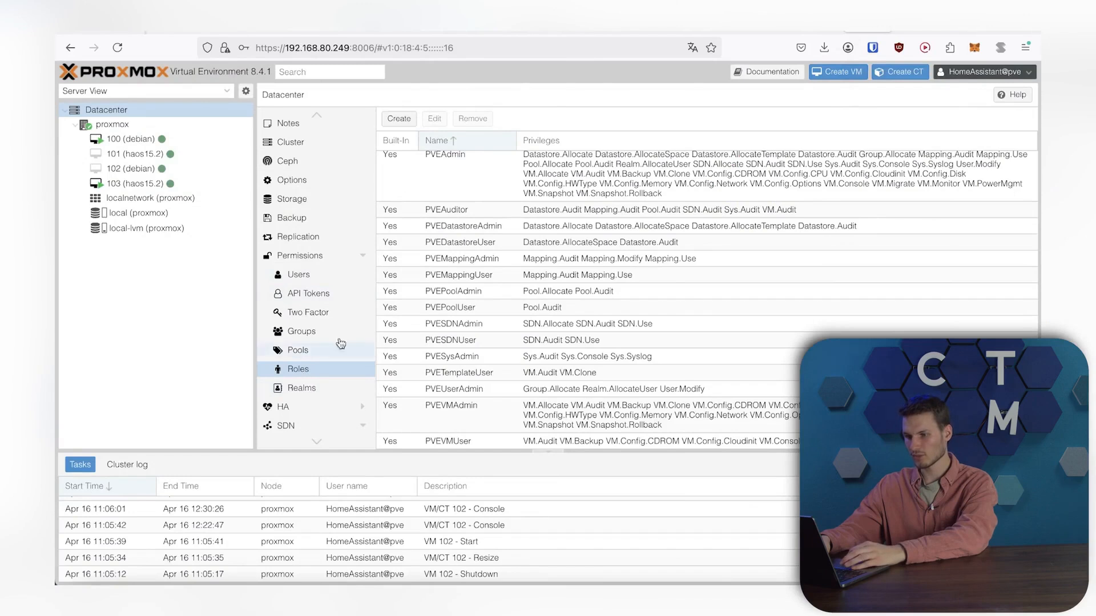
- Create HomeAssistant roles with VM.Audit and node power management privileges
left_click(397, 118)
type("VM.Audit")
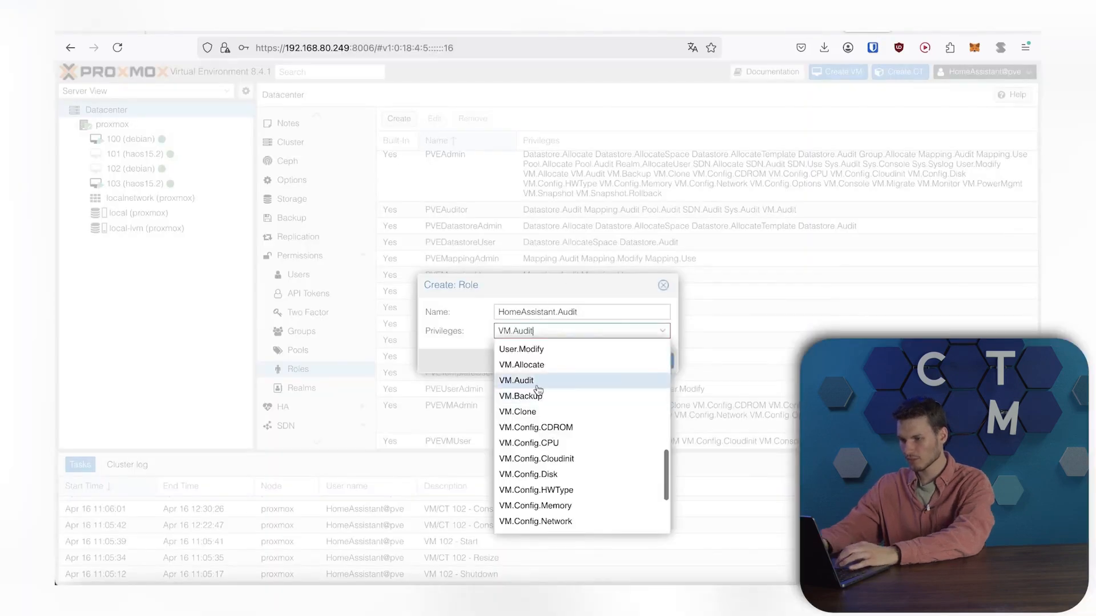
left_click(516, 525)
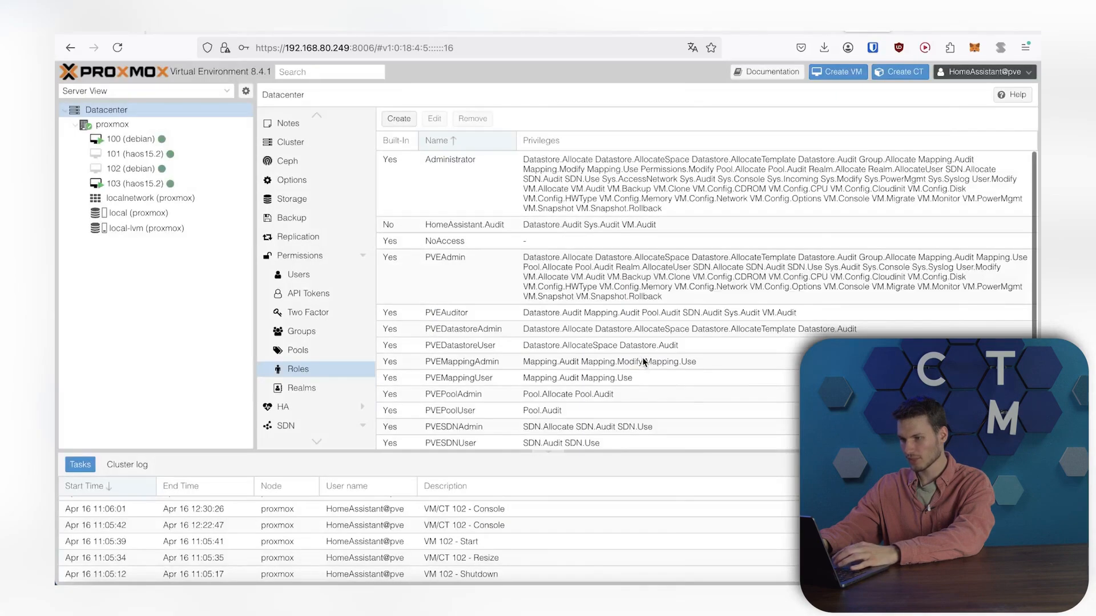
left_click(397, 117)
type("HomeAssistant.NodePowerMgmt")
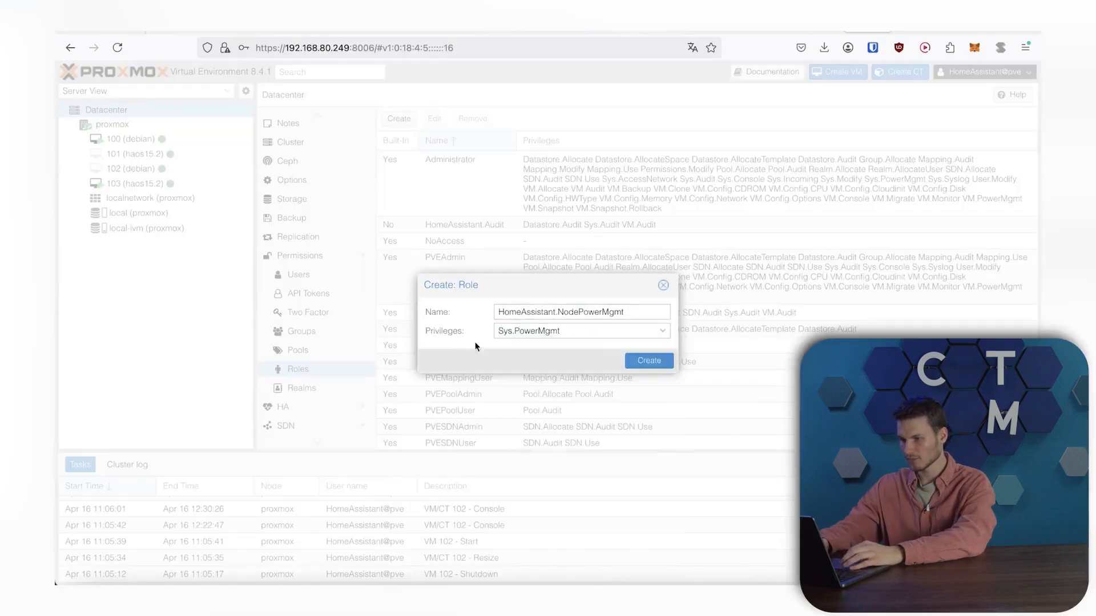
left_click(648, 360)
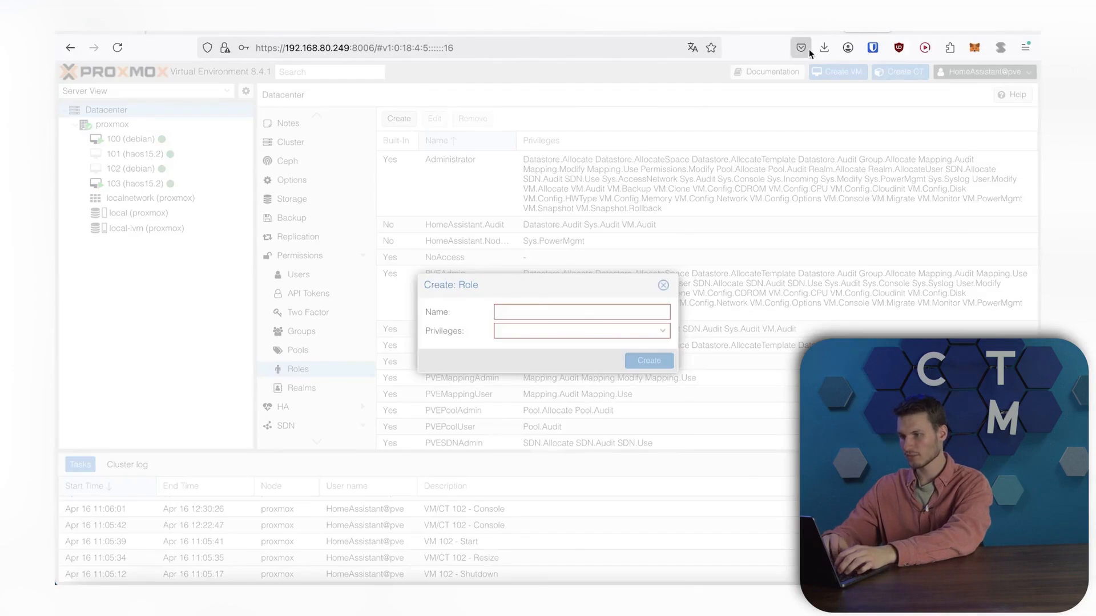
left_click(581, 331)
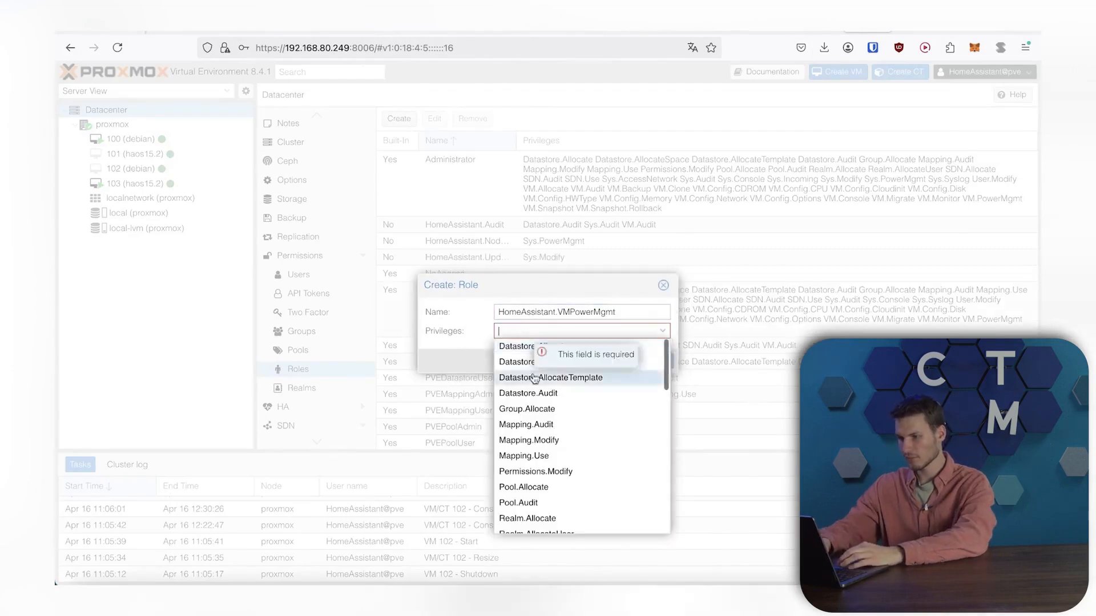
scroll("down", 3)
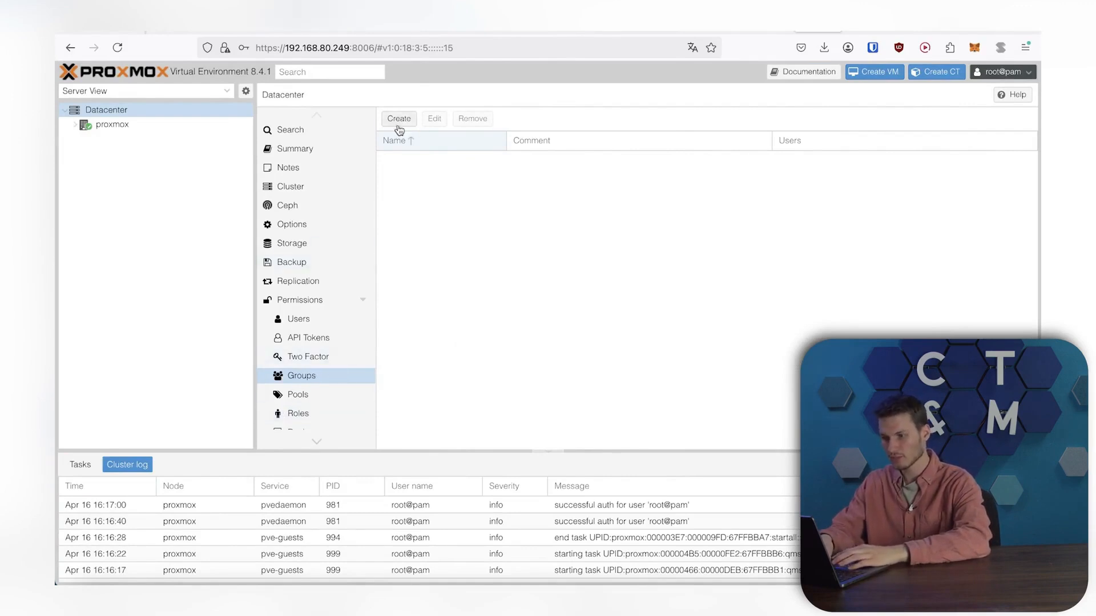
- Create a group named HomeAssistant in the datacenter's Groups
left_click(398, 117)
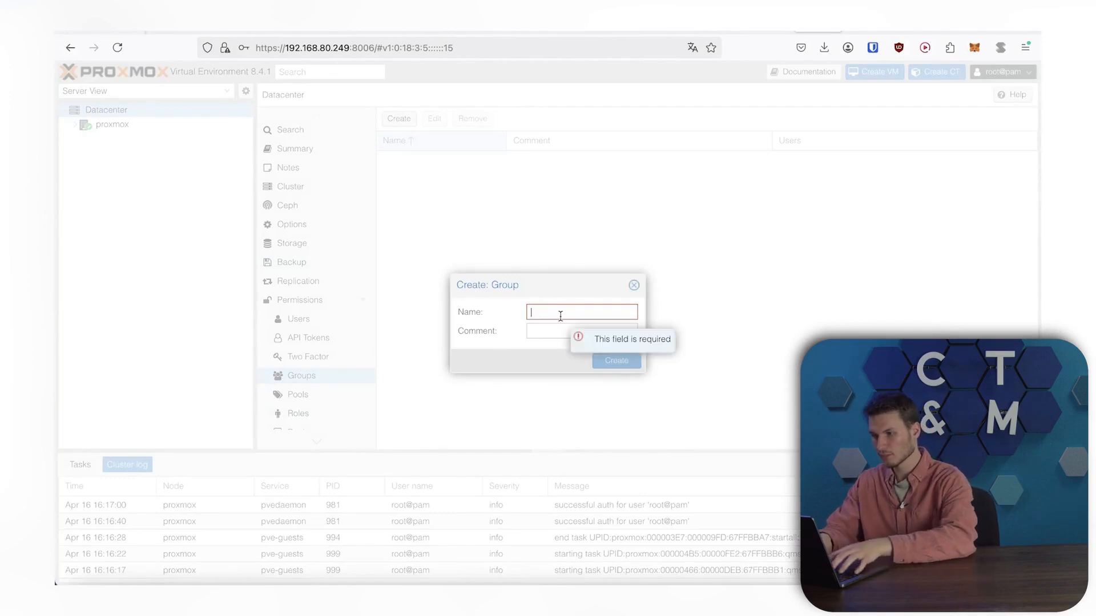
type("HomeAssistant")
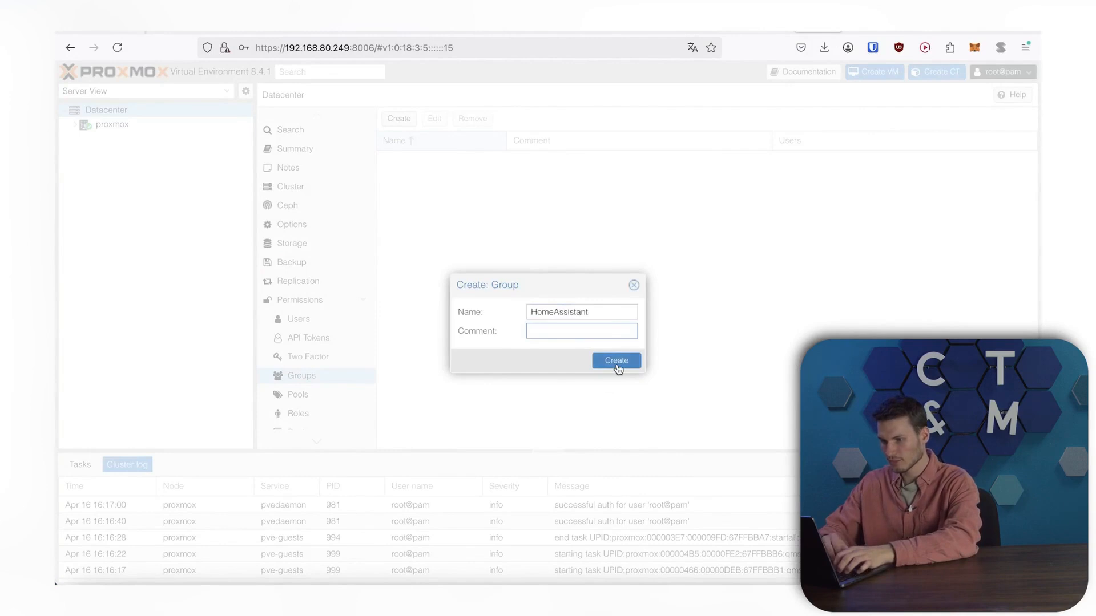
left_click(615, 360)
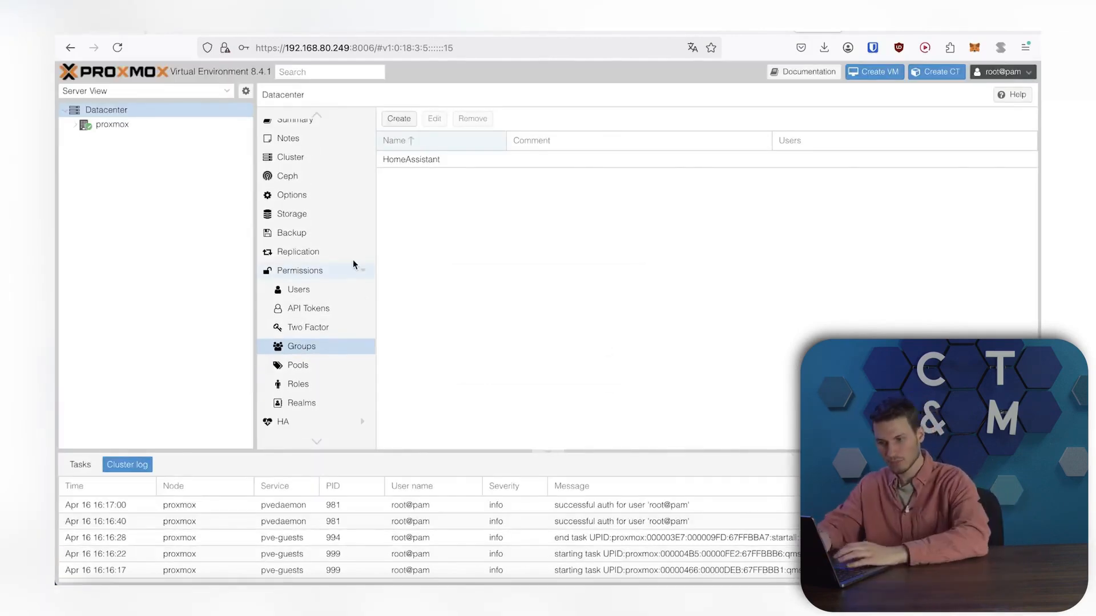
- Grant group HomeAssistant the HomeAssistant.Audit role on path /
left_click(299, 270)
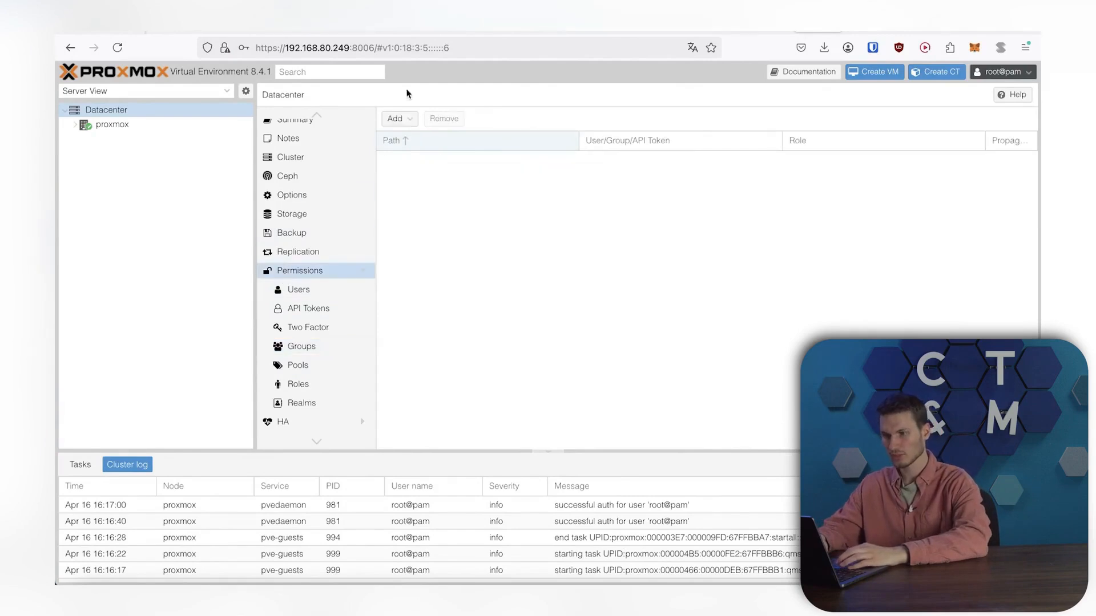
left_click(395, 118)
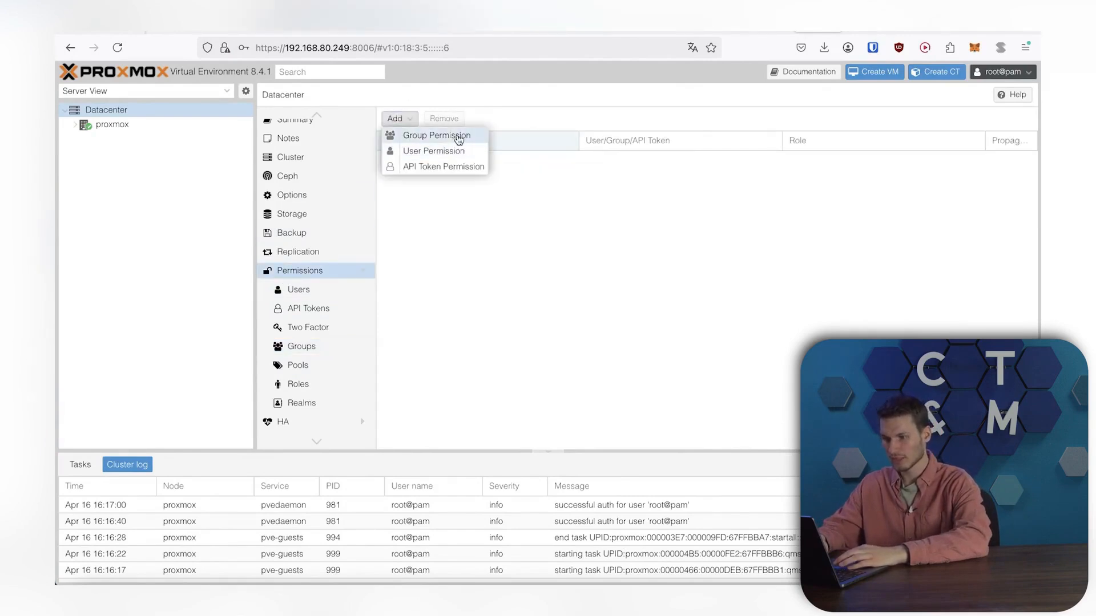
left_click(436, 135)
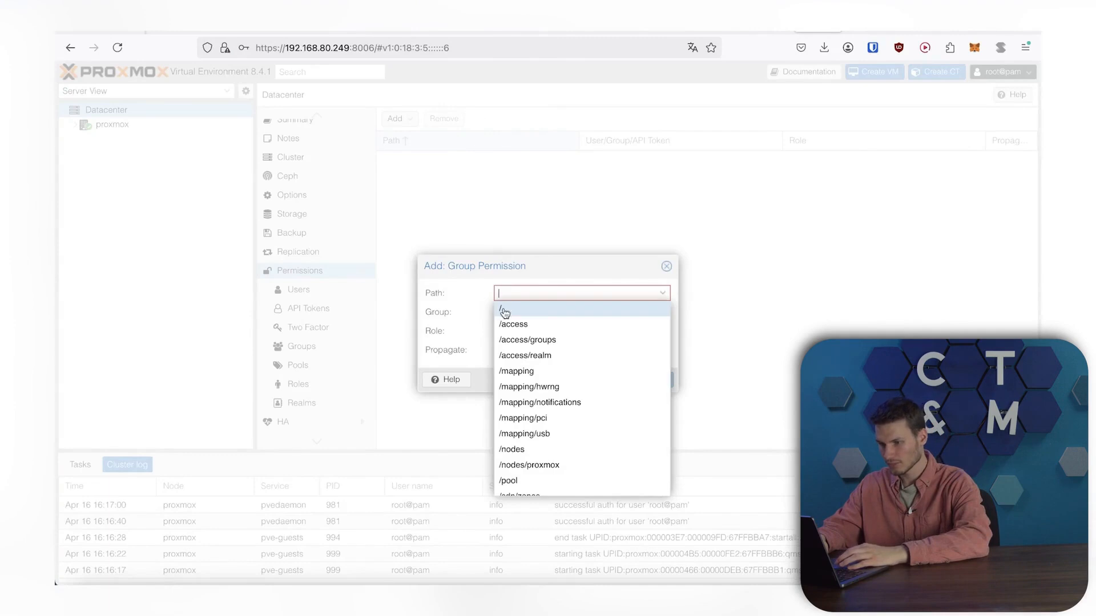
left_click(505, 313)
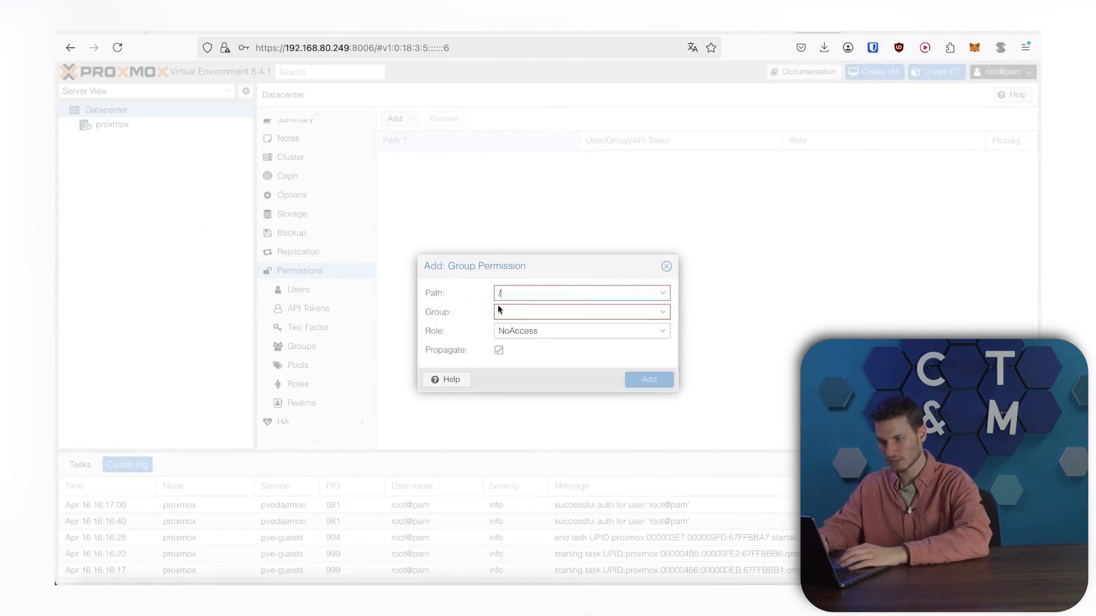
type("HomeAssistant")
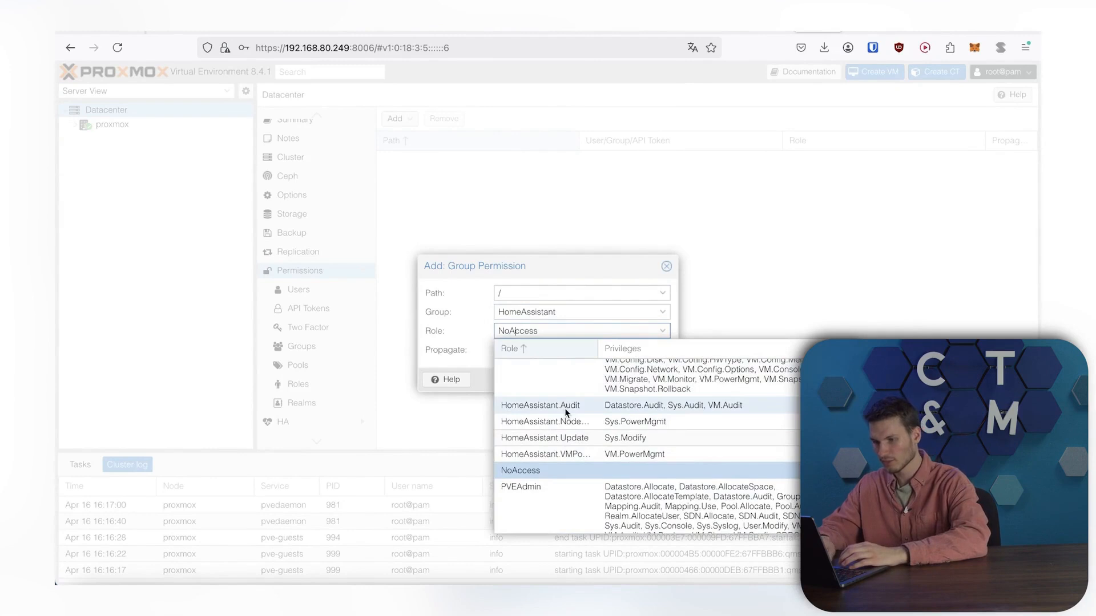
left_click(540, 406)
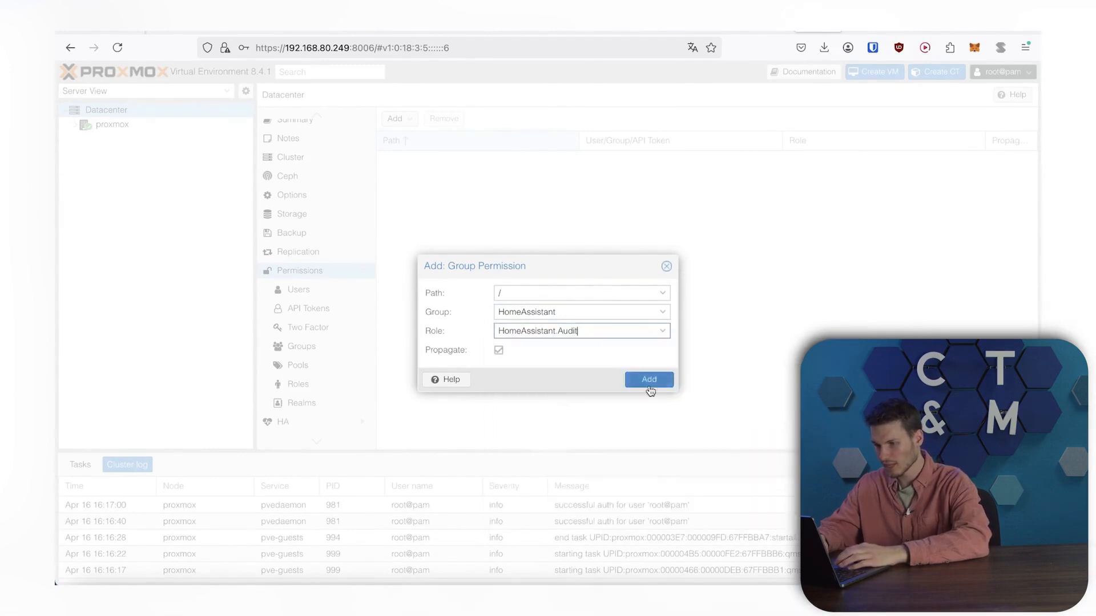
left_click(647, 378)
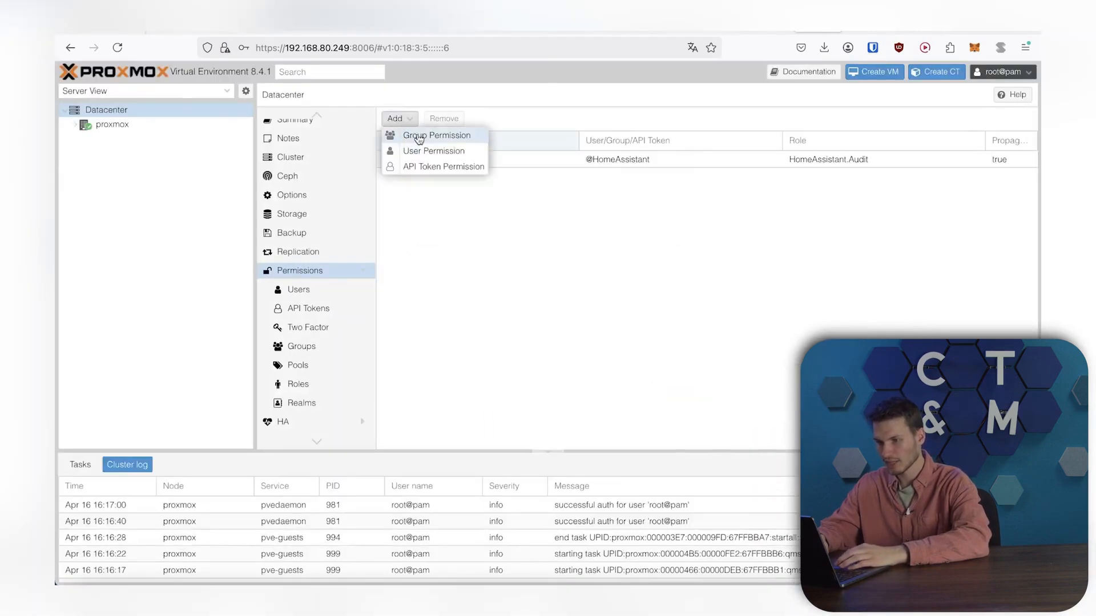
- Add further group permissions for the node power management and VM power management roles
left_click(435, 135)
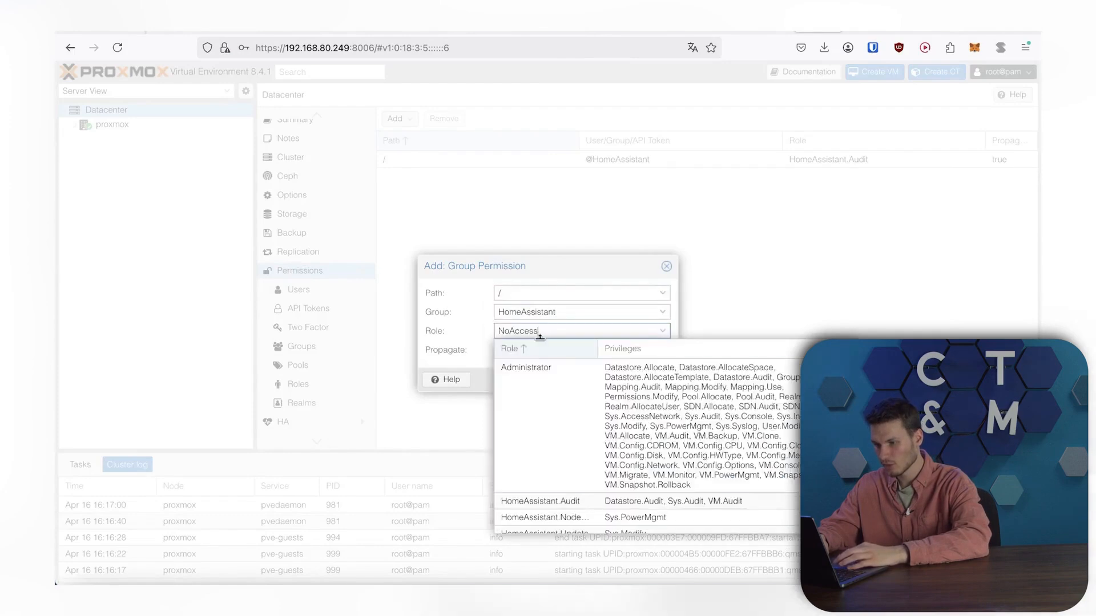
left_click(543, 517)
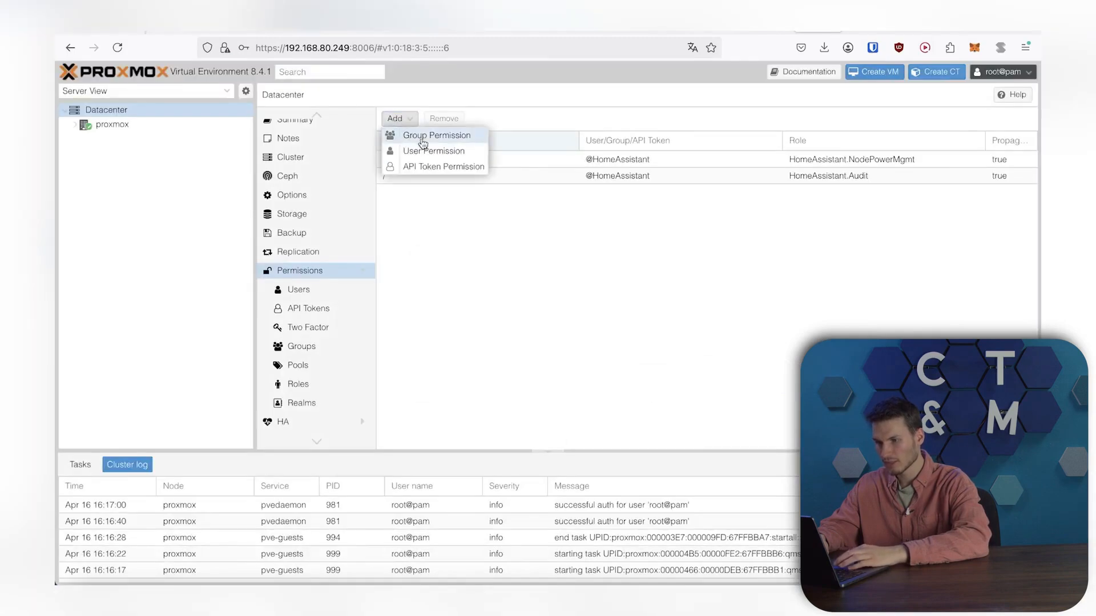
left_click(436, 134)
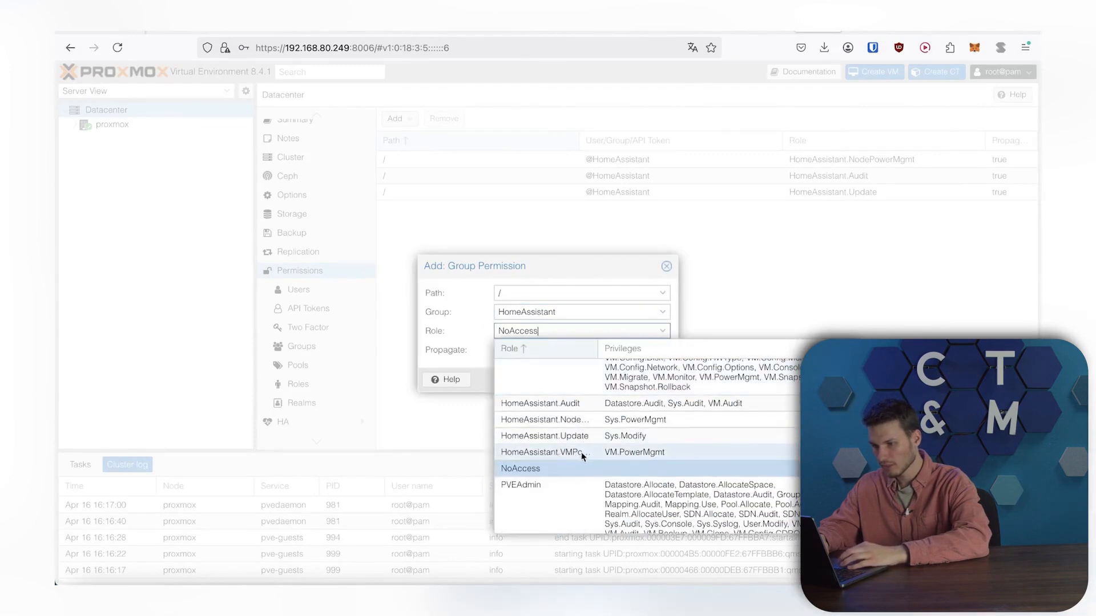
left_click(545, 452)
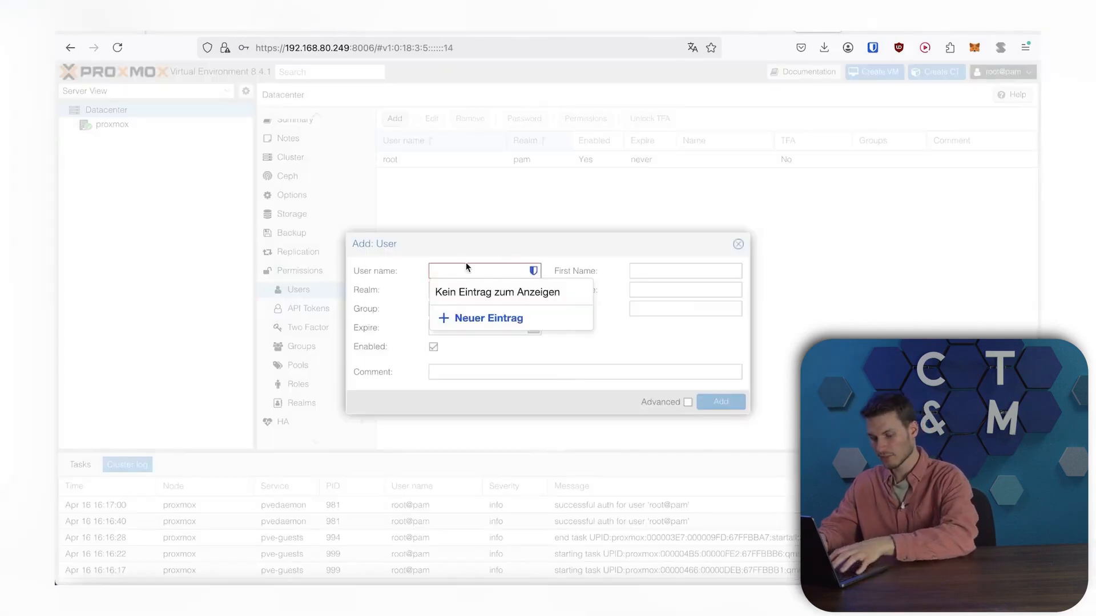
- Add user HomeAssistant in the Proxmox VE authentication realm with a password, in group HomeAssistant
type("HomeAssistant")
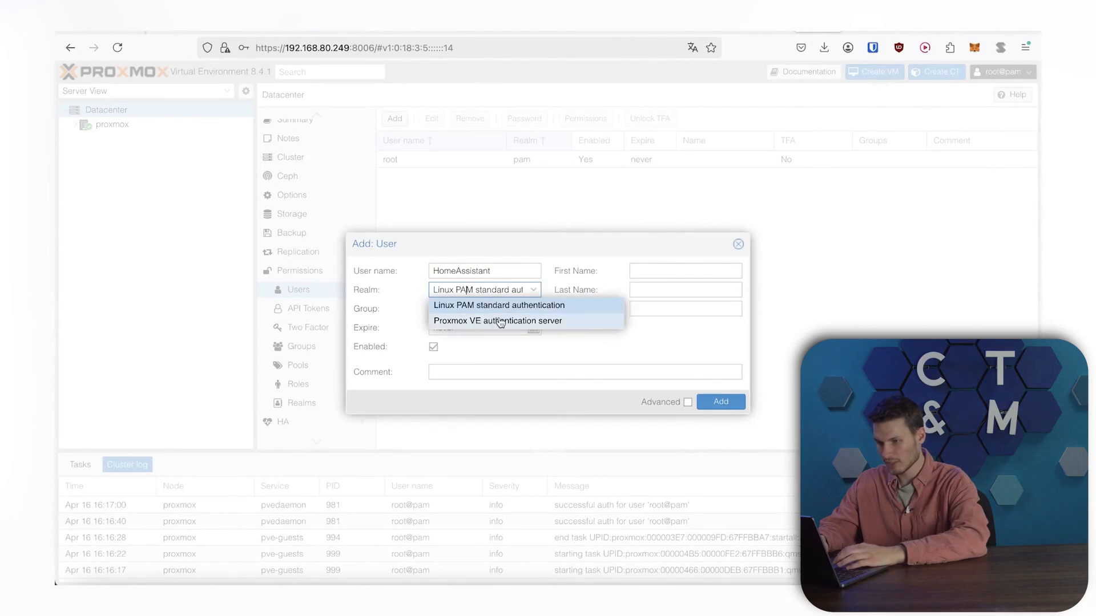
left_click(498, 321)
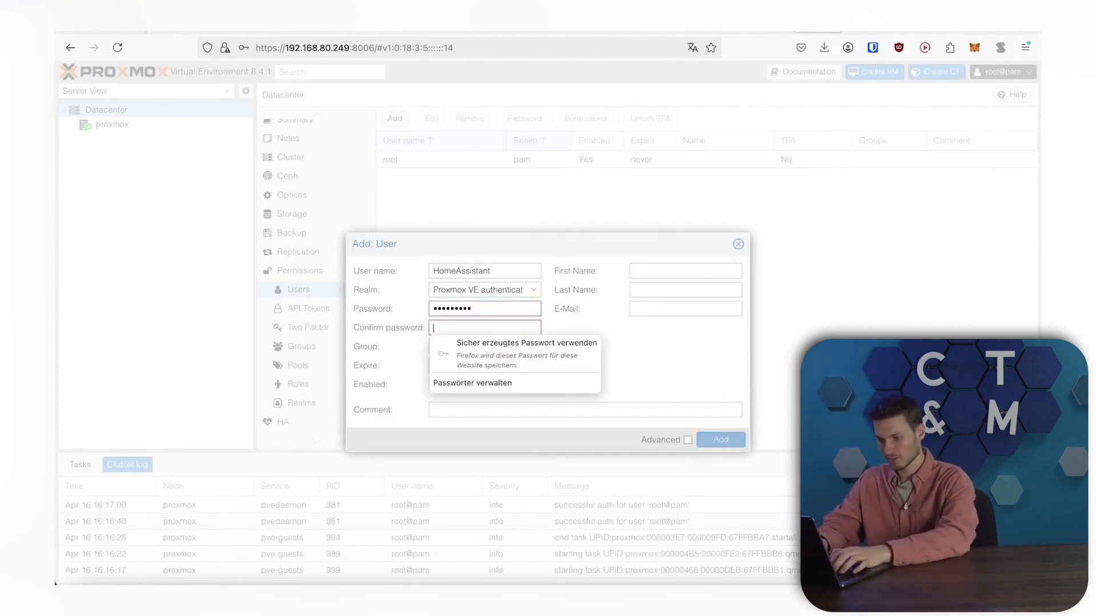
type("••••••••")
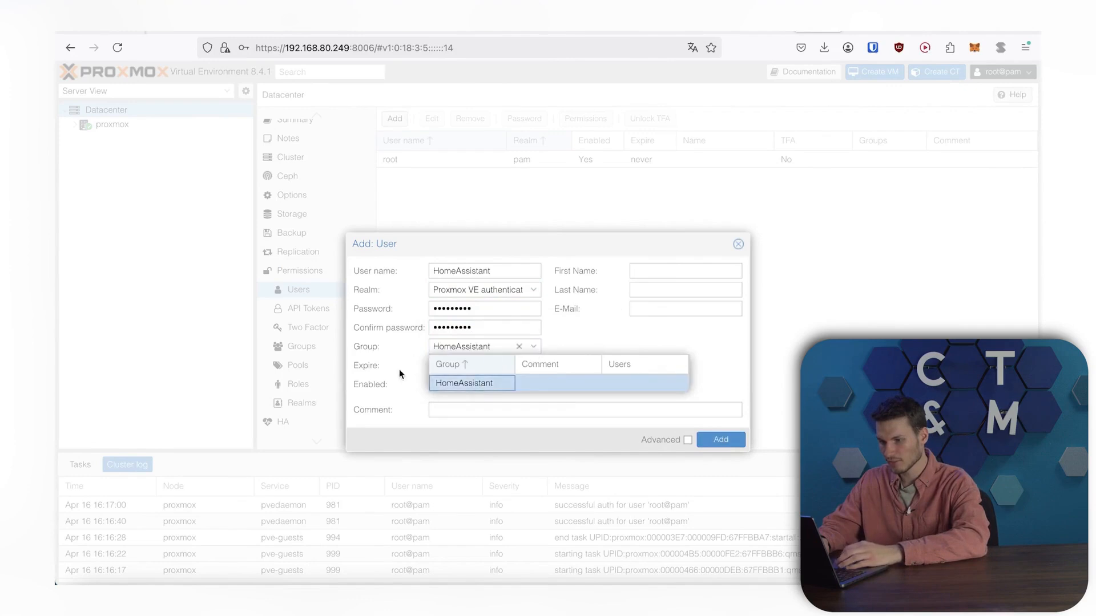
left_click(463, 383)
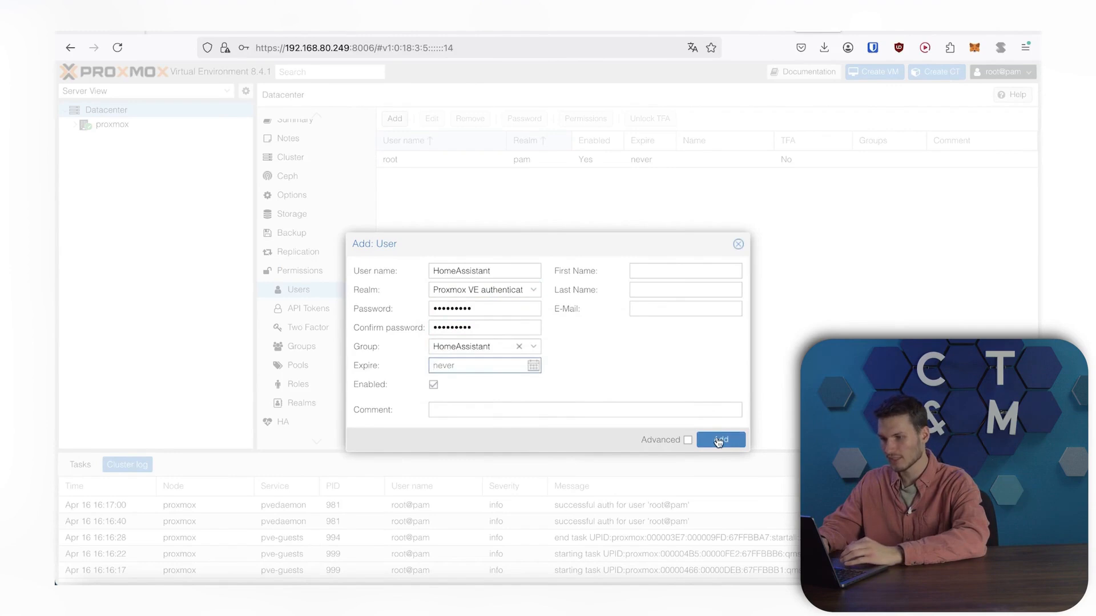
left_click(721, 440)
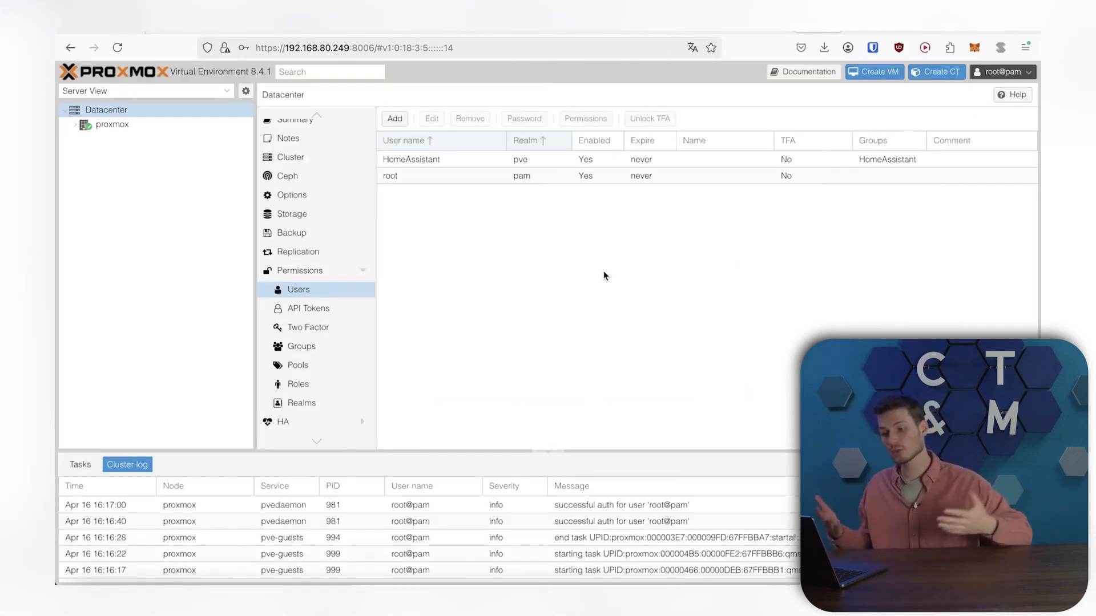
mouse_move(289, 308)
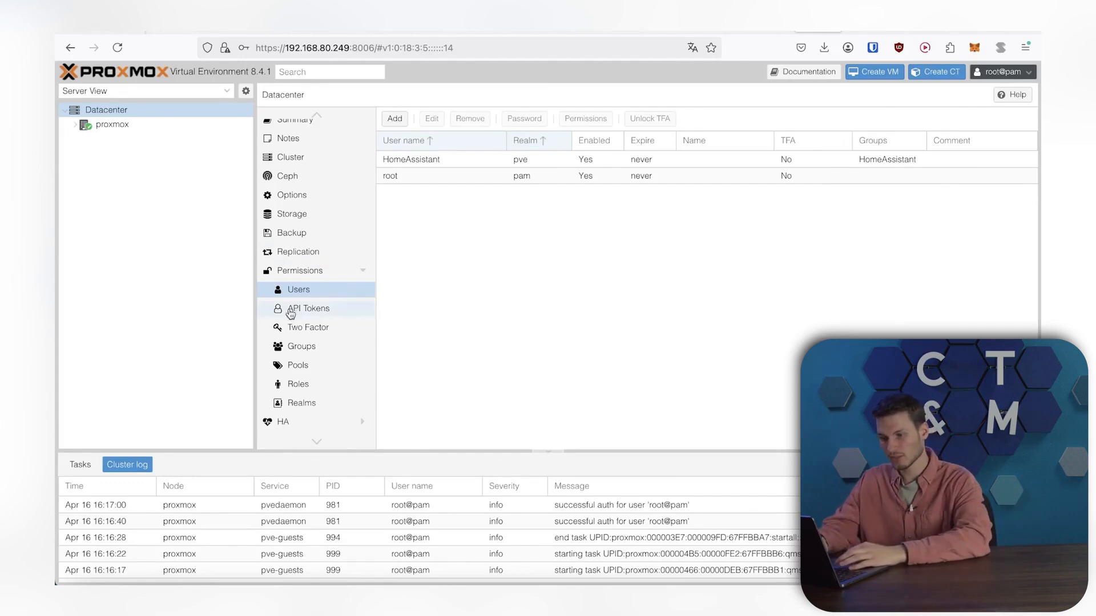
- Add API token homeassistant for HomeAssistant@pve without privilege separation and view its secret
left_click(307, 308)
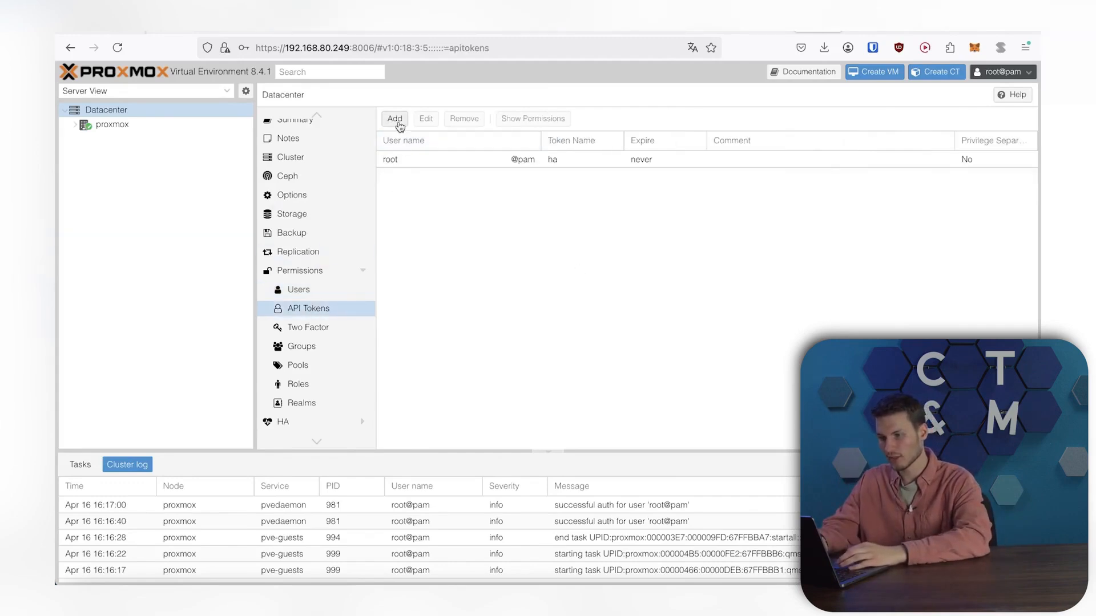
left_click(394, 118)
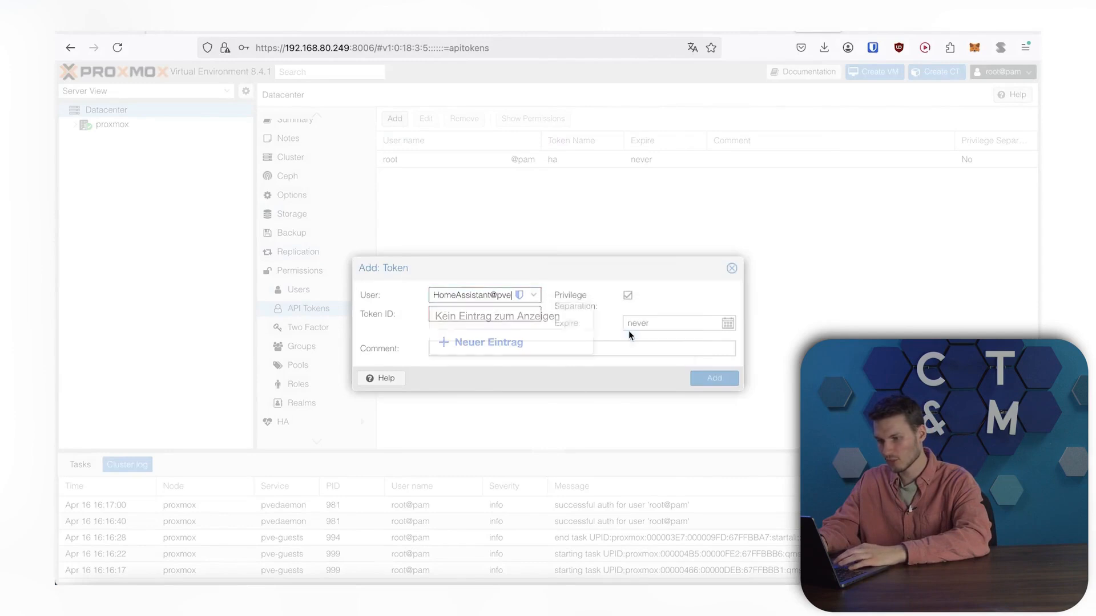
left_click(484, 314)
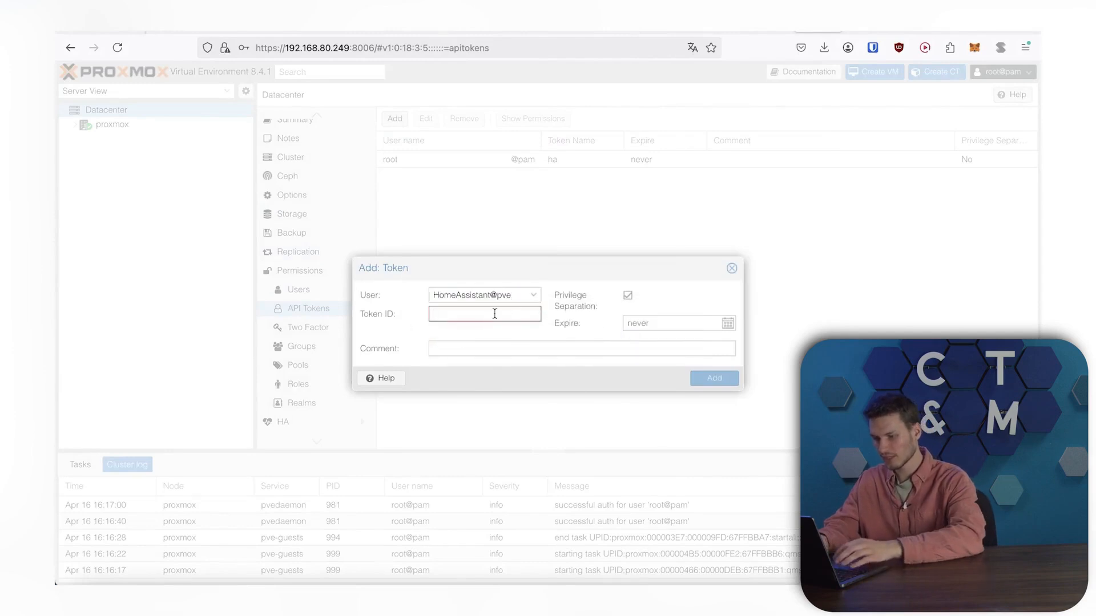
type("homeassisant")
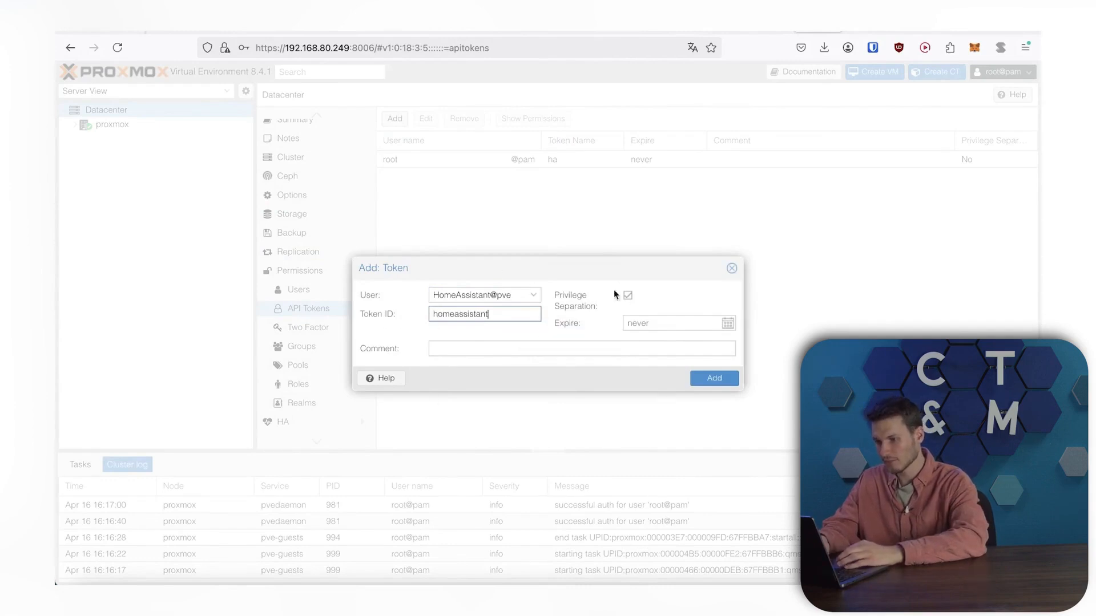
left_click(627, 294)
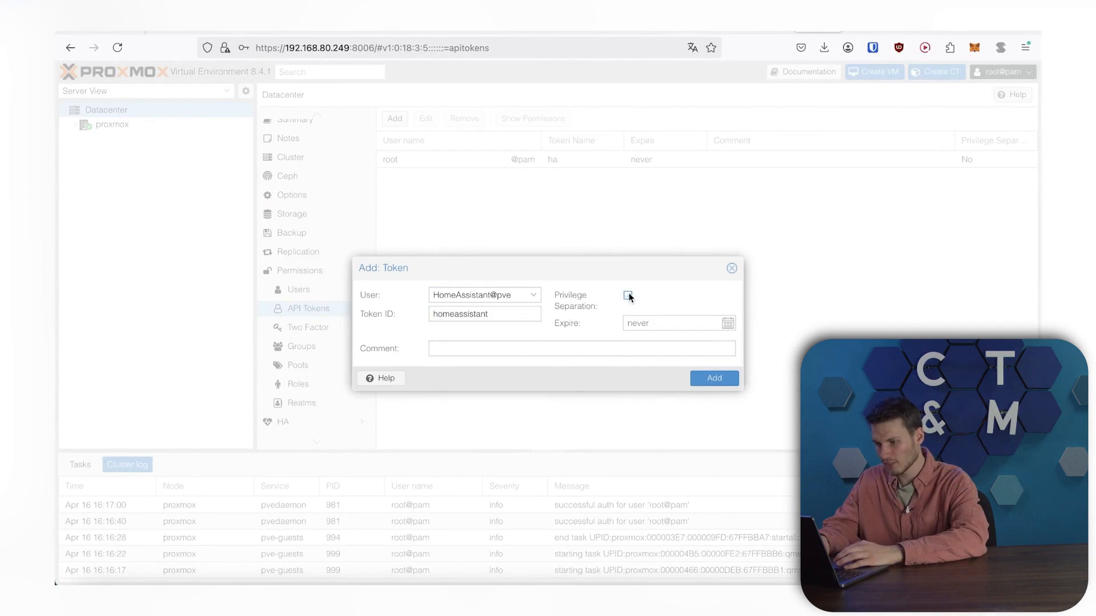
left_click(626, 295)
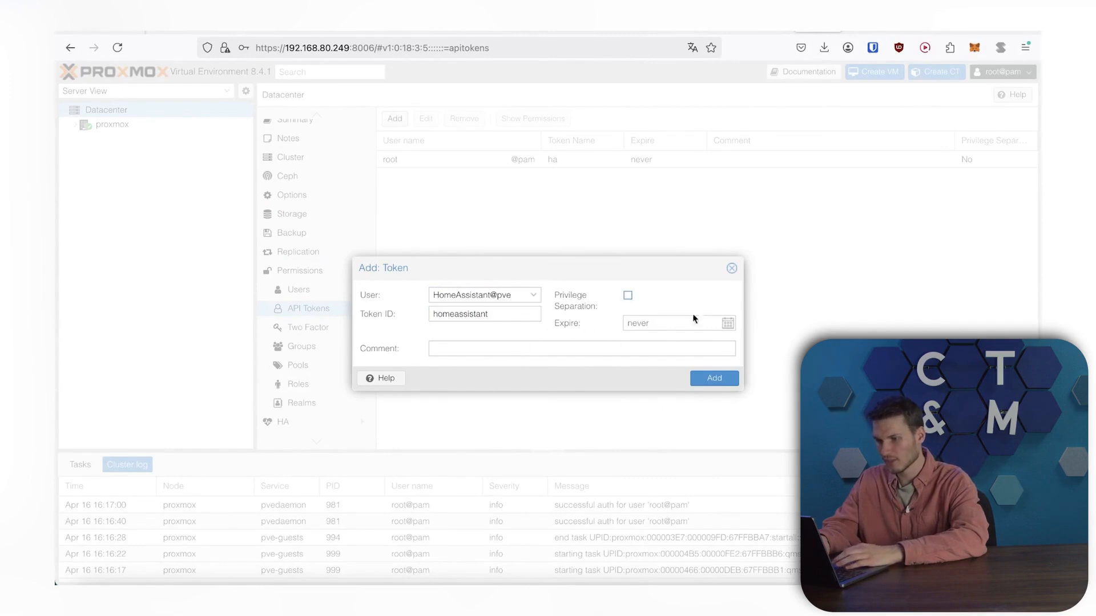
mouse_move(675, 225)
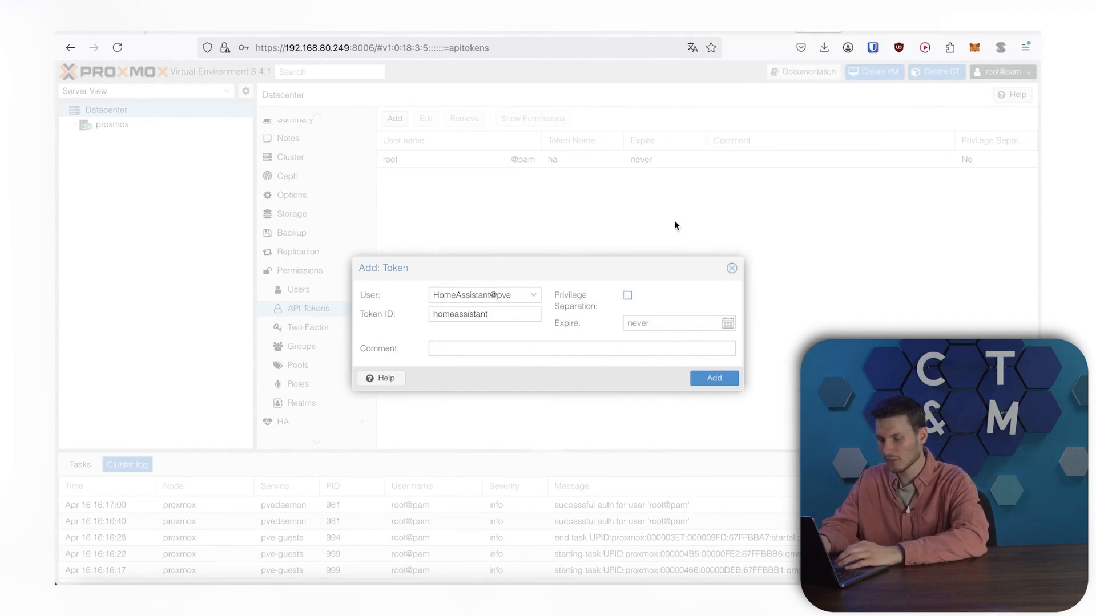
left_click(713, 378)
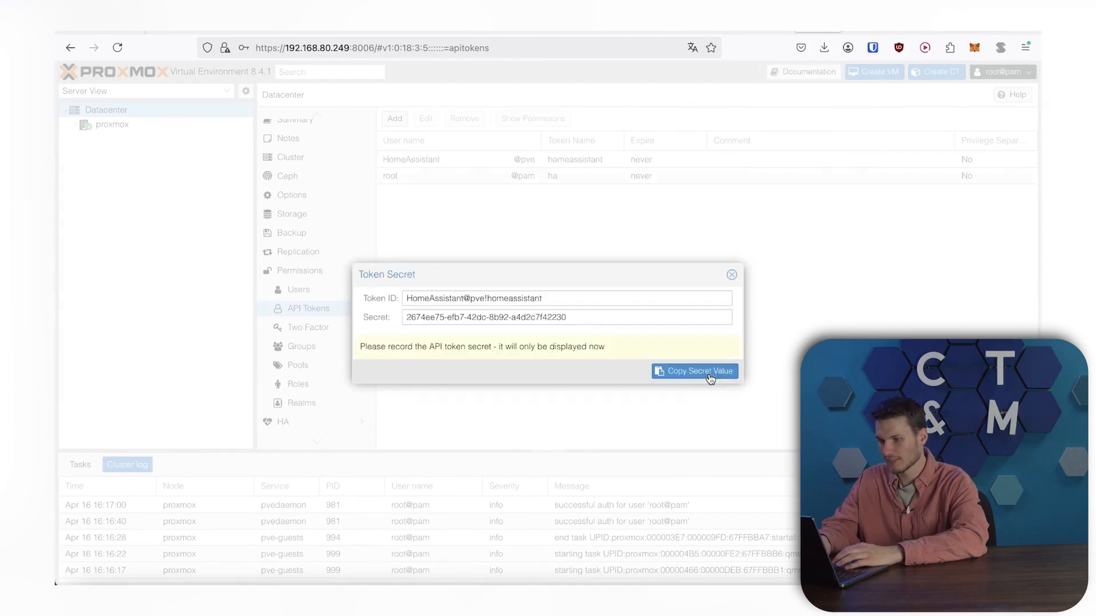
mouse_move(528, 399)
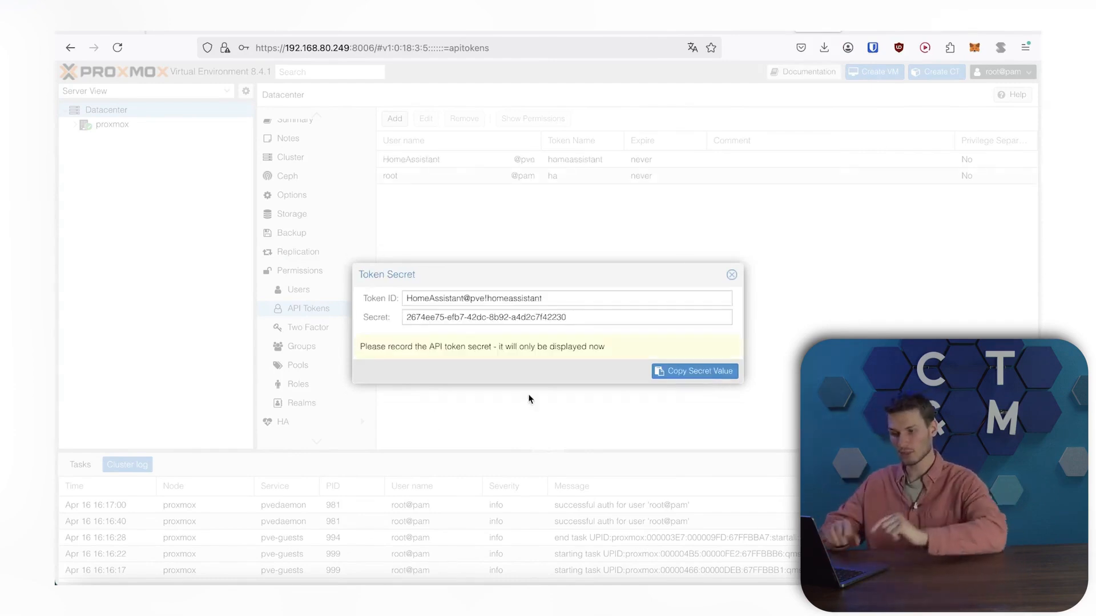
left_click(731, 274)
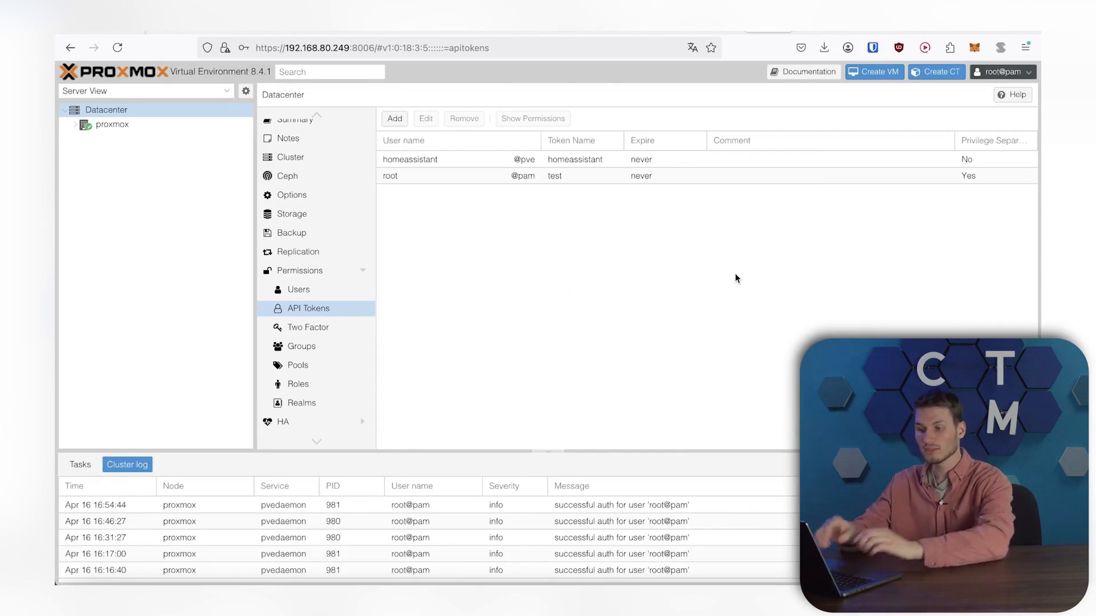
mouse_move(289, 266)
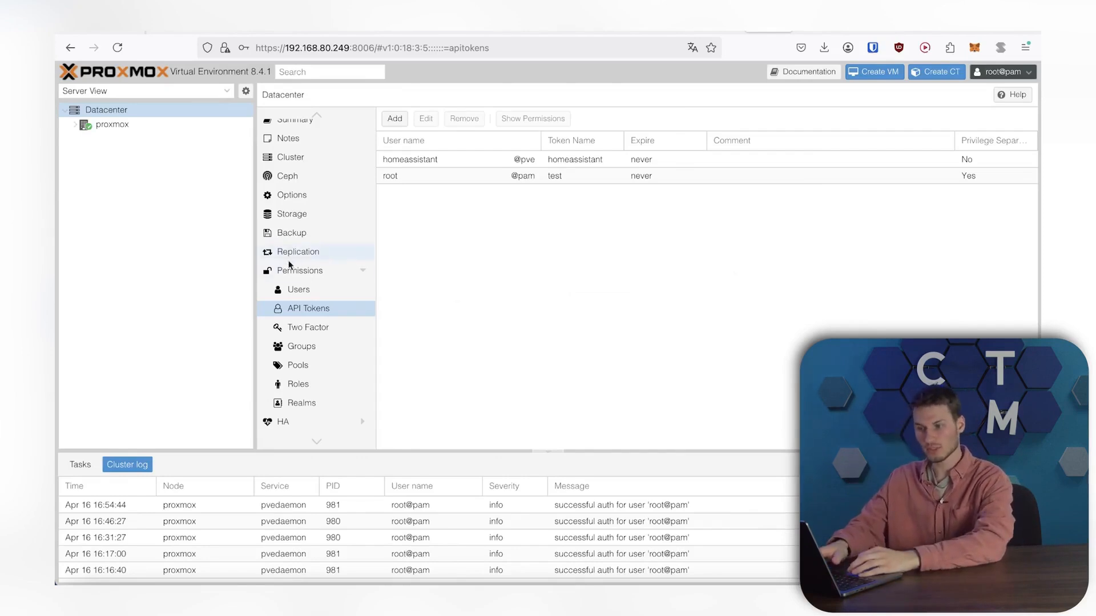
- Begin a new group permission on the datacenter with '/' as its path
left_click(299, 271)
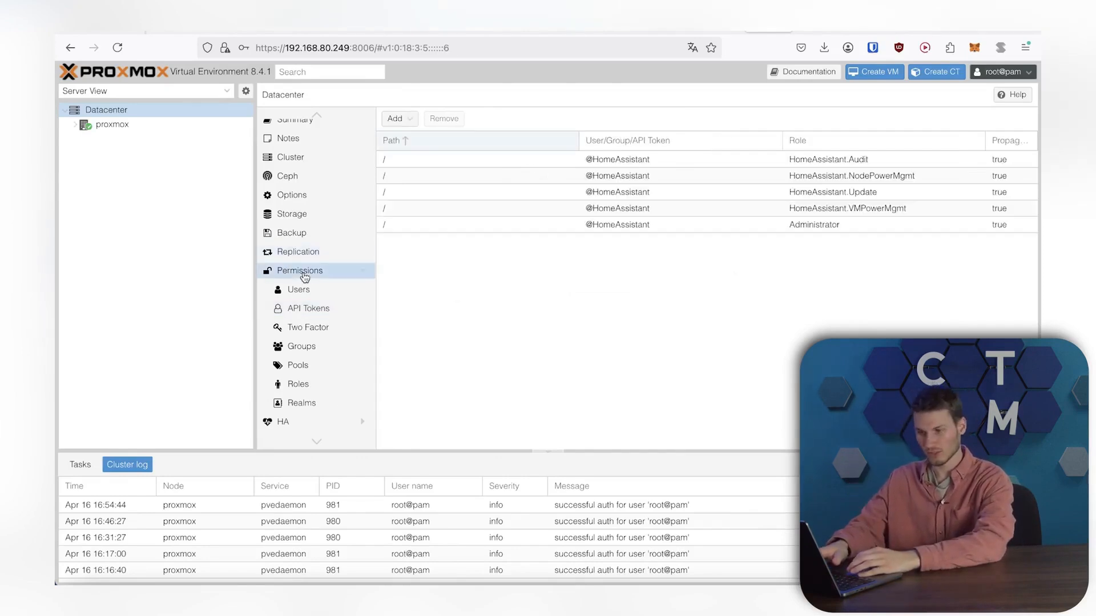
left_click(396, 118)
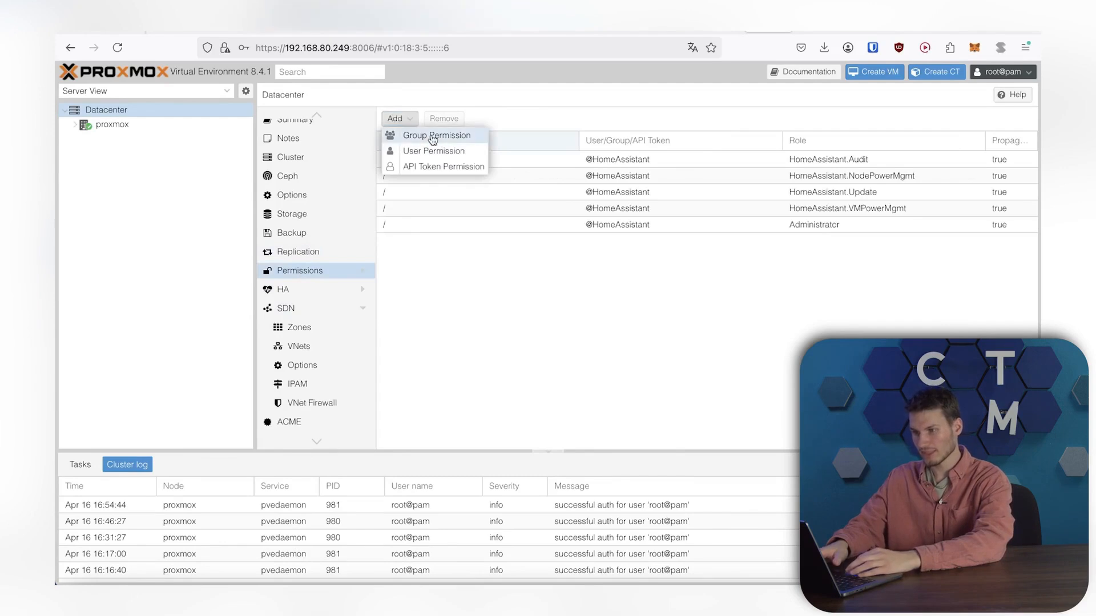
left_click(436, 135)
type("/")
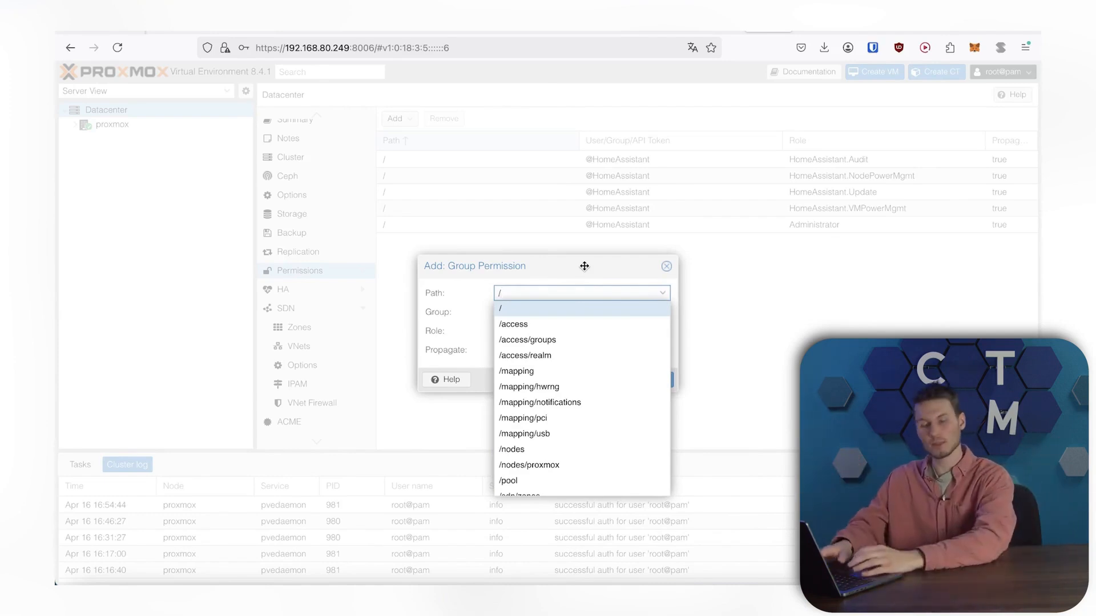
left_click(664, 266)
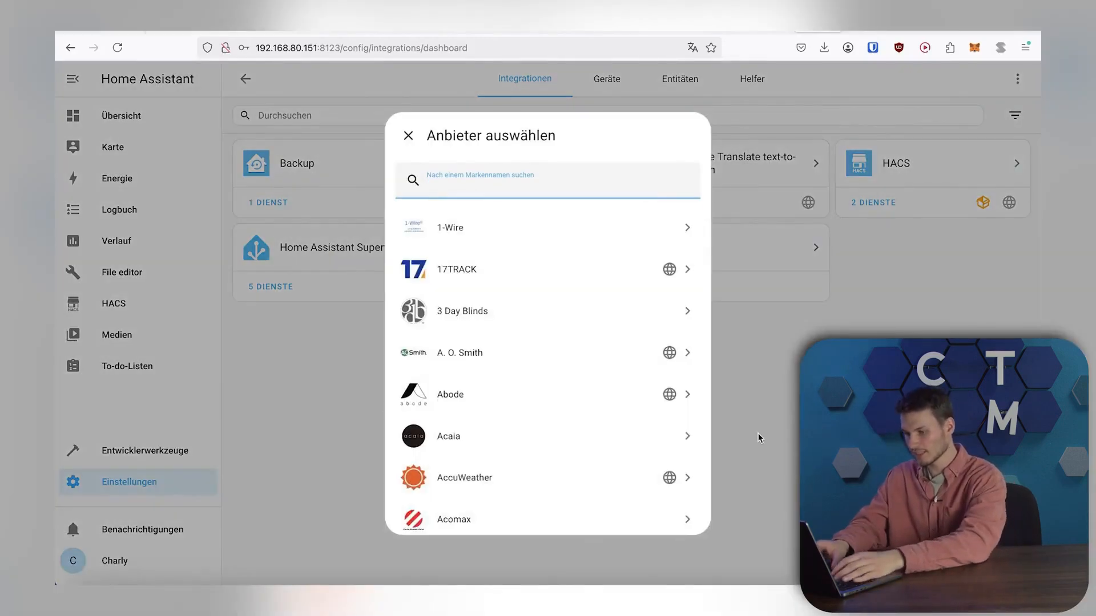
- Start Proxmox VE setup with host 192.168.80.249 and username homeassistant
left_click(407, 135)
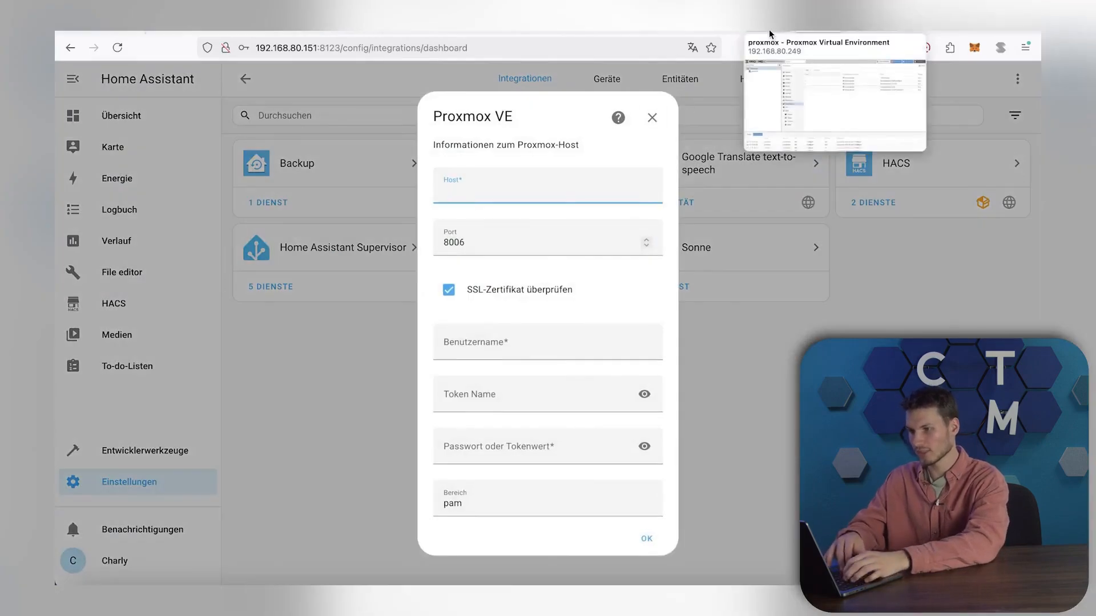
type("192.168.80.249")
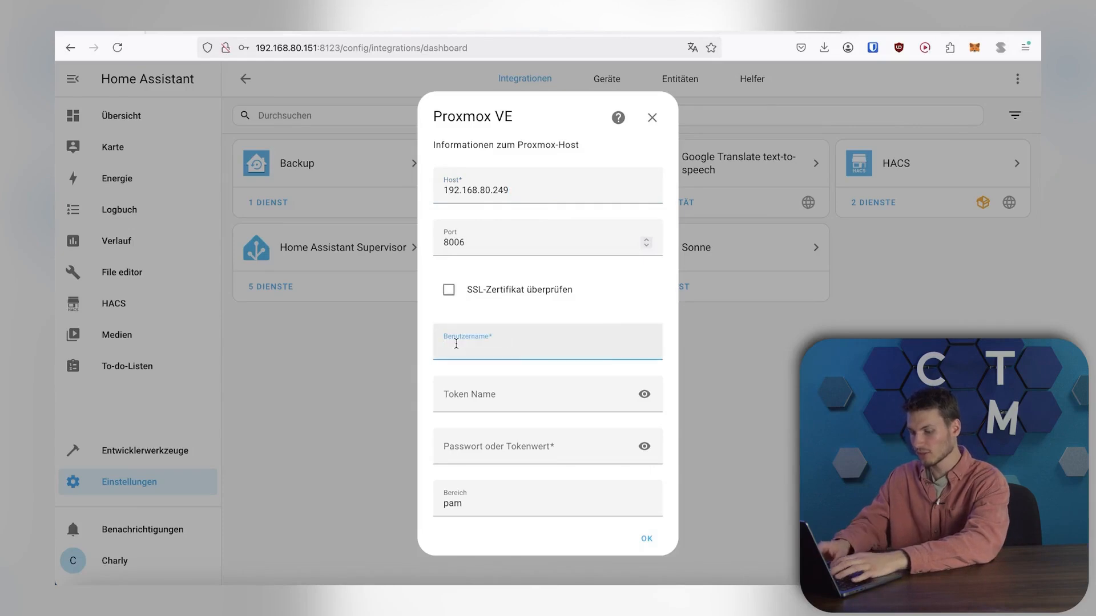
type("homeassistant")
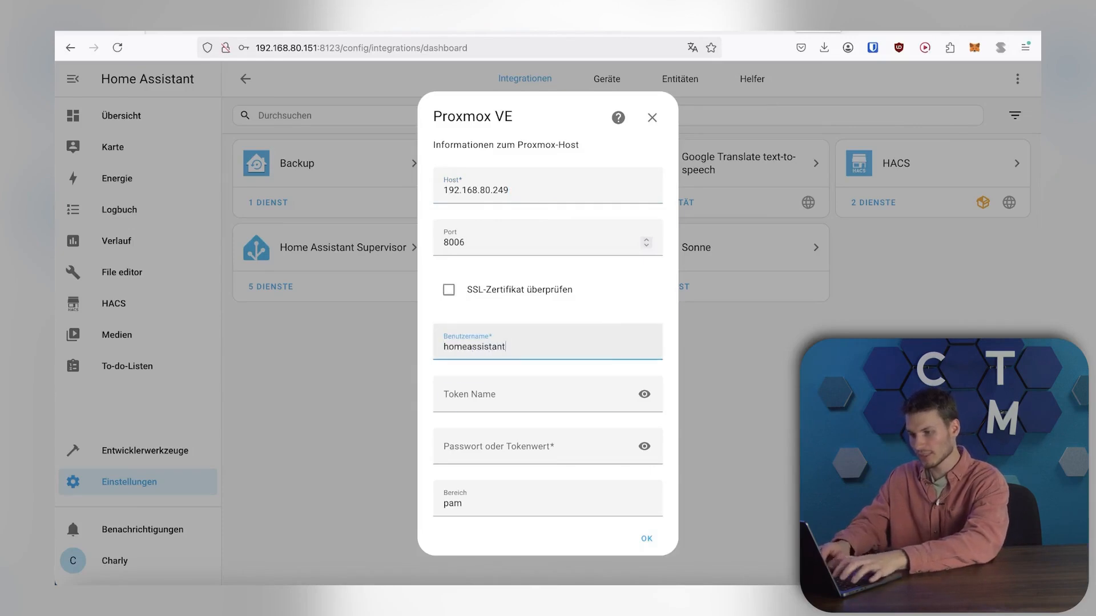
- Enter token name homeassistant and the token secret, then submit the connection
left_click(547, 394)
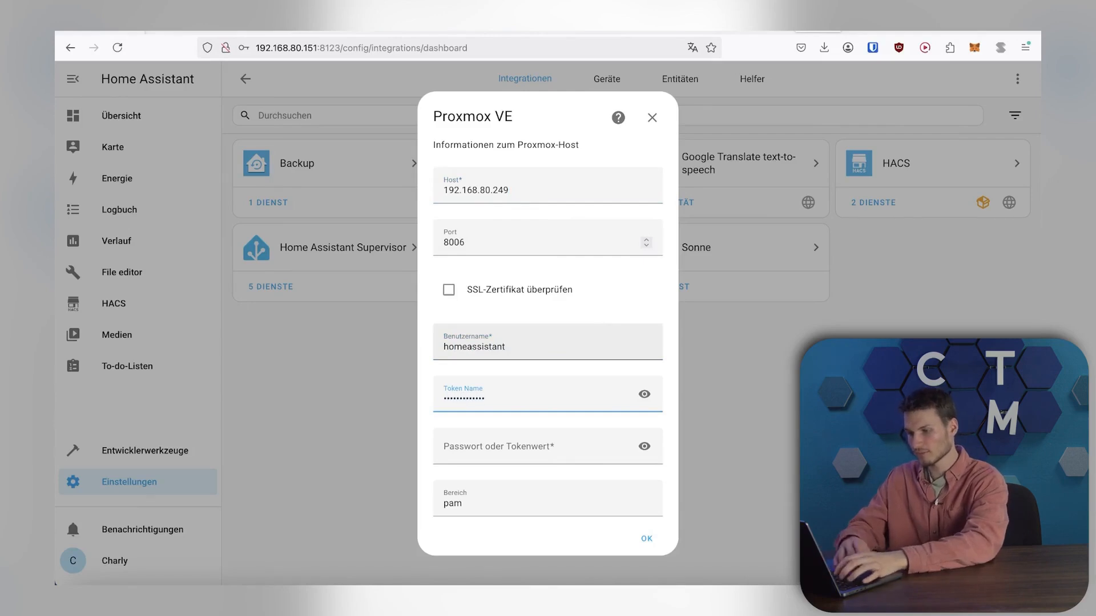
left_click(644, 394)
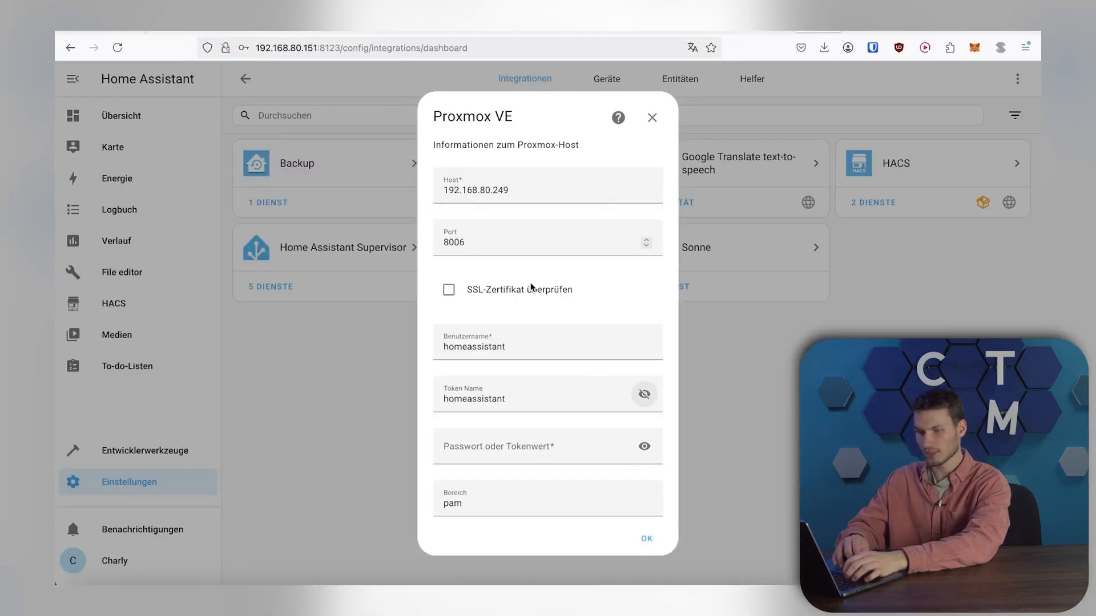
left_click(546, 447)
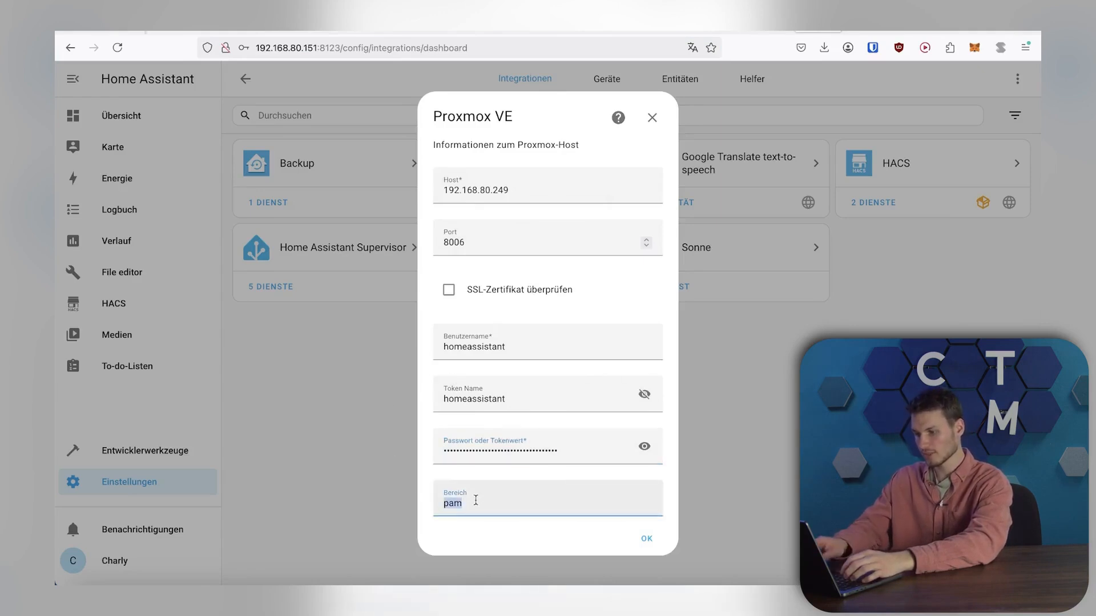
left_click(645, 538)
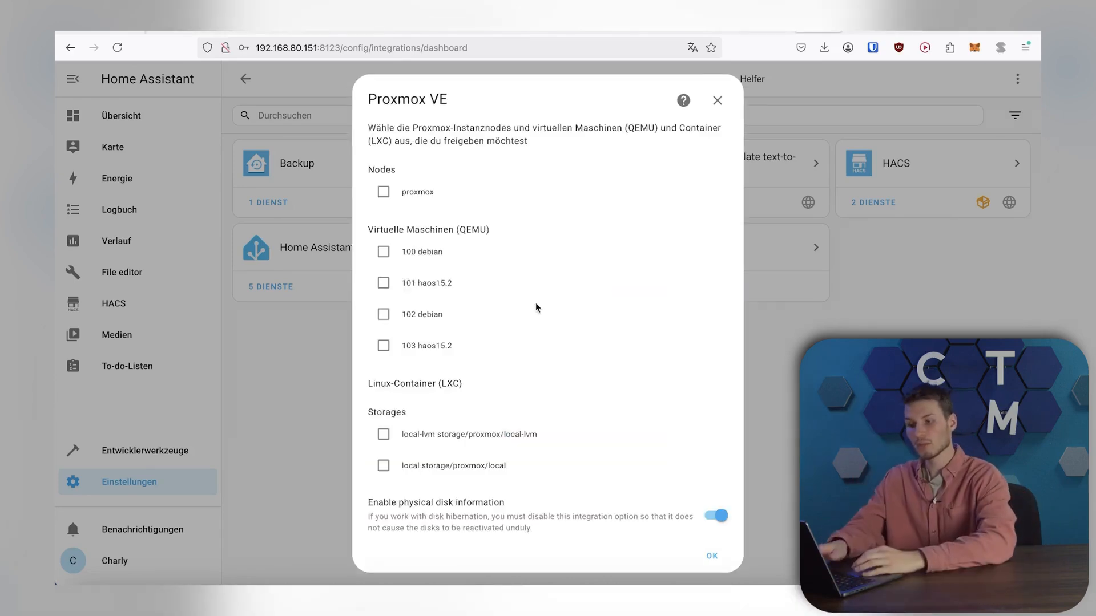
- Select the proxmox node, the debian VMs and storages, and finish the integration setup
left_click(383, 192)
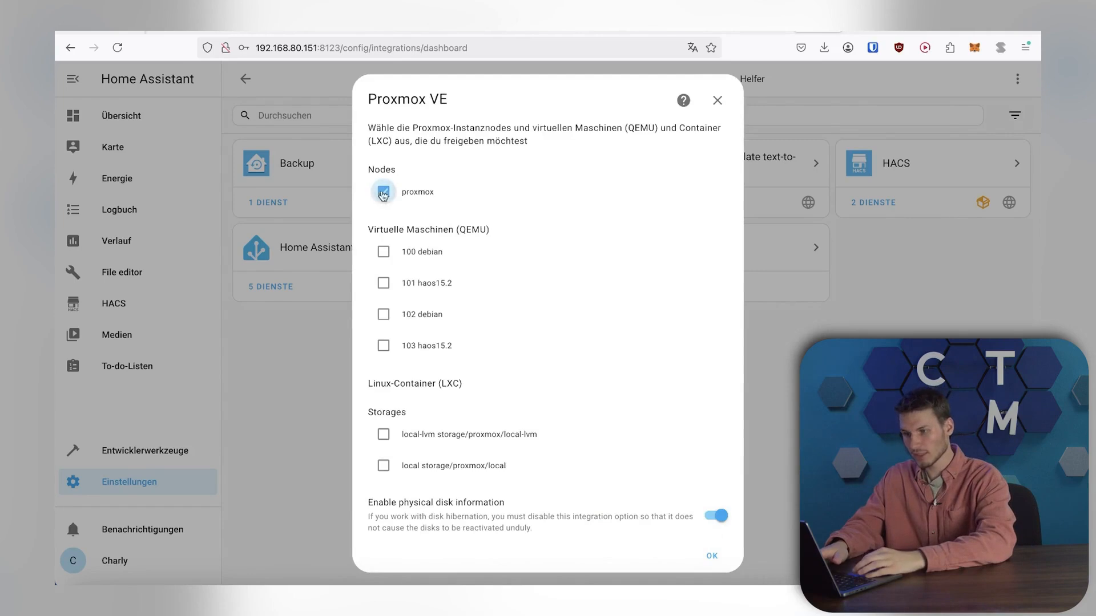
left_click(383, 314)
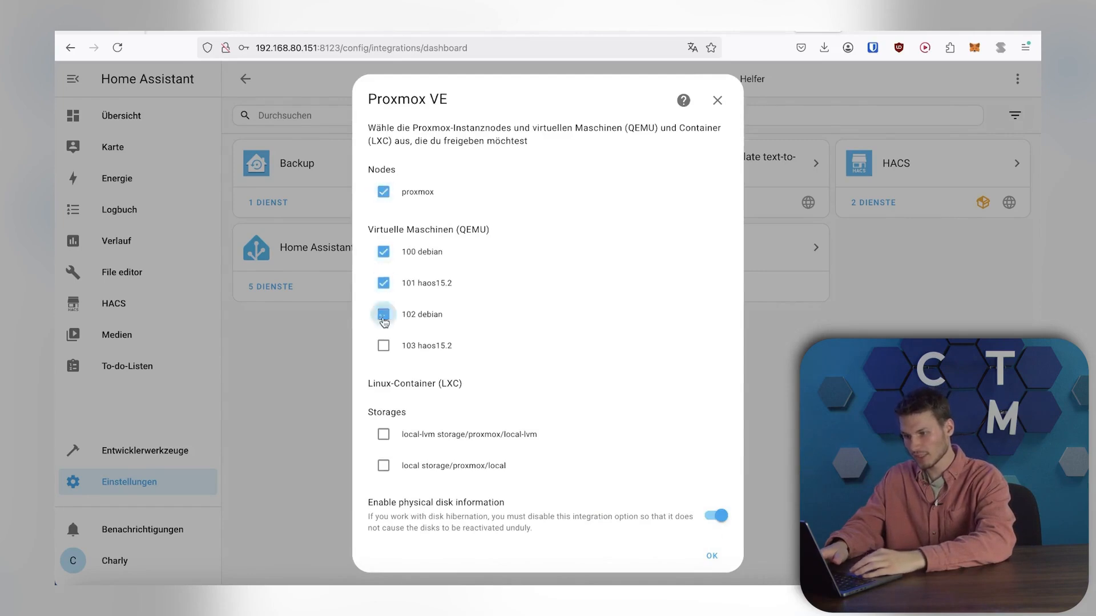
left_click(384, 345)
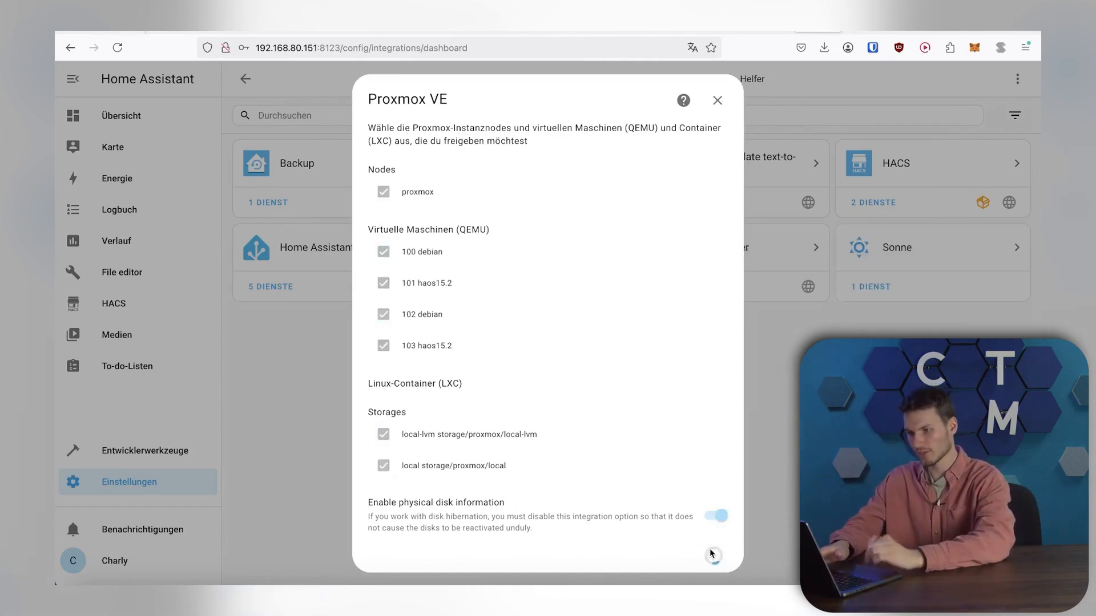
left_click(712, 556)
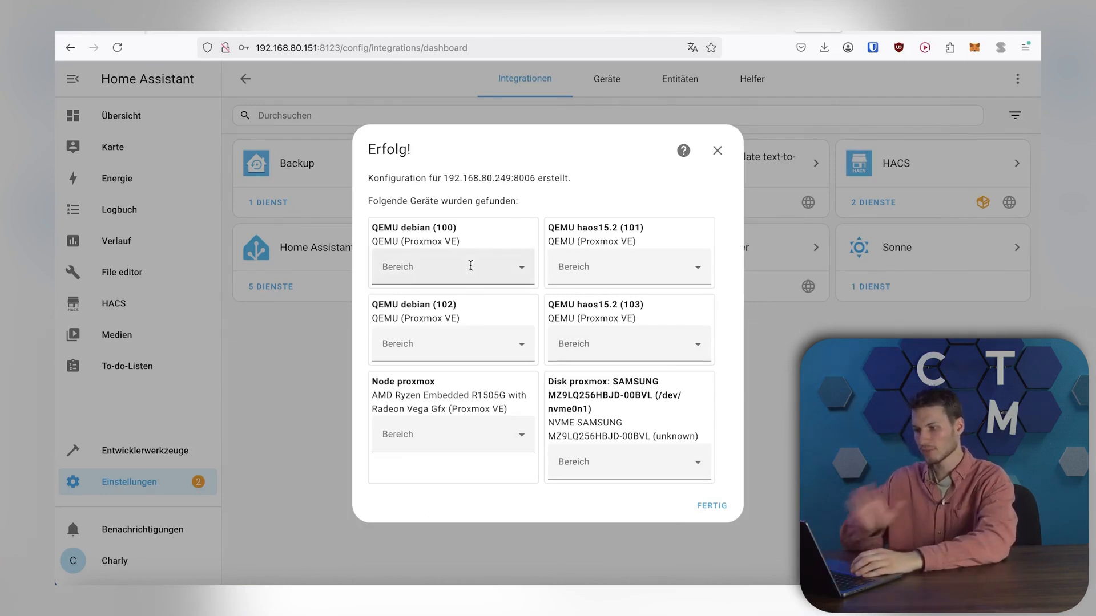
left_click(711, 506)
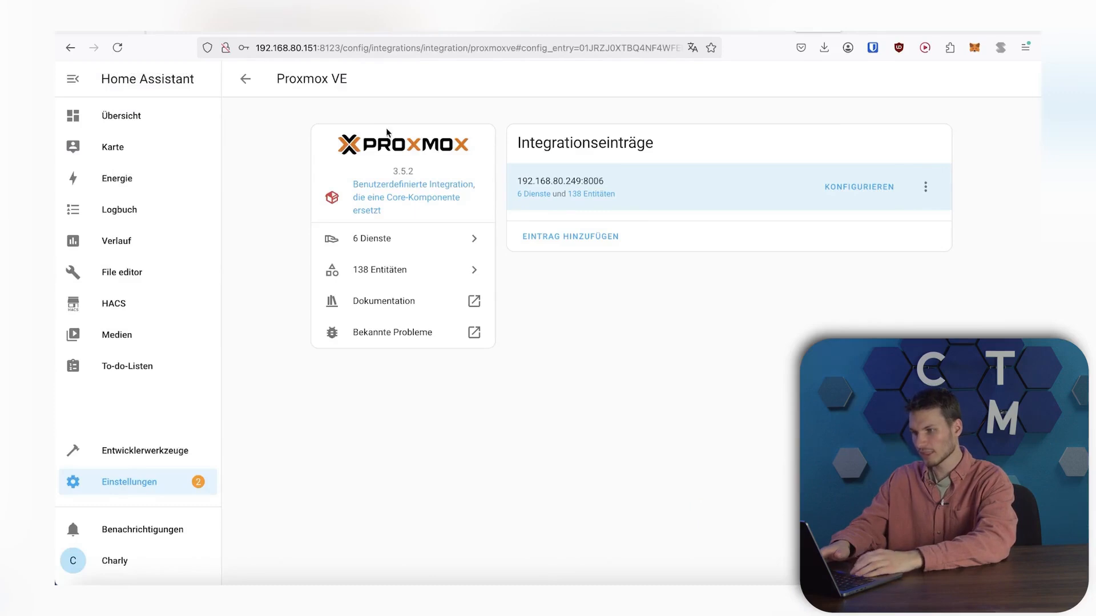
mouse_move(549, 145)
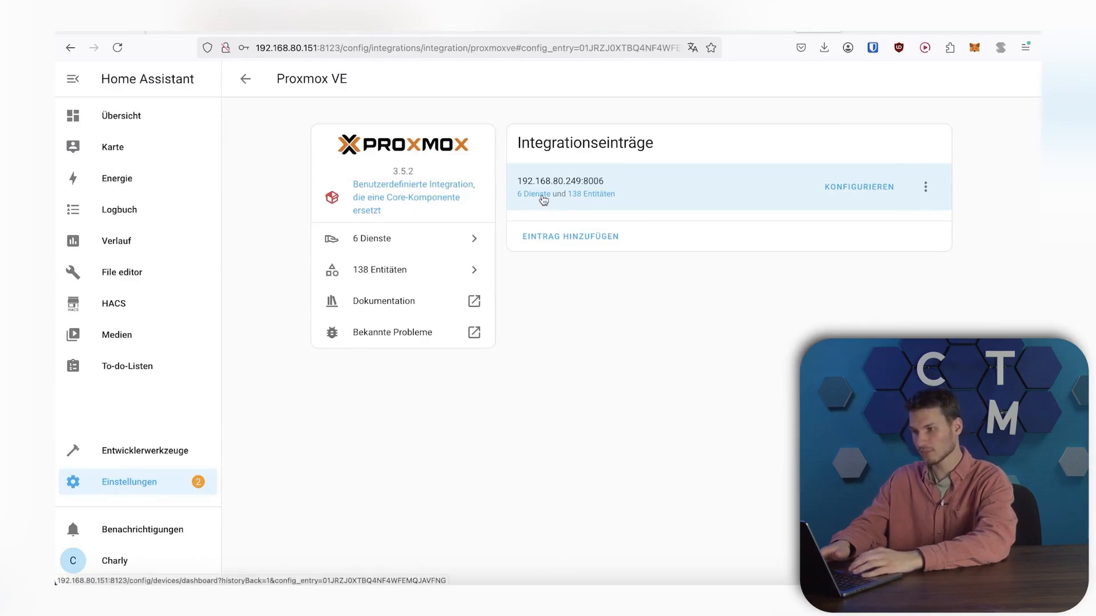
- List the integration's six devices and go to QEMU debian (100)
left_click(543, 200)
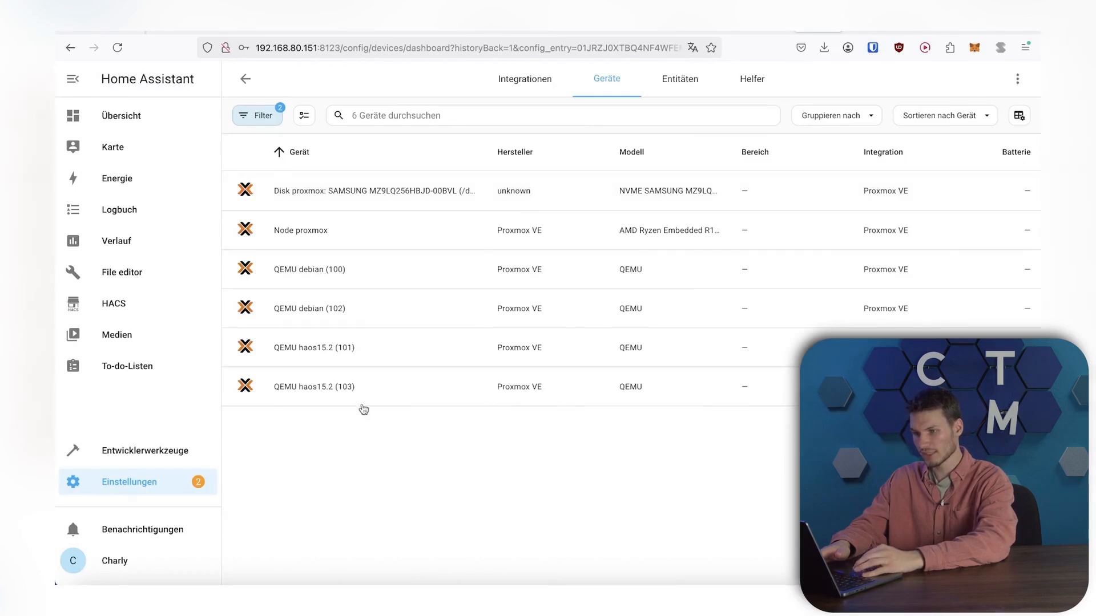
mouse_move(392, 418)
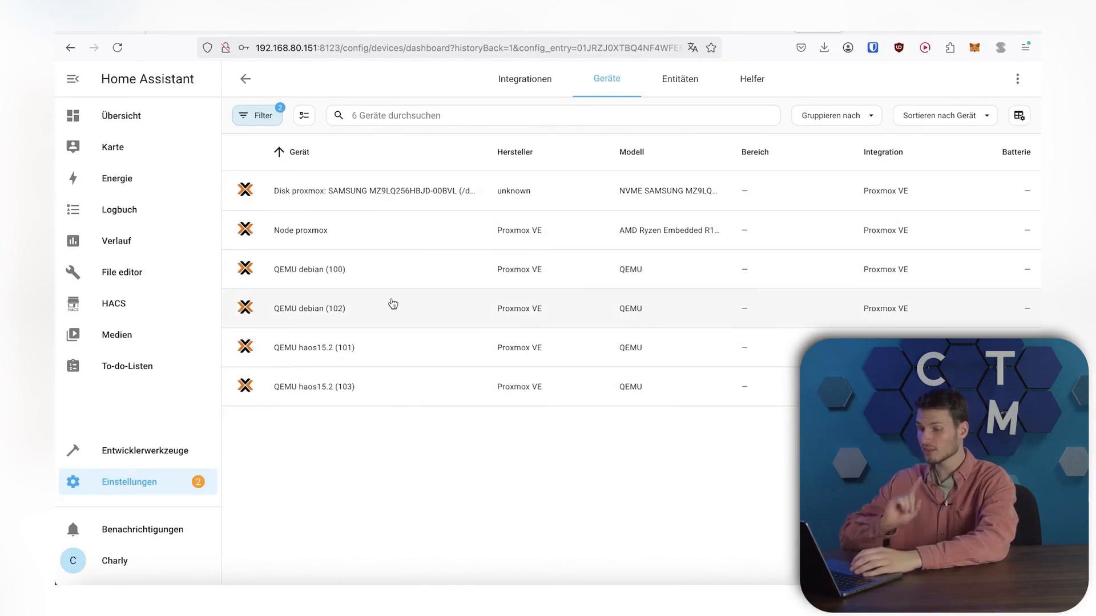
mouse_move(354, 269)
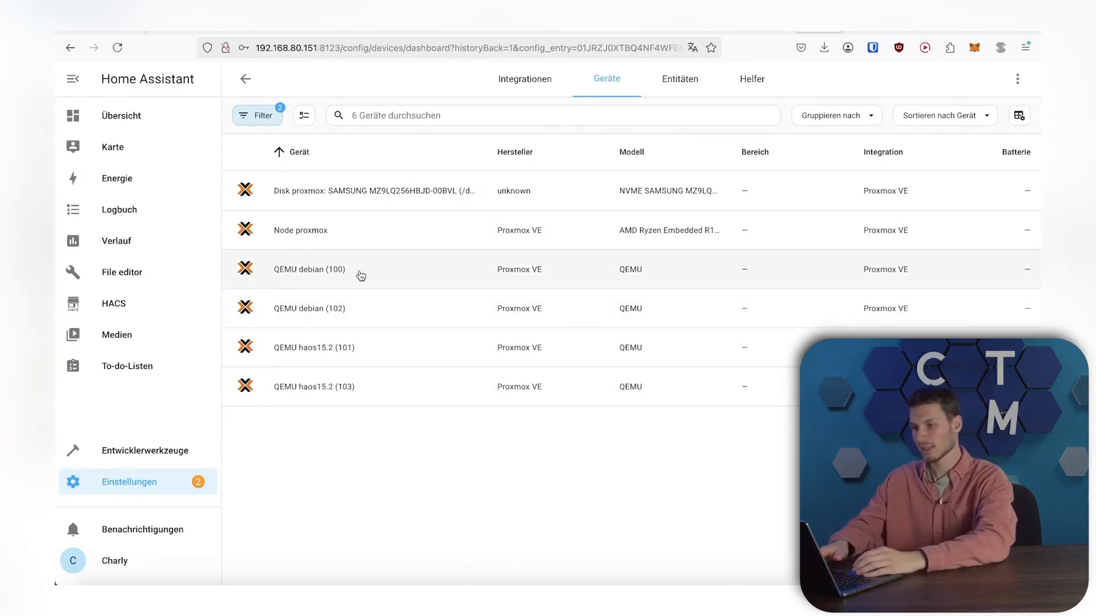
left_click(310, 269)
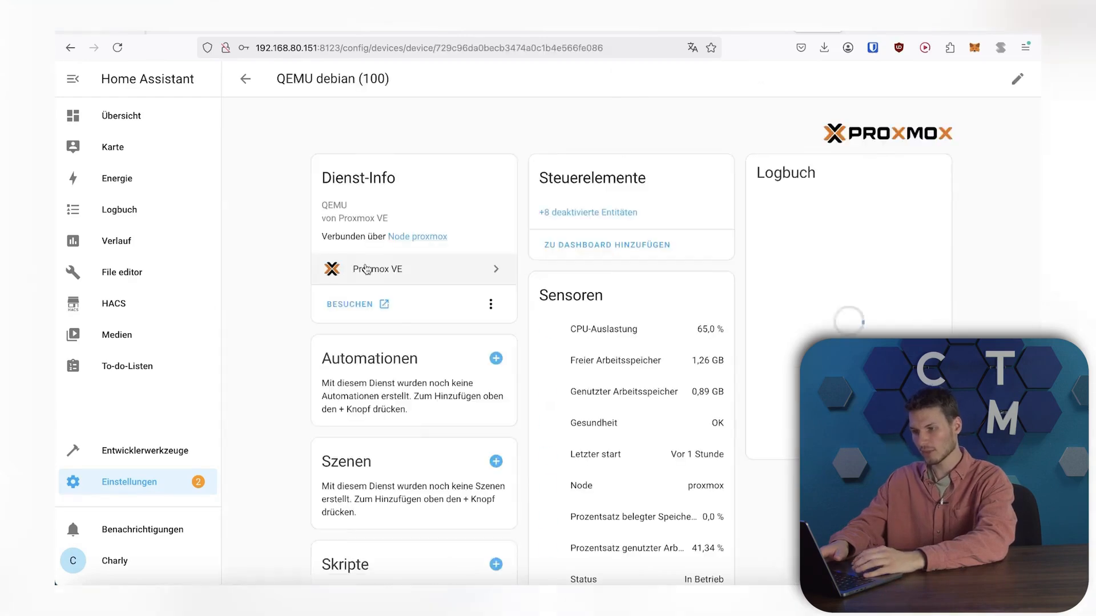
- Reveal the eight disabled sensor entities and bring up Belegter Speicherplatz details
scroll("down", 3)
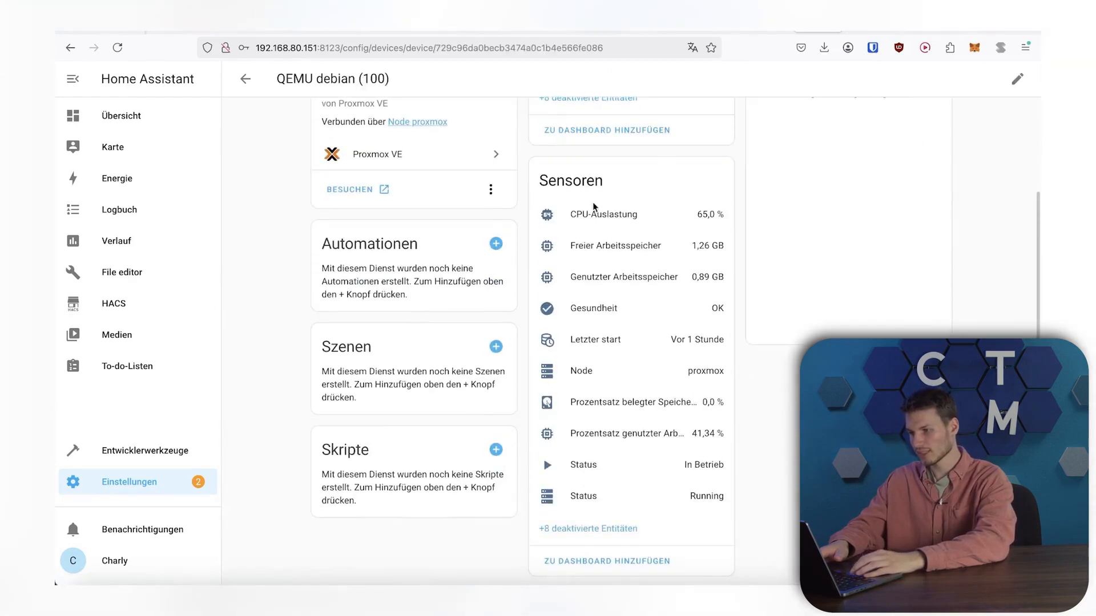
mouse_move(644, 213)
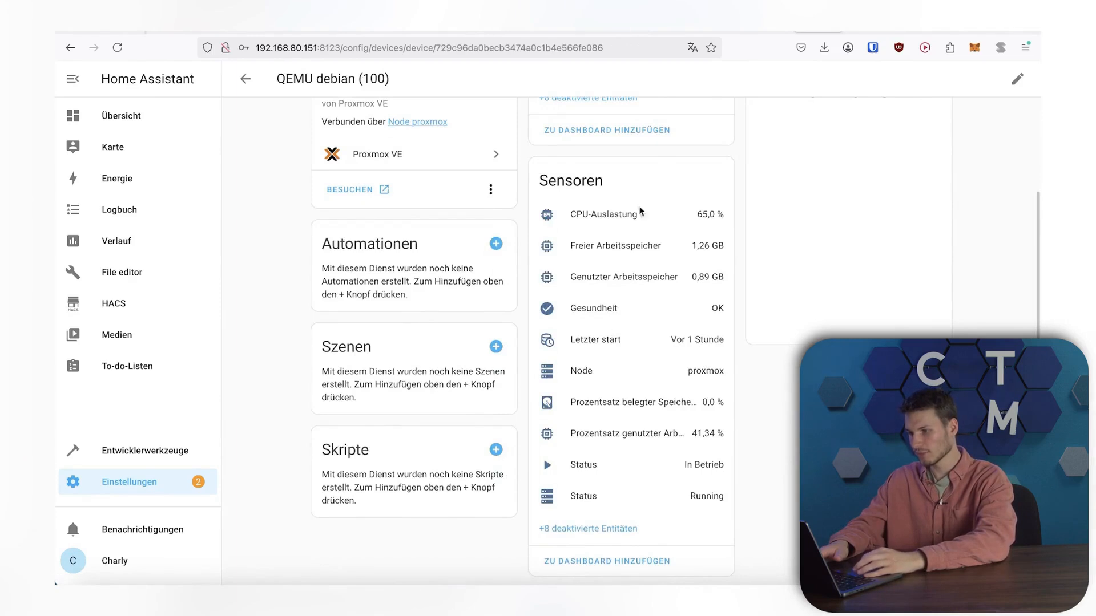
scroll("down", 3)
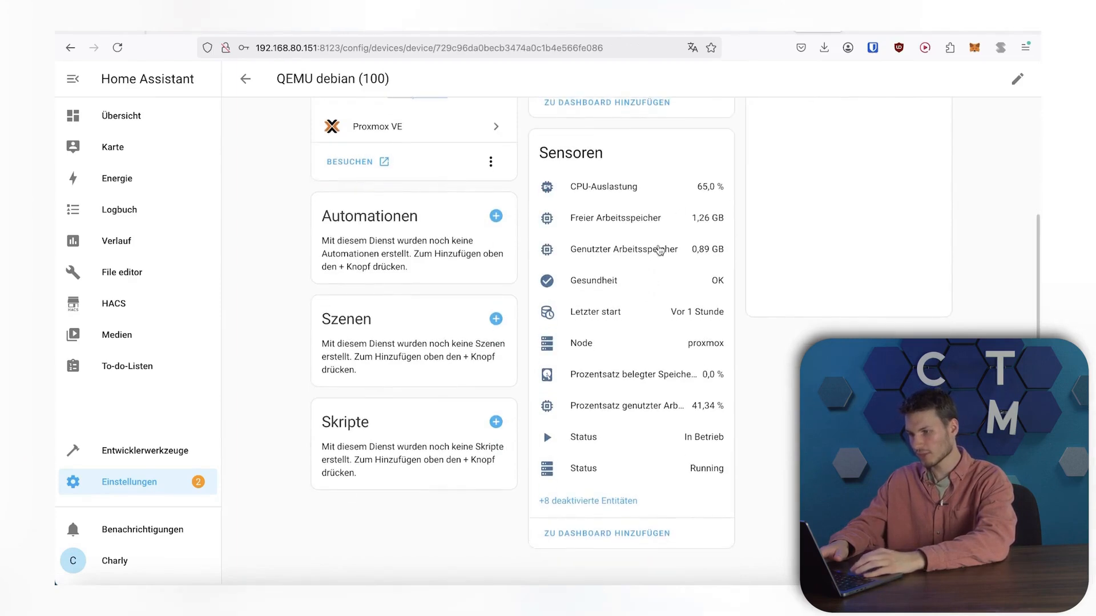
mouse_move(705, 311)
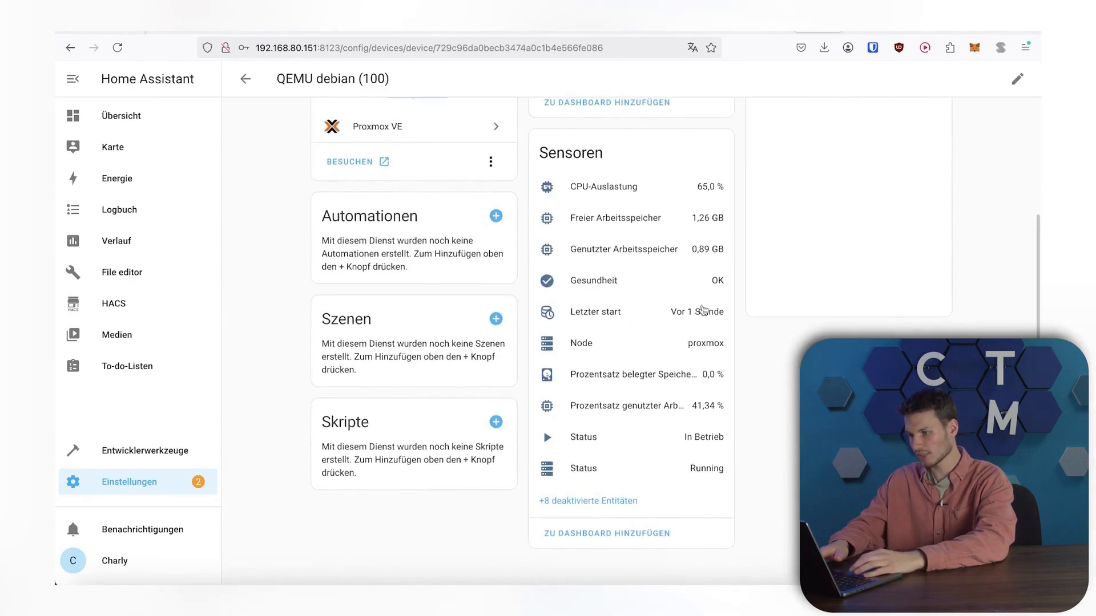
mouse_move(585, 521)
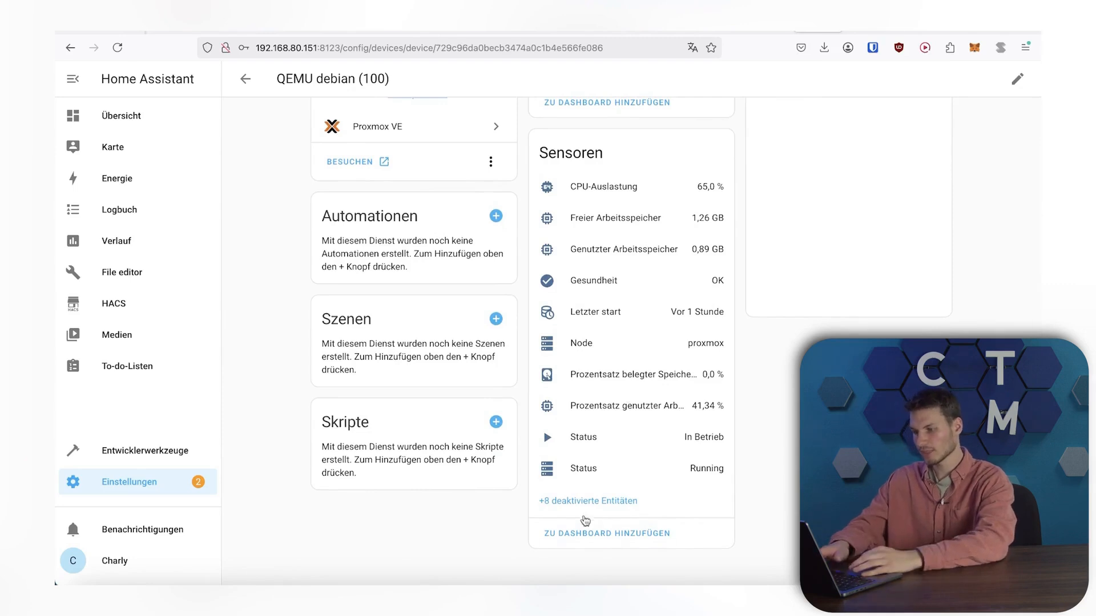
left_click(588, 501)
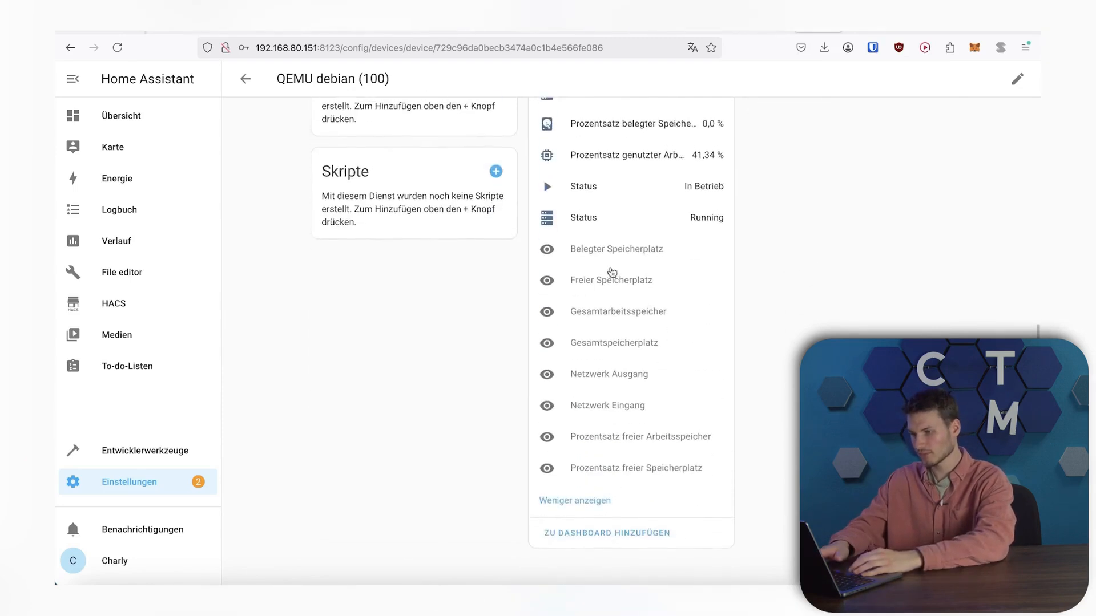
mouse_move(594, 522)
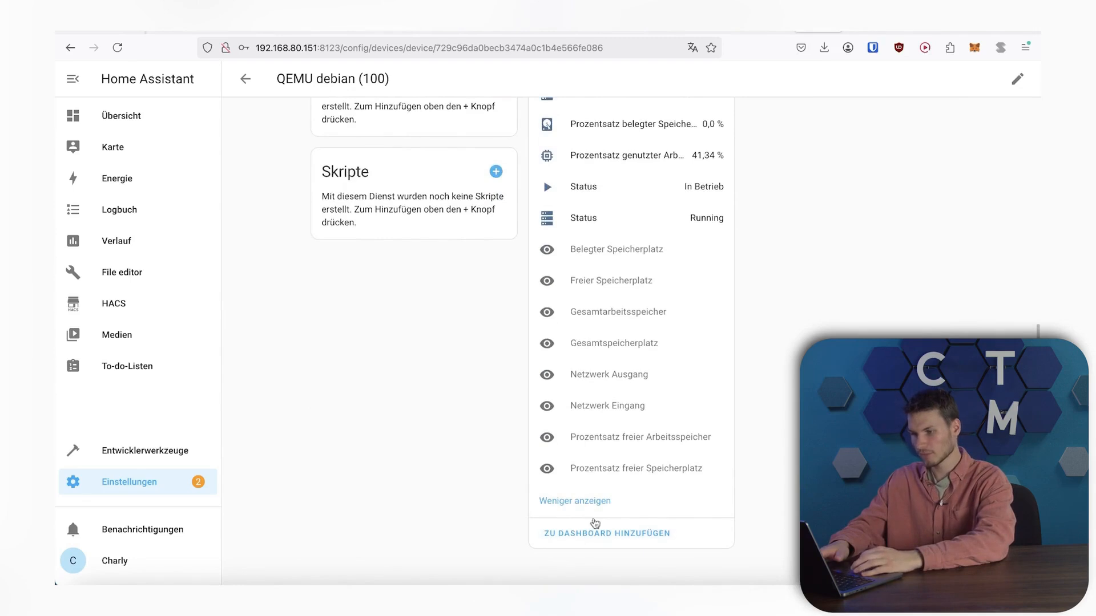
mouse_move(629, 306)
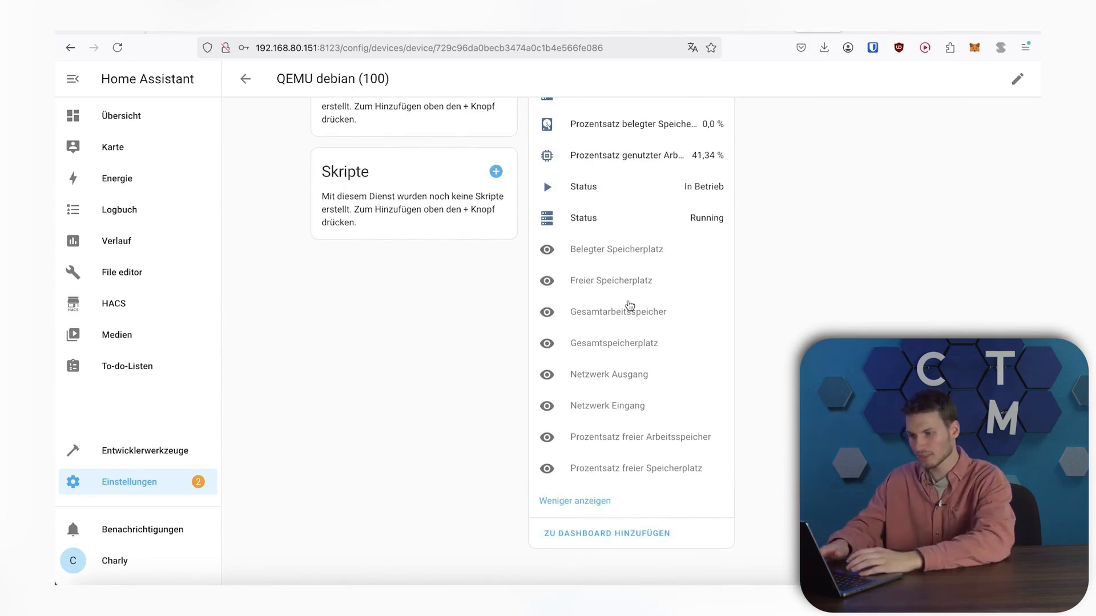
mouse_move(577, 250)
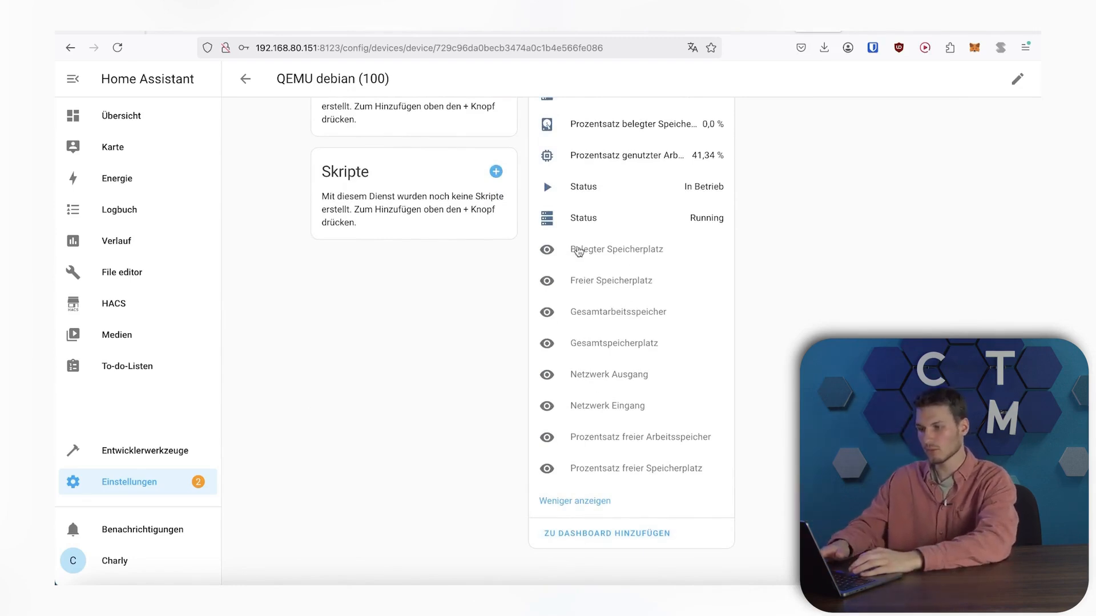
left_click(615, 250)
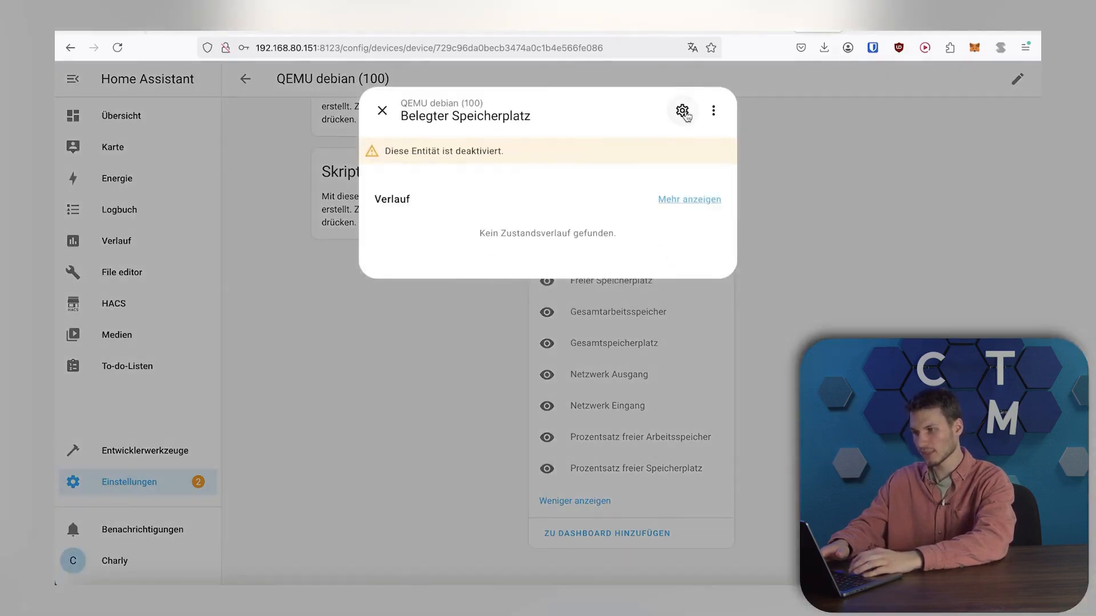
- Enable the Belegter Speicherplatz sensor, then reveal the eight disabled control entities
left_click(682, 110)
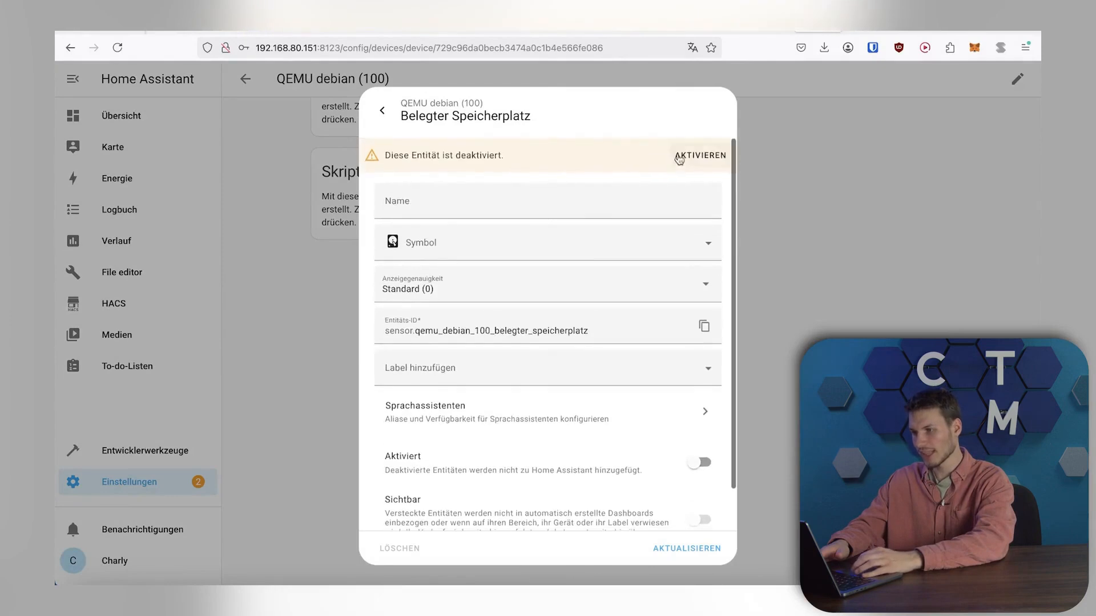
left_click(700, 155)
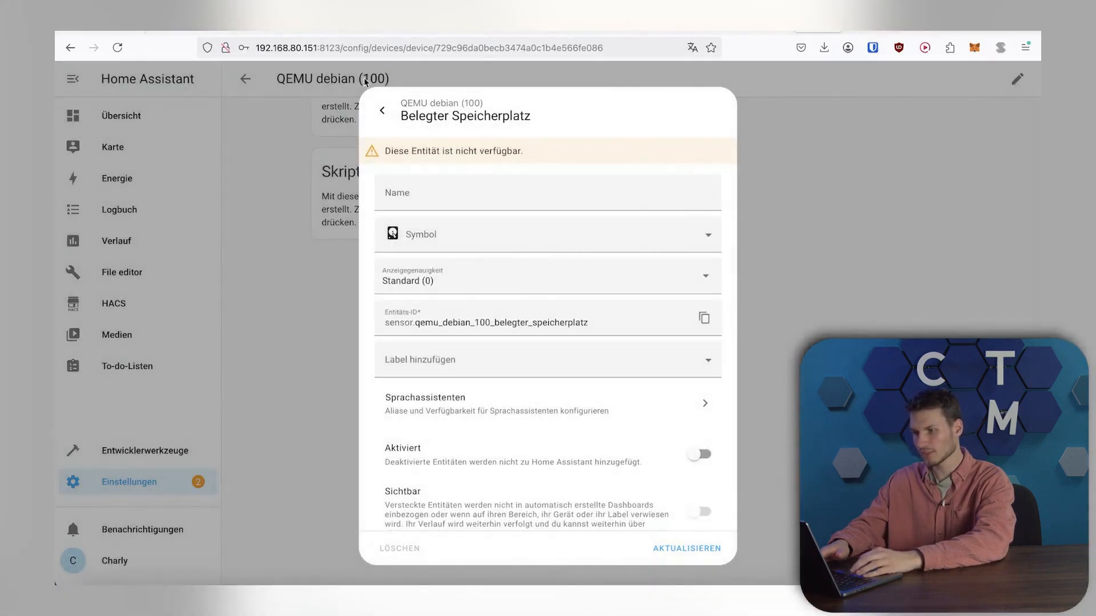
left_click(383, 111)
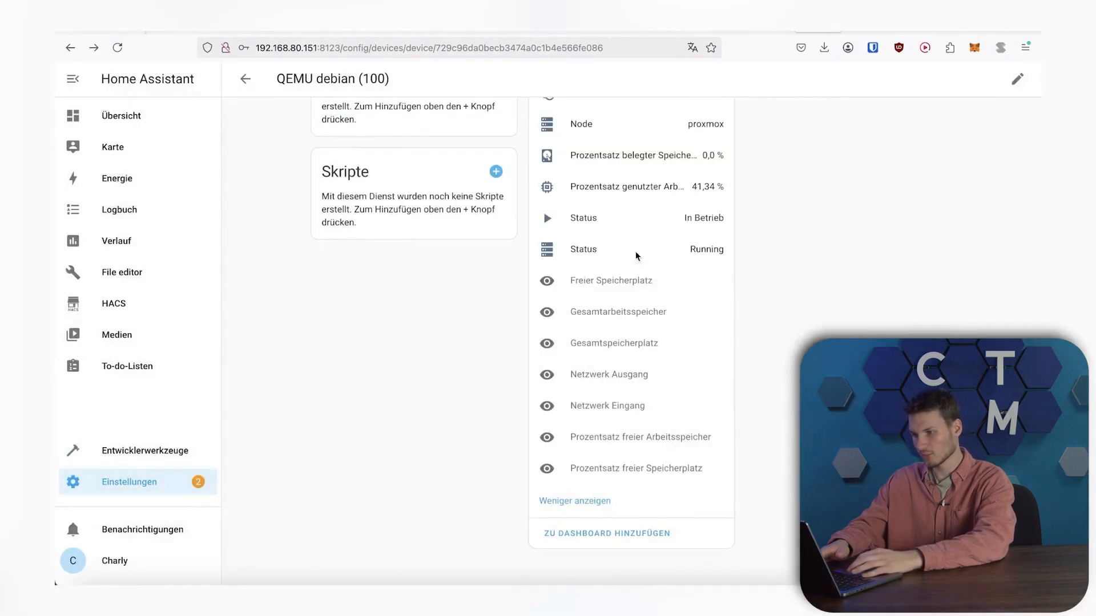
scroll("up", 3)
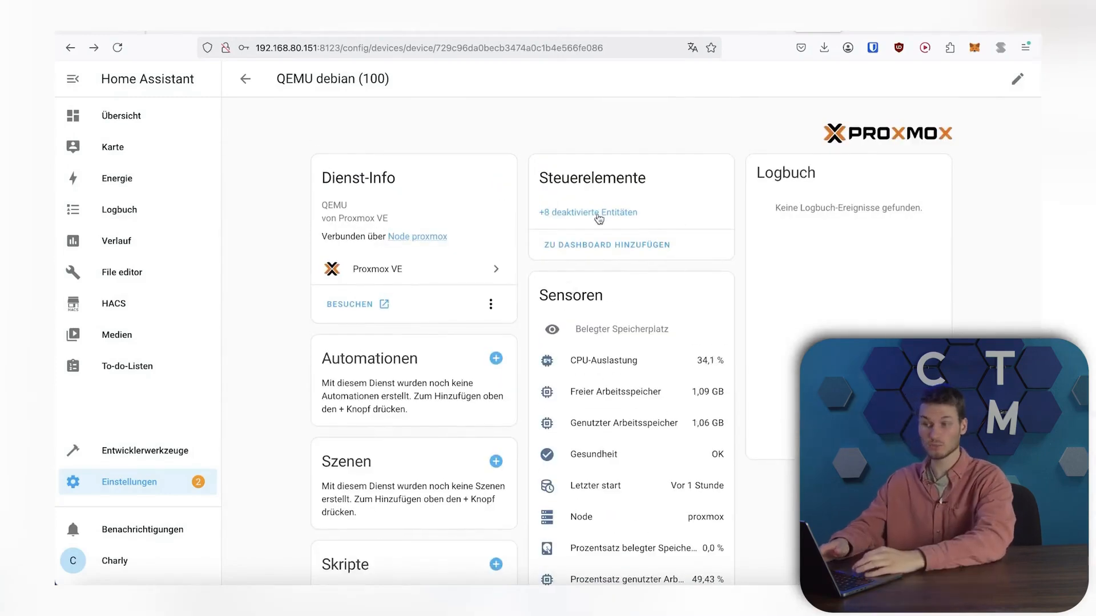
left_click(589, 212)
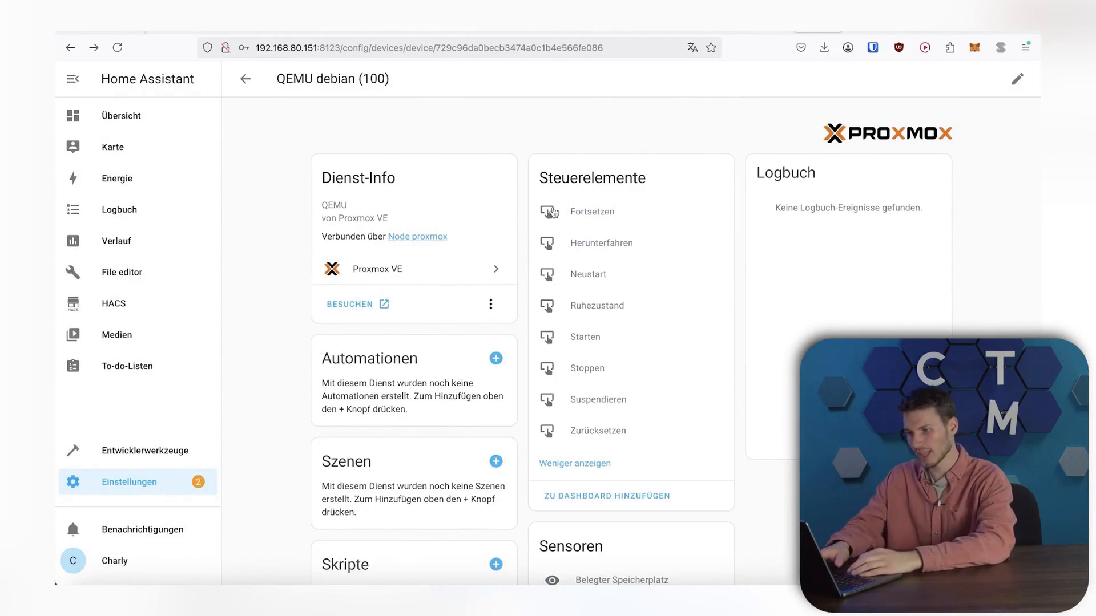
- Enable the Neustart and Starten VM controls via their entity settings
left_click(548, 211)
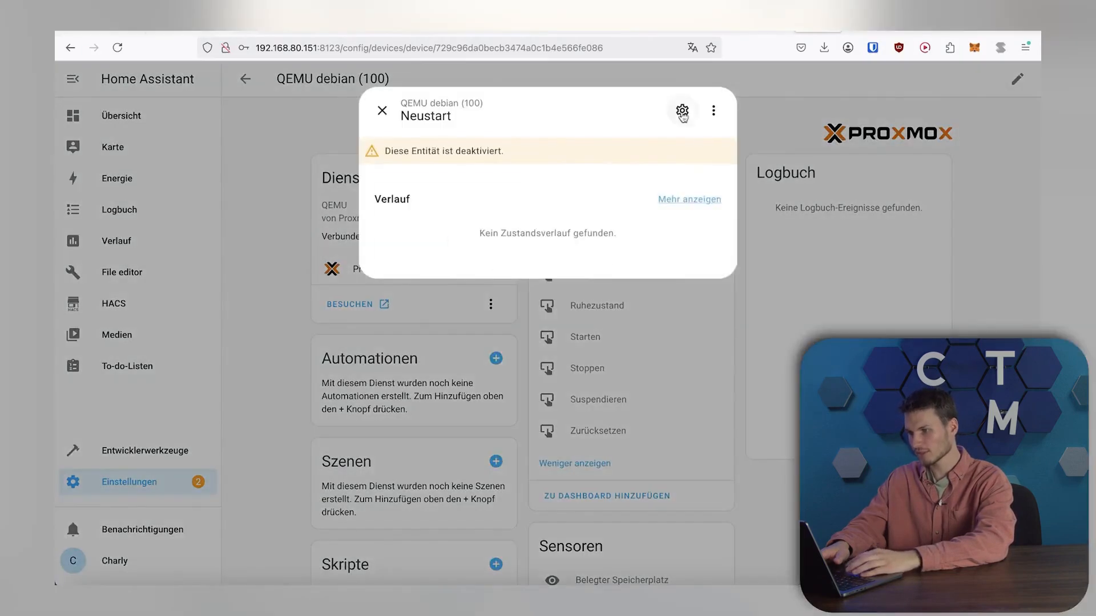
left_click(585, 337)
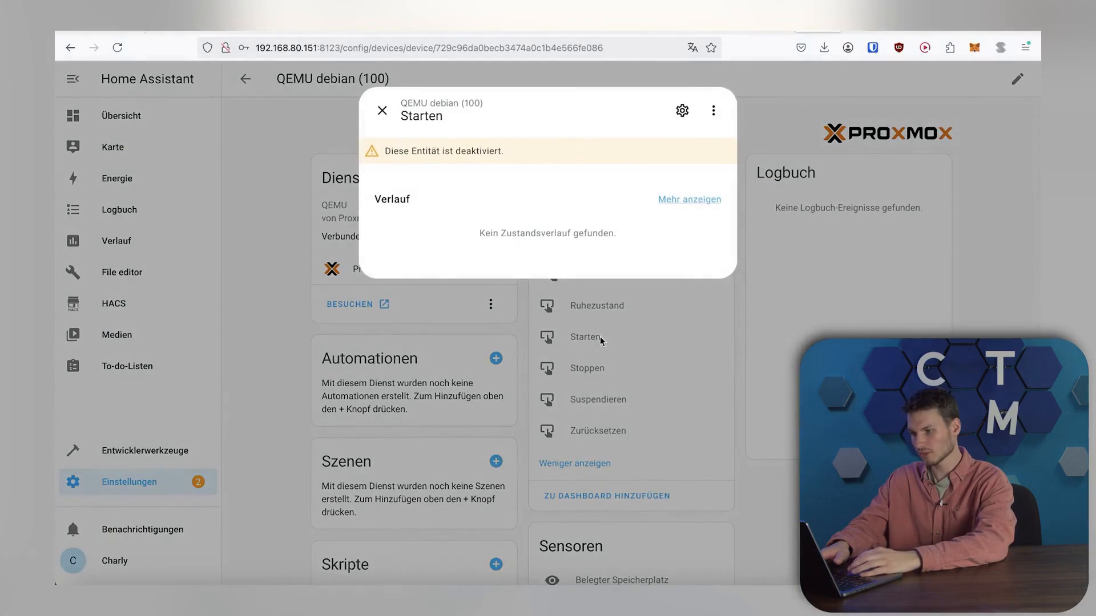
left_click(681, 111)
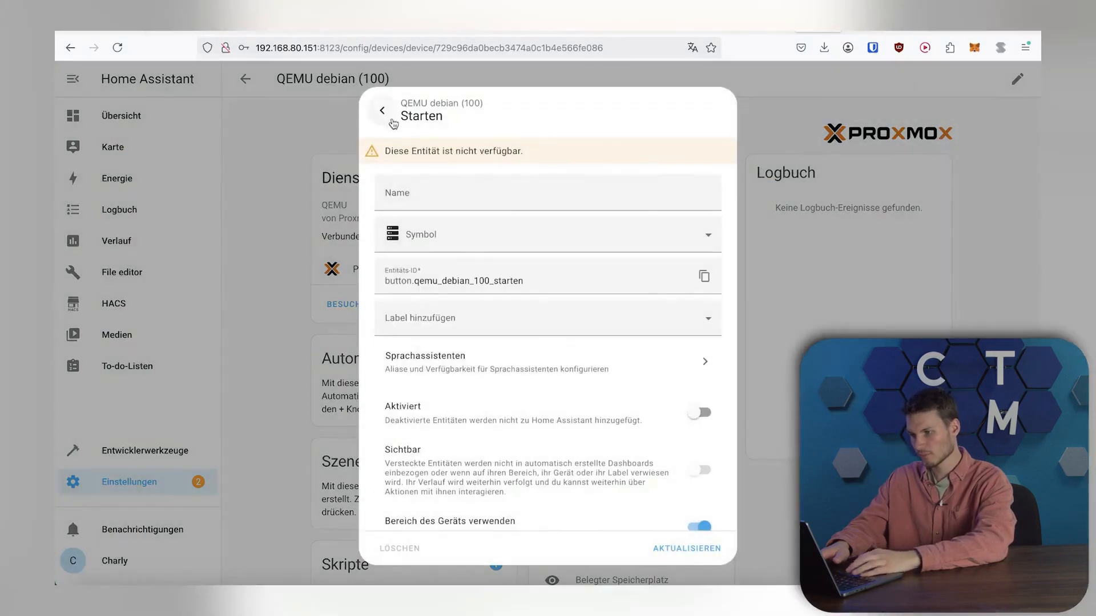
left_click(383, 111)
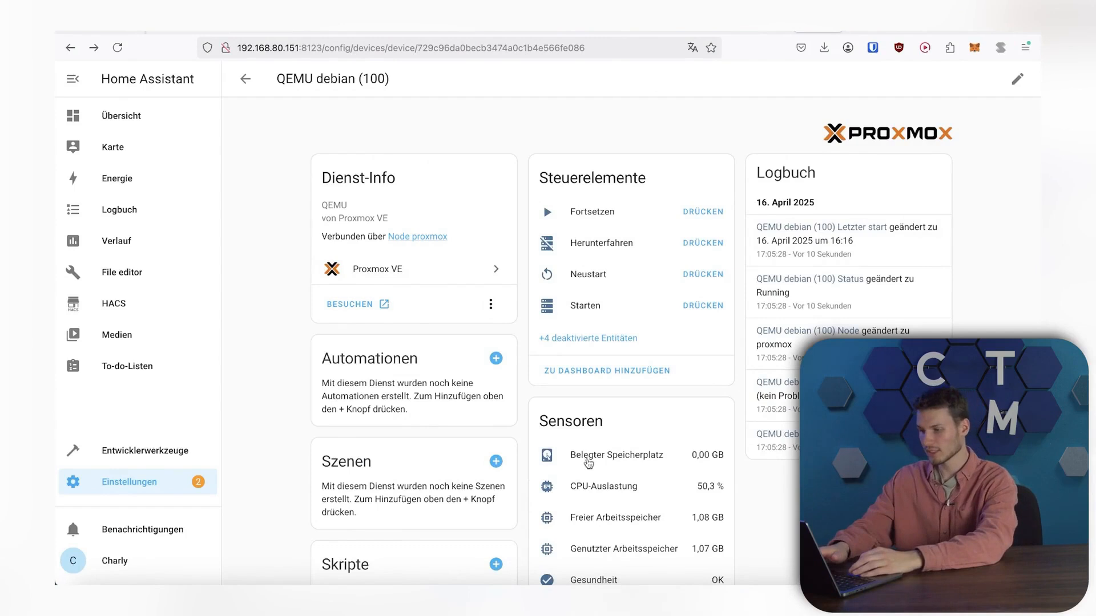
mouse_move(649, 465)
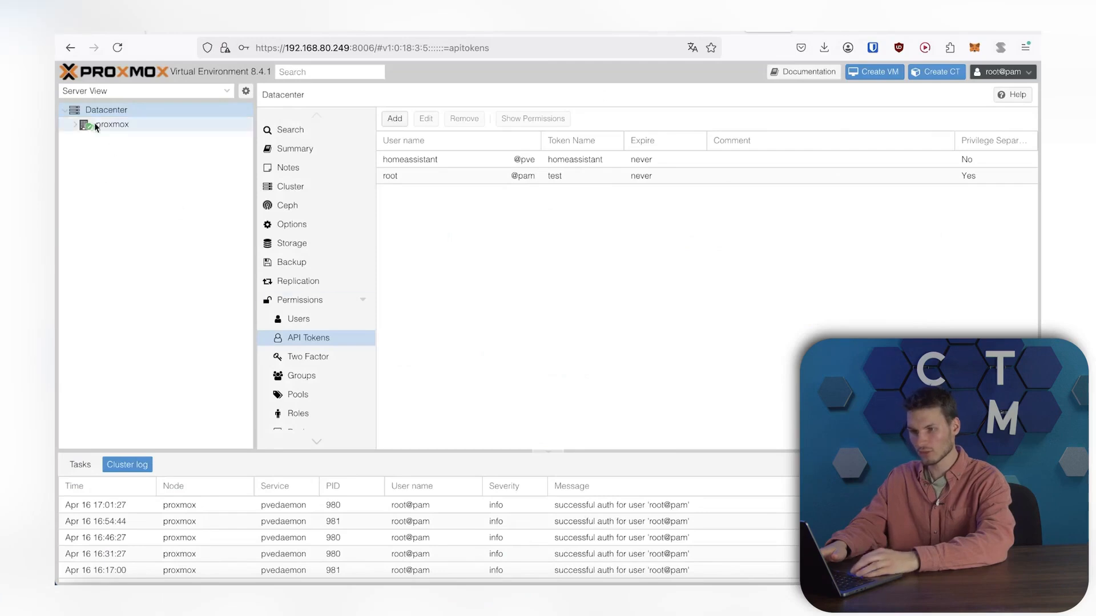
- View the summary of VM 100 (debian) under the proxmox node, confirming it runs
left_click(111, 123)
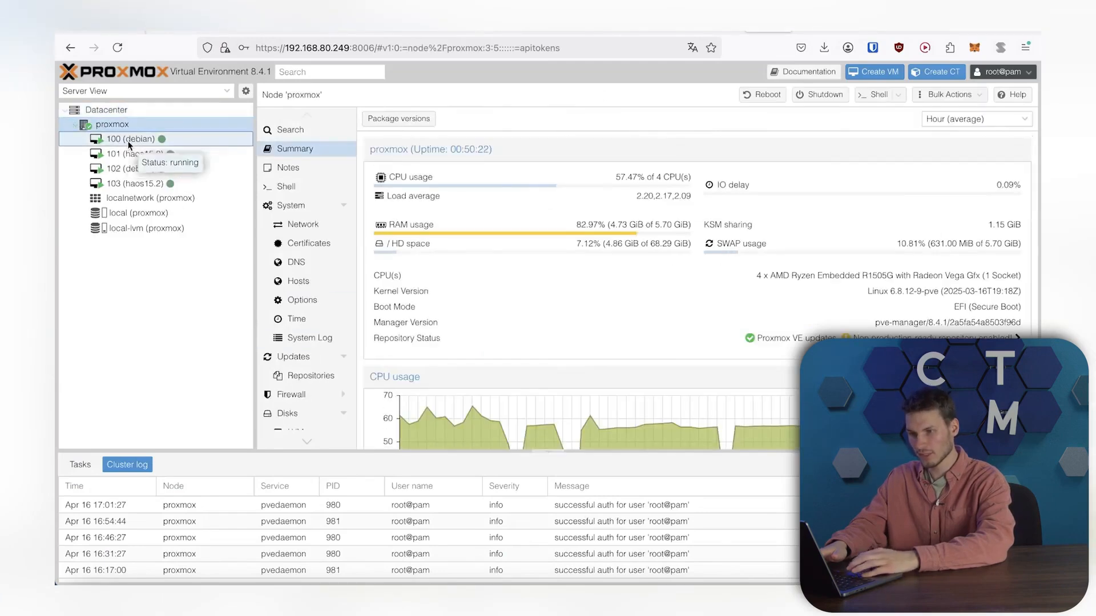
left_click(129, 138)
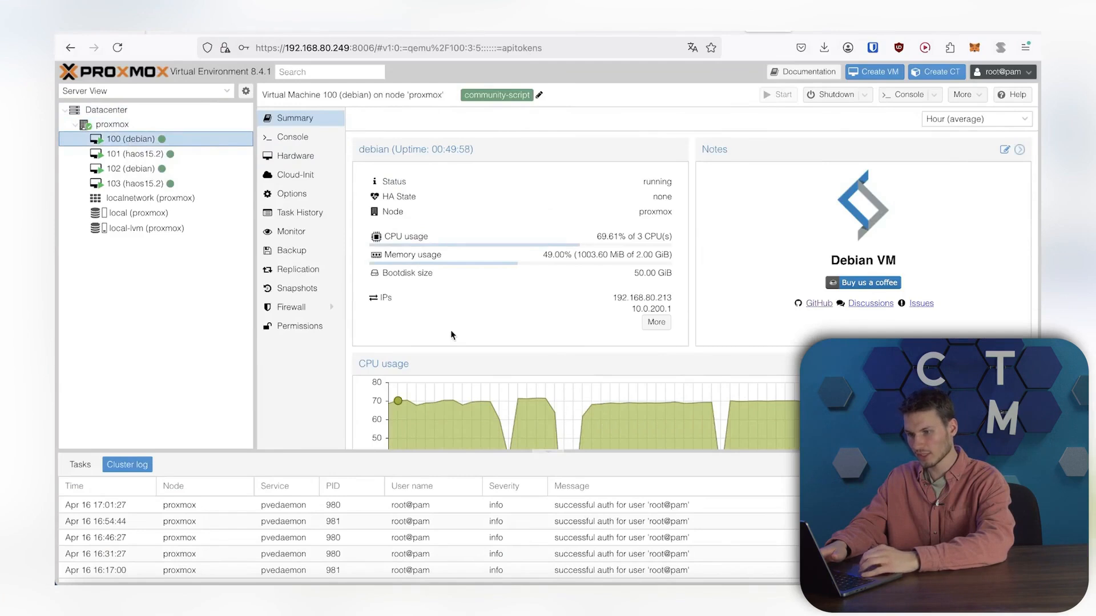
scroll("down", 3)
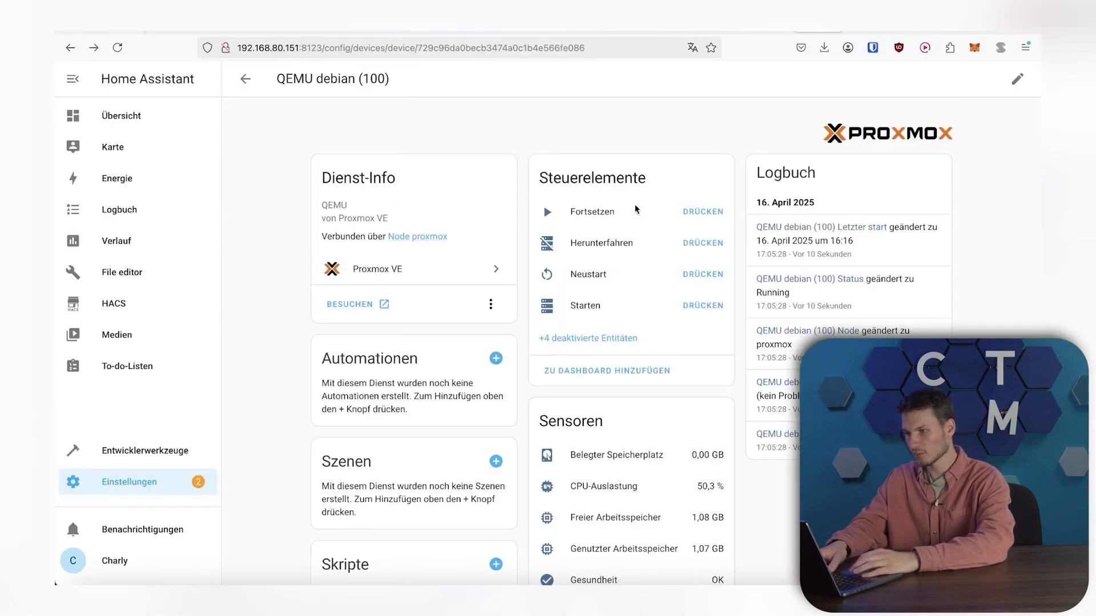
- Shut down the debian VM via Herunterfahren and confirm in Proxmox it is stopped
left_click(702, 242)
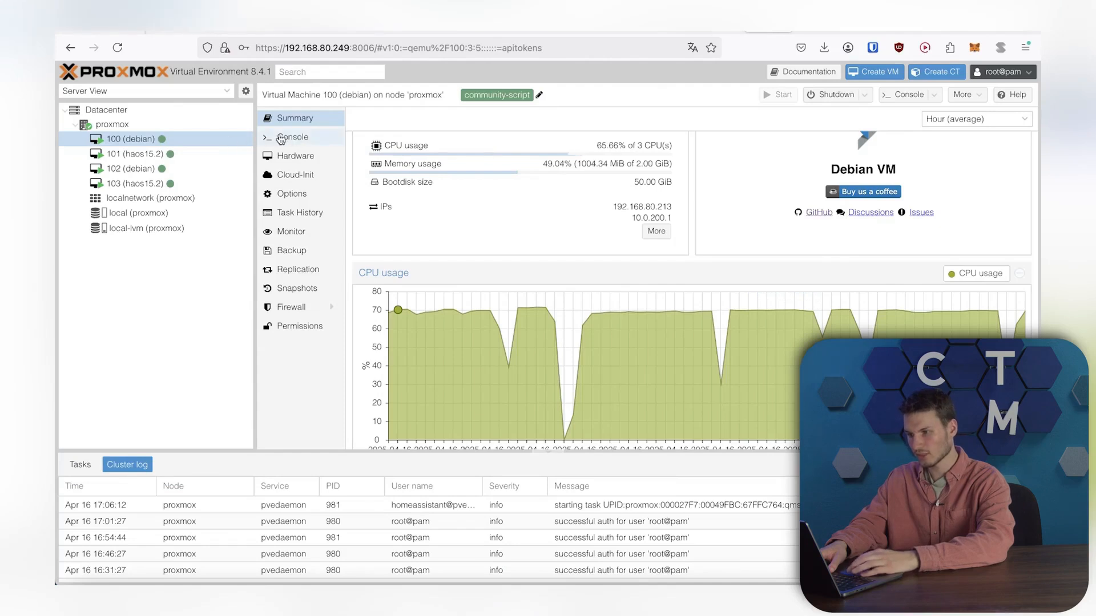
left_click(291, 137)
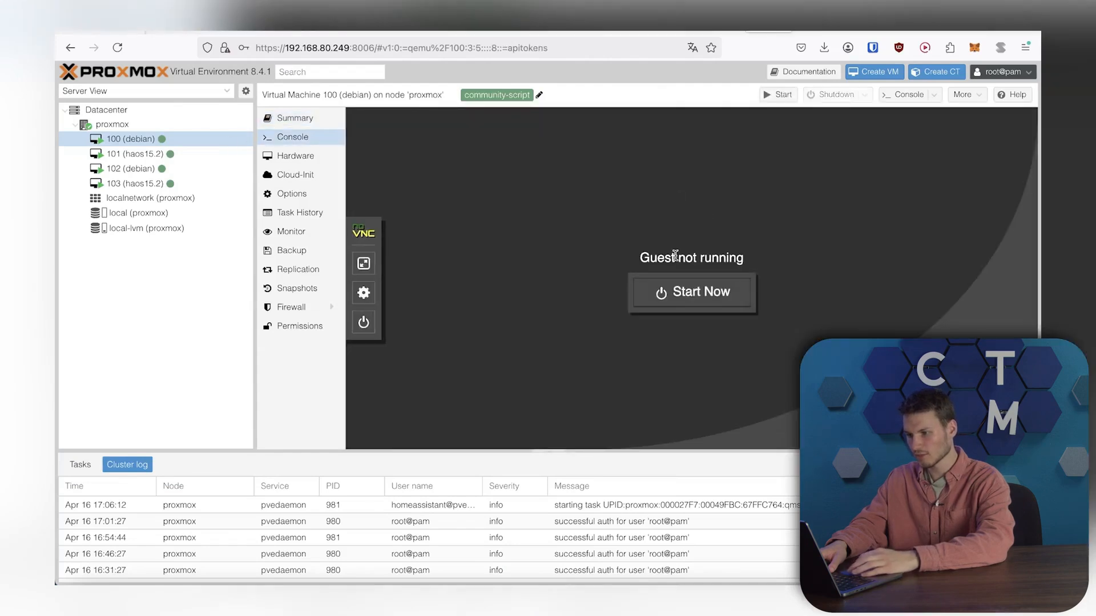
left_click(294, 117)
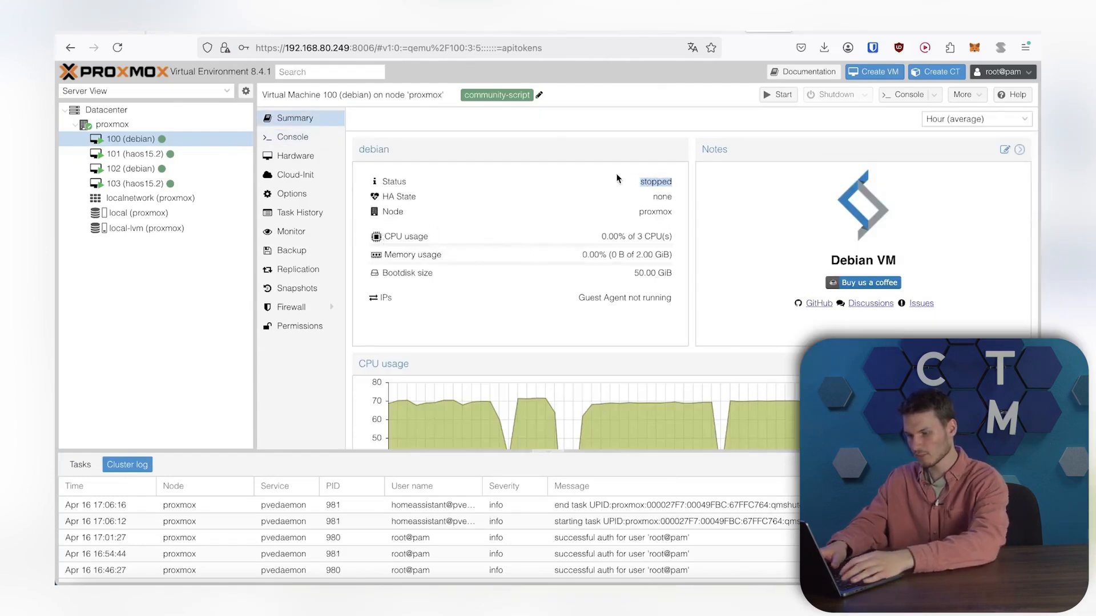
left_click(129, 138)
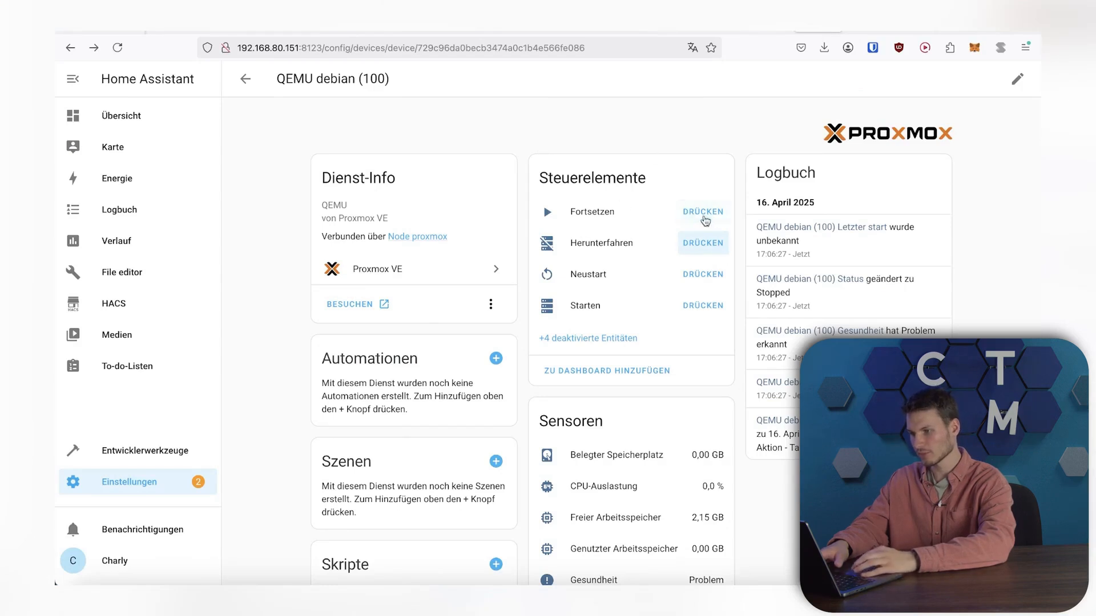
- Start the debian VM from Home Assistant and watch it boot in Proxmox's console and summary
left_click(703, 211)
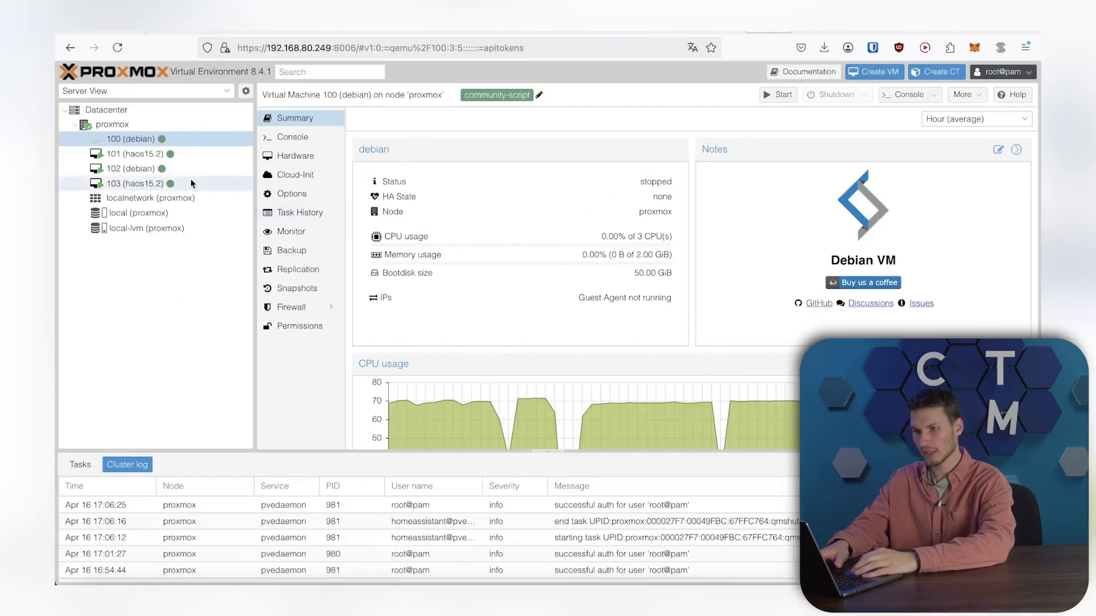
left_click(777, 94)
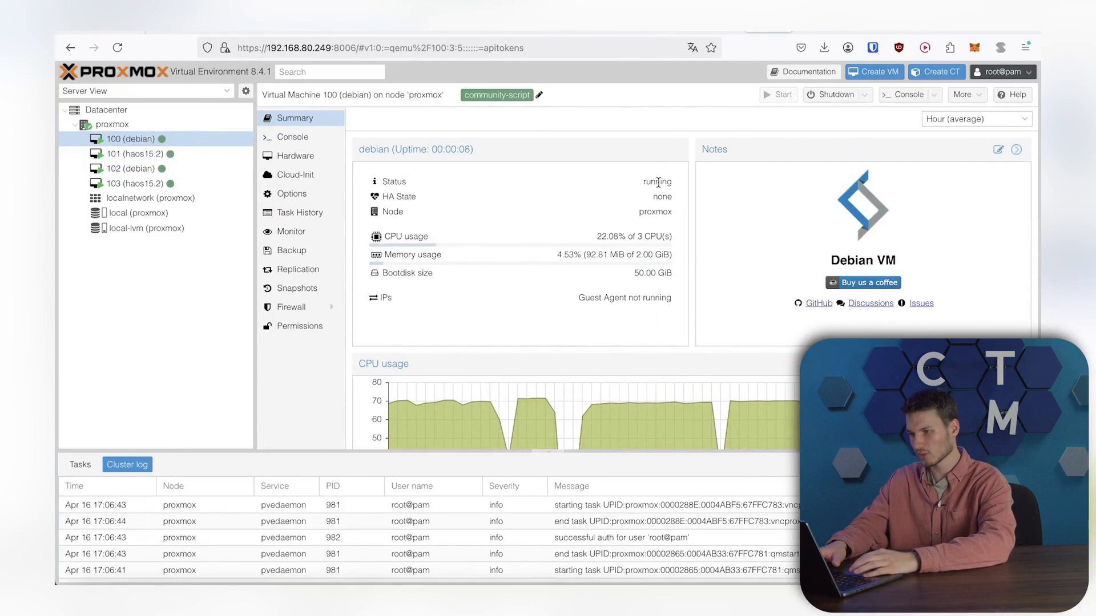
left_click(291, 137)
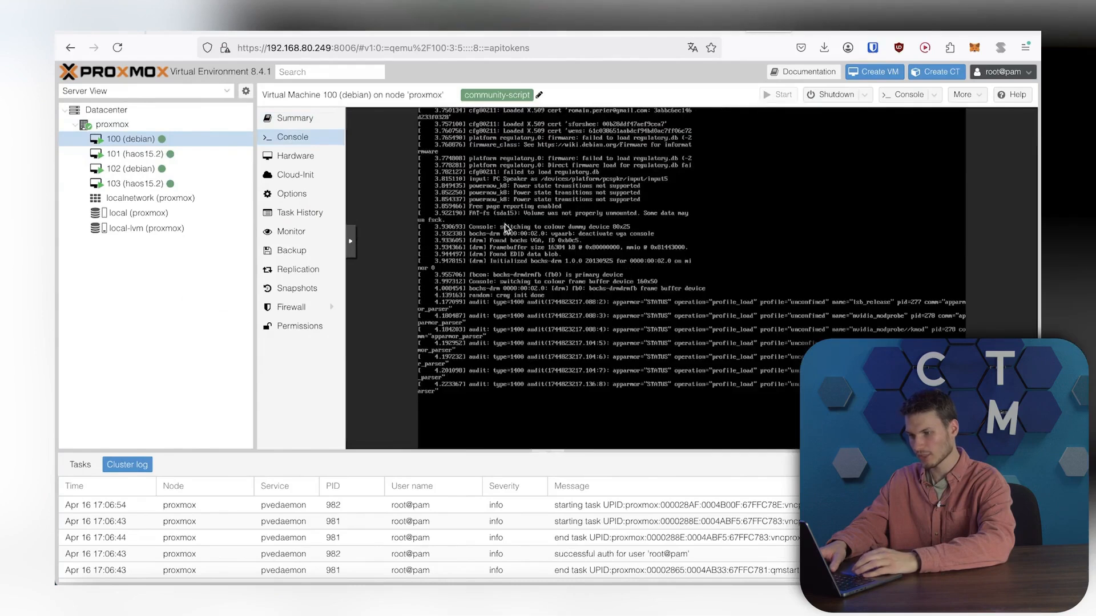
left_click(293, 118)
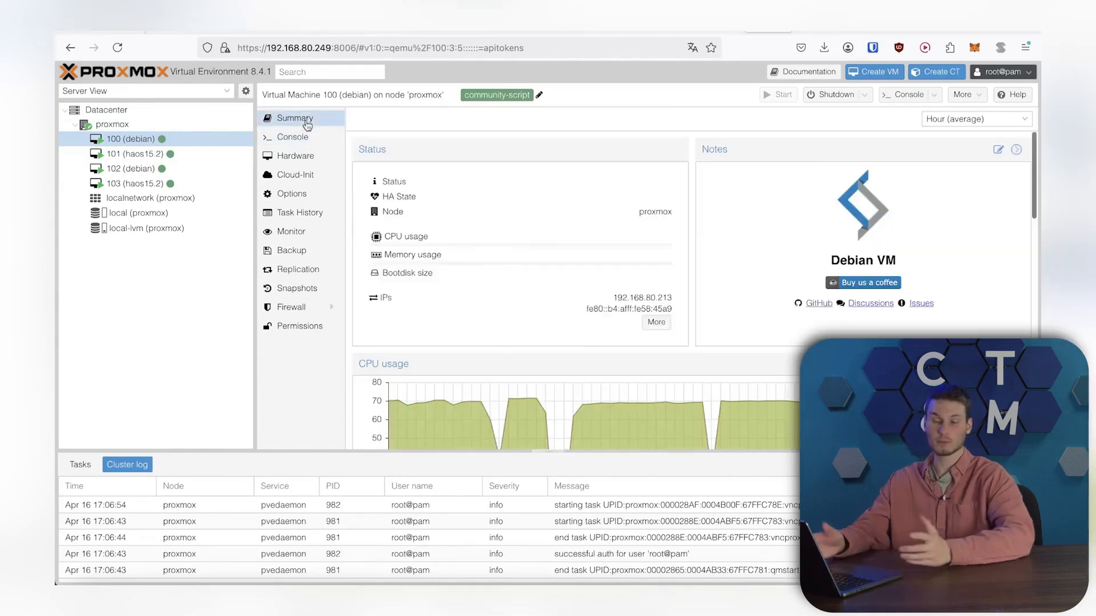